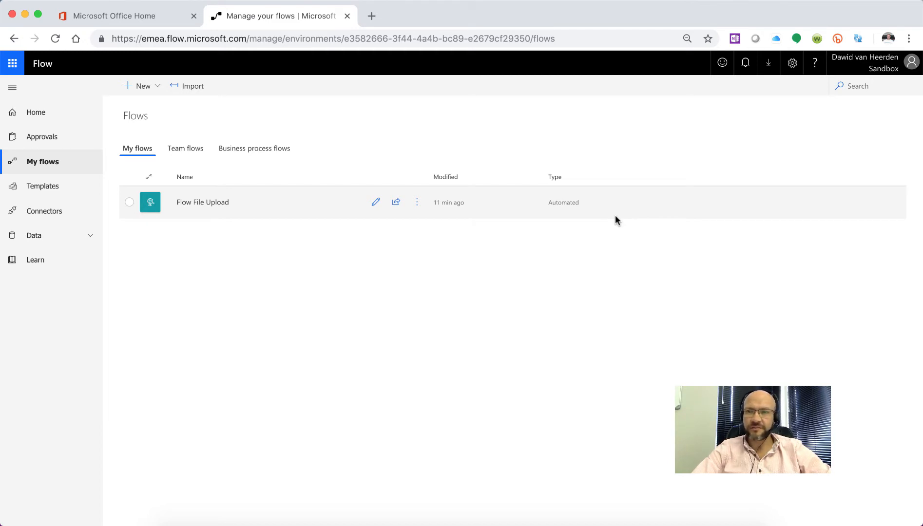
{"action": "mouse_move", "coordinate": [496, 218]}
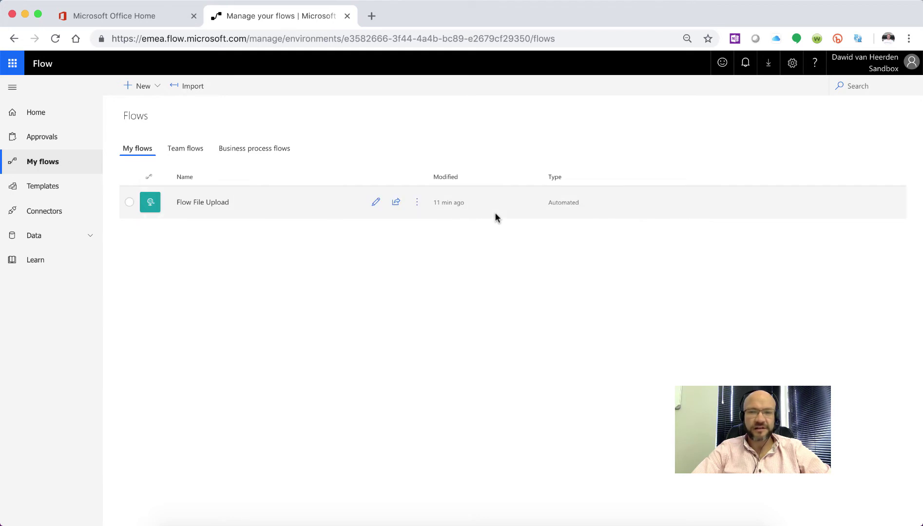
{"action": "mouse_move", "coordinate": [393, 230]}
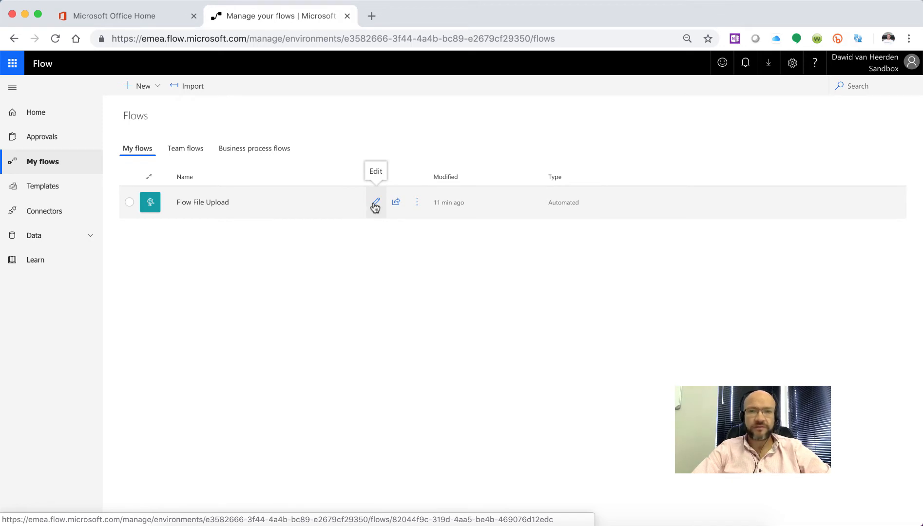
Open Flow File Upload in the editor and review its CheckAttachmentSize condition and branches
{"action": "left_click", "coordinate": [375, 202]}
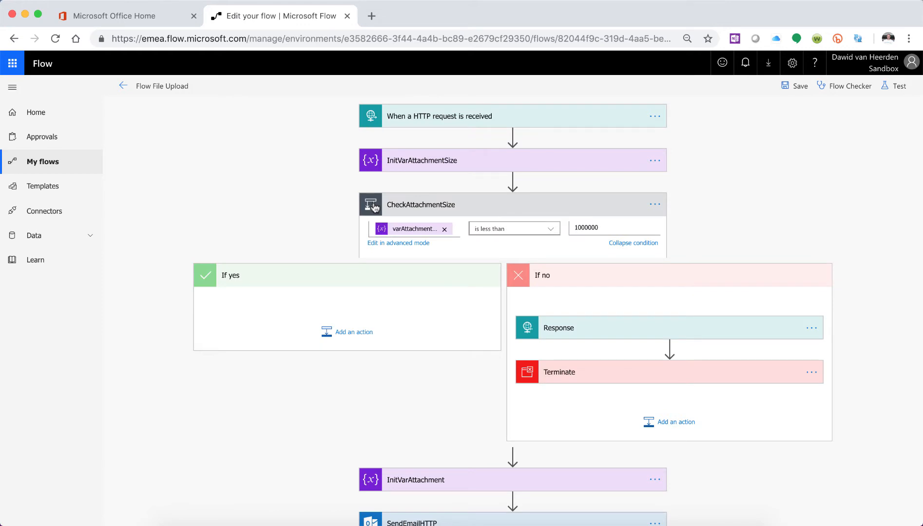
{"action": "mouse_move", "coordinate": [427, 234]}
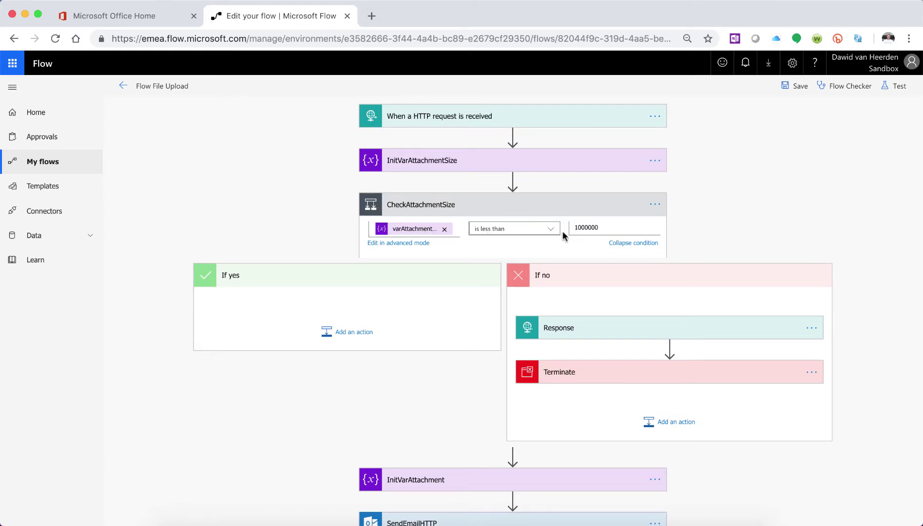
{"action": "left_click", "coordinate": [612, 228]}
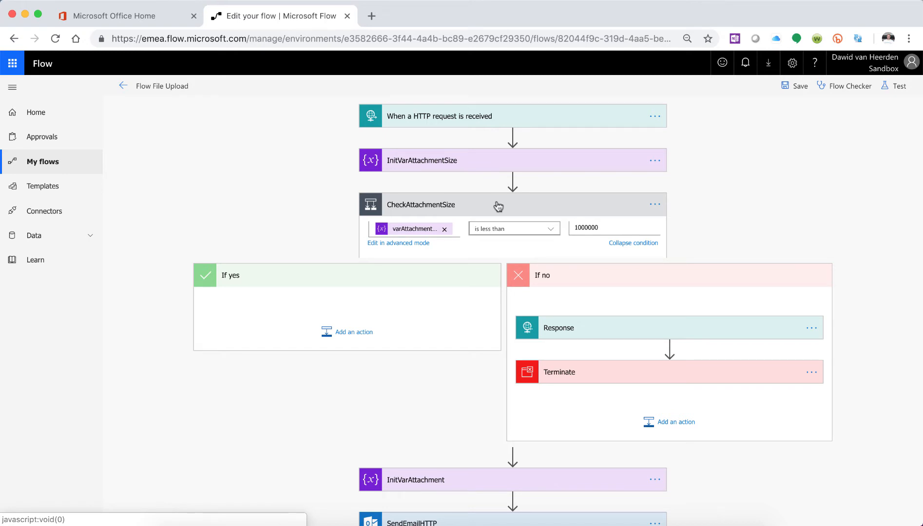
{"action": "mouse_move", "coordinate": [438, 116]}
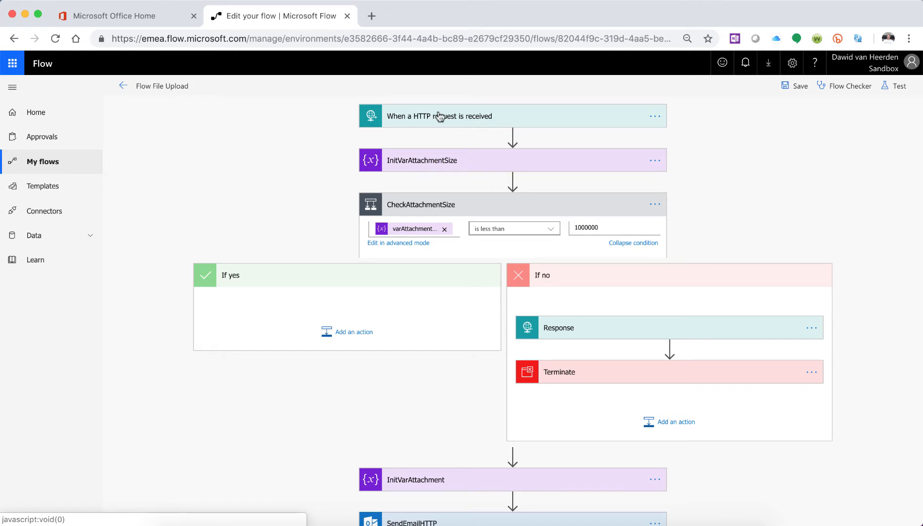
{"action": "mouse_move", "coordinate": [467, 127]}
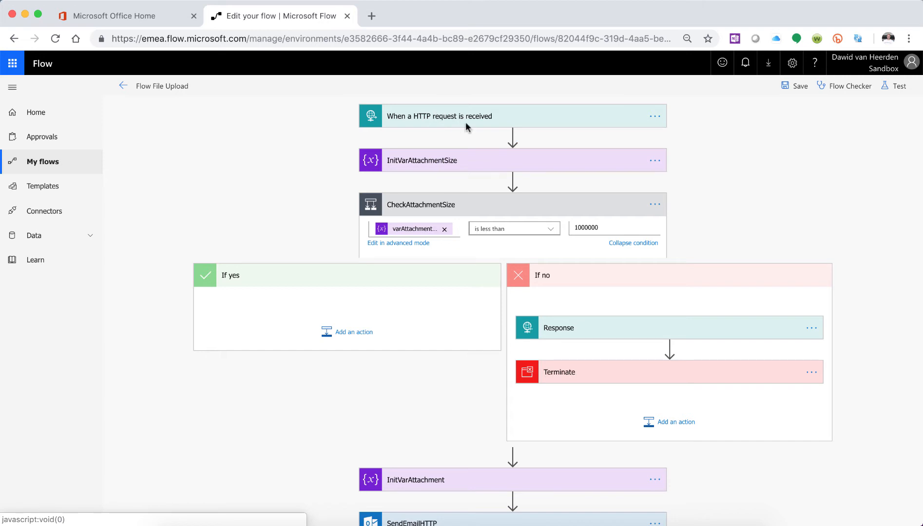
{"action": "mouse_move", "coordinate": [452, 292]}
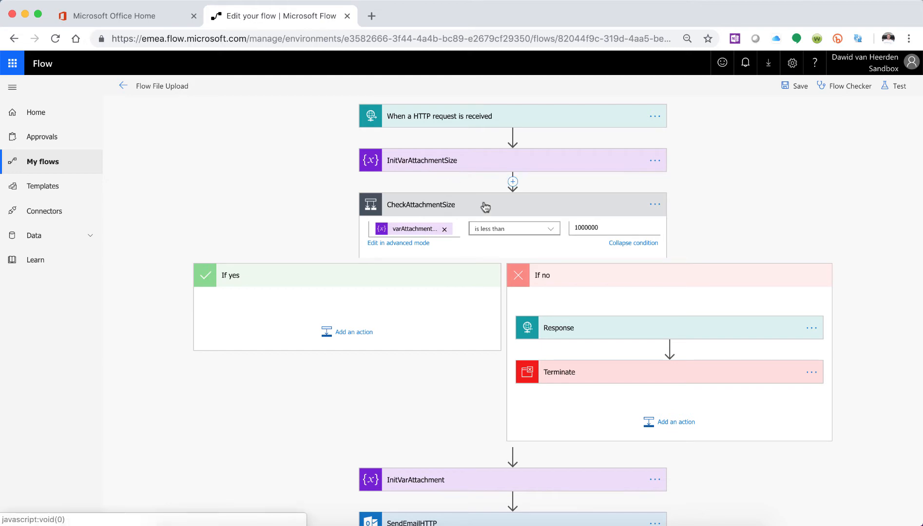
{"action": "scroll", "scroll_direction": "down", "scroll_amount": 3}
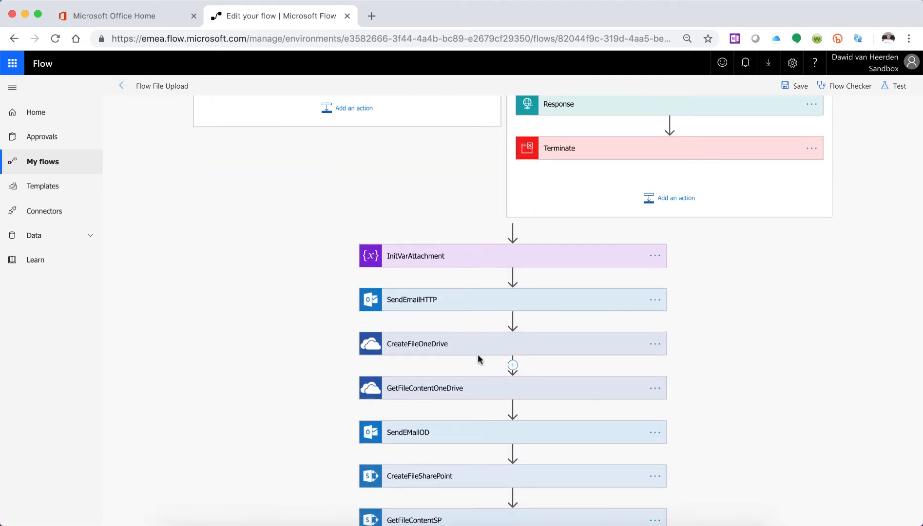
{"action": "scroll", "scroll_direction": "up", "scroll_amount": 3}
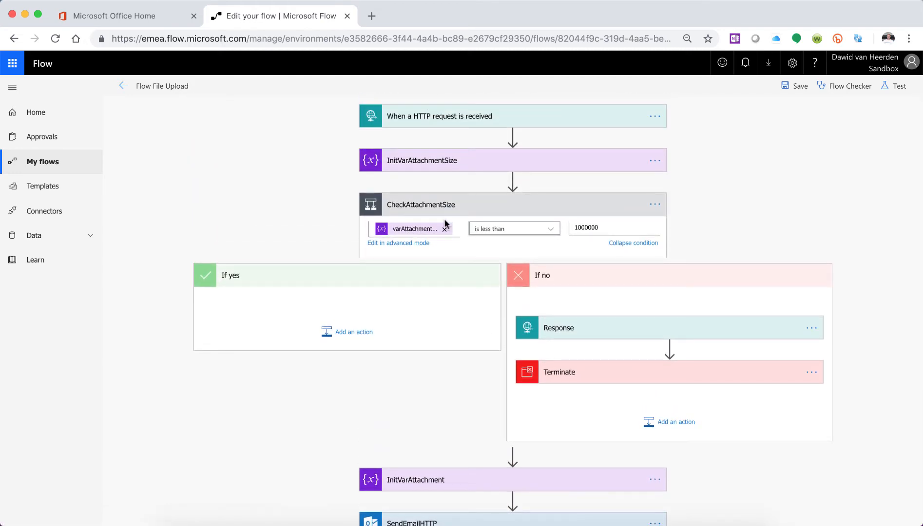
{"action": "mouse_move", "coordinate": [470, 221]}
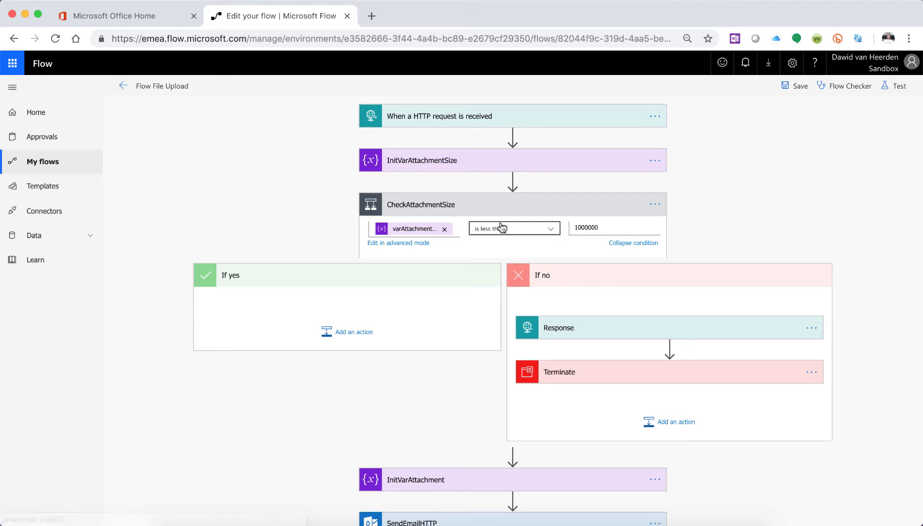
{"action": "mouse_move", "coordinate": [446, 226]}
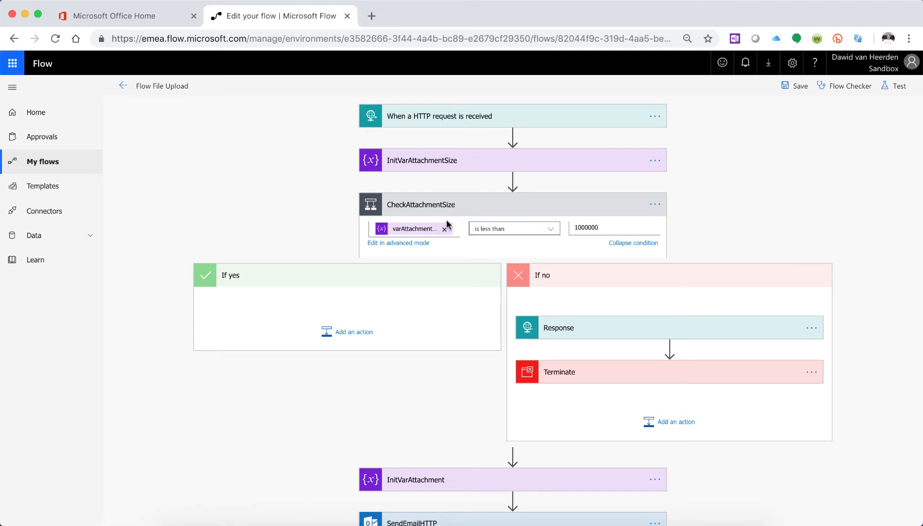
{"action": "mouse_move", "coordinate": [461, 214]}
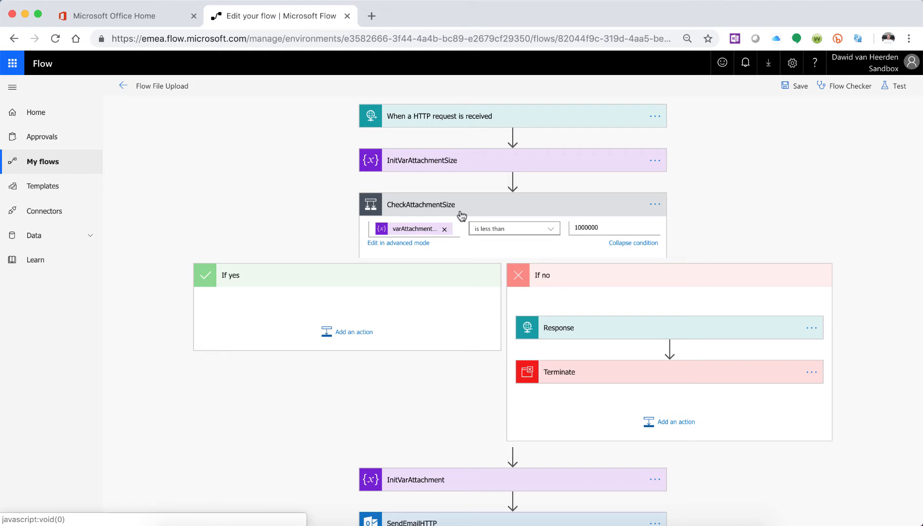
{"action": "mouse_move", "coordinate": [461, 209]}
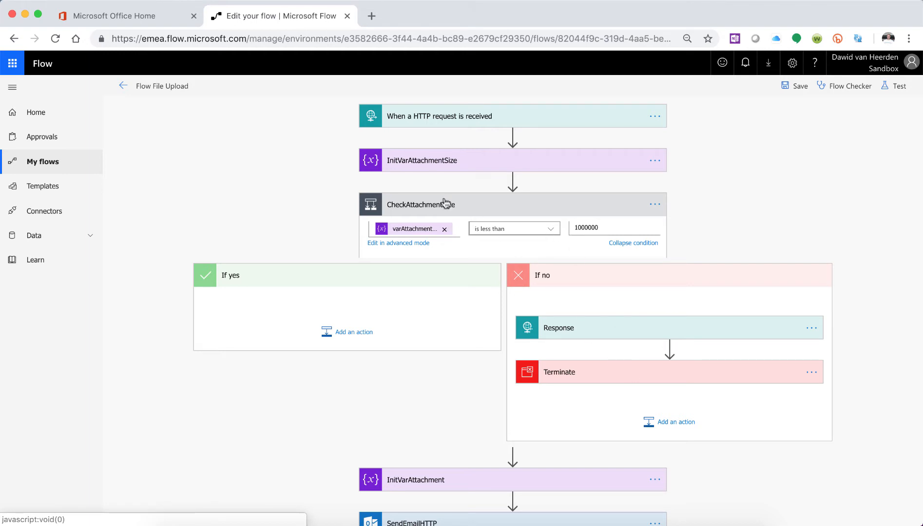
{"action": "mouse_move", "coordinate": [500, 213]}
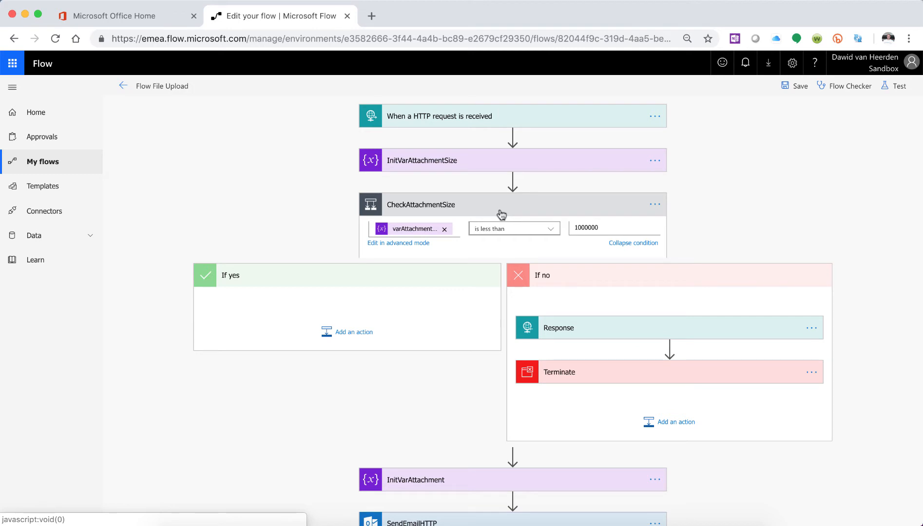
{"action": "mouse_move", "coordinate": [441, 210]}
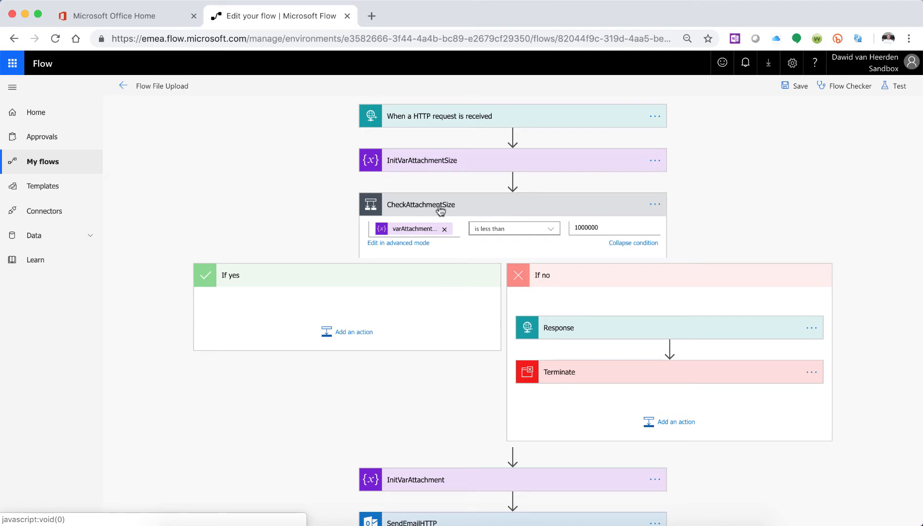
{"action": "mouse_move", "coordinate": [424, 250]}
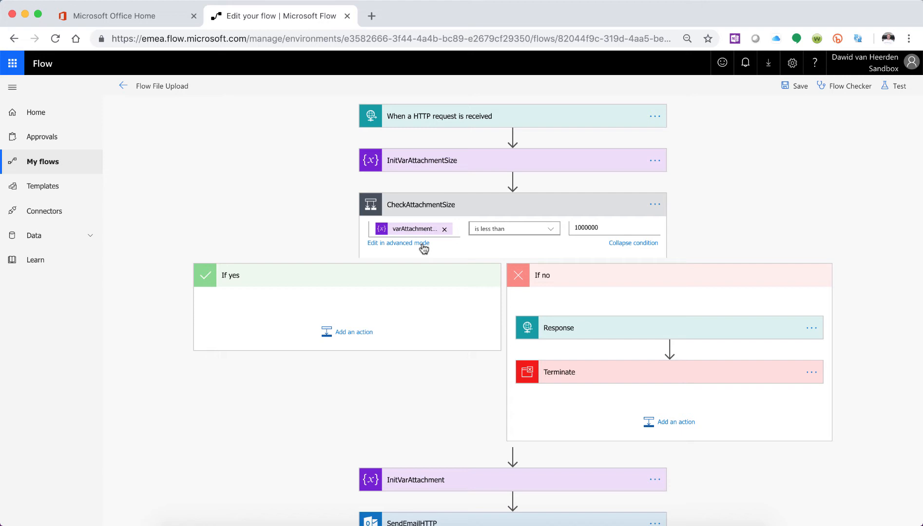
{"action": "mouse_move", "coordinate": [473, 241]}
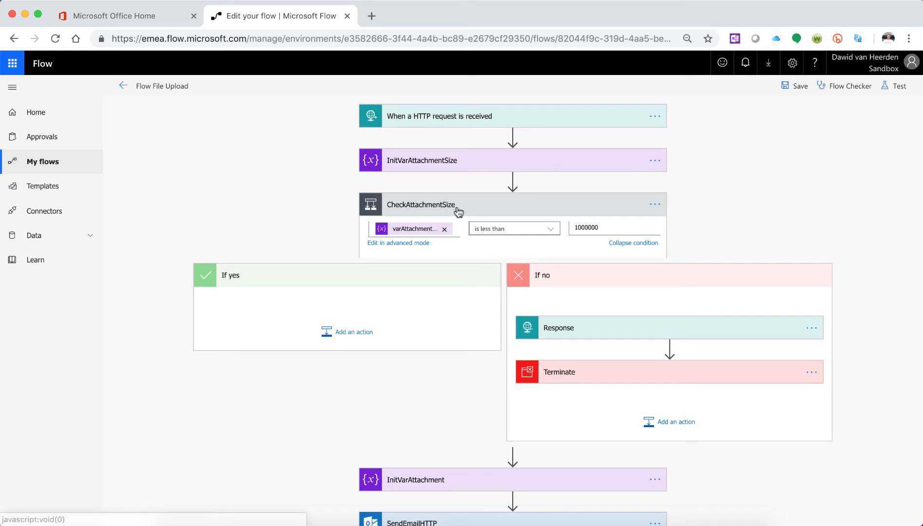
{"action": "mouse_move", "coordinate": [451, 227]}
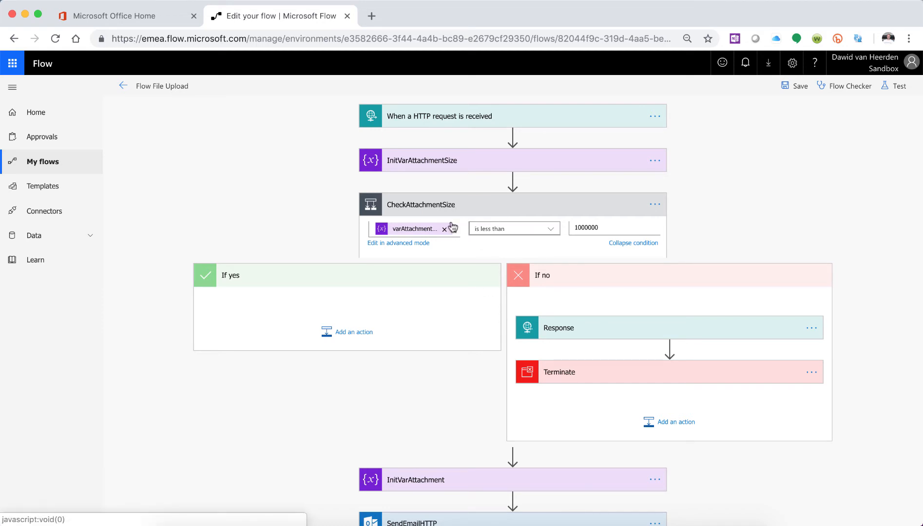
{"action": "mouse_move", "coordinate": [500, 253]}
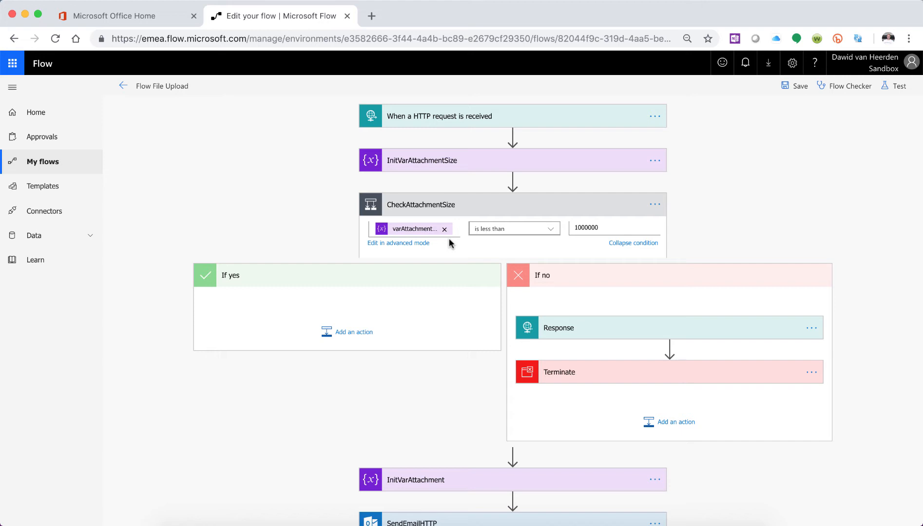
{"action": "mouse_move", "coordinate": [512, 459]}
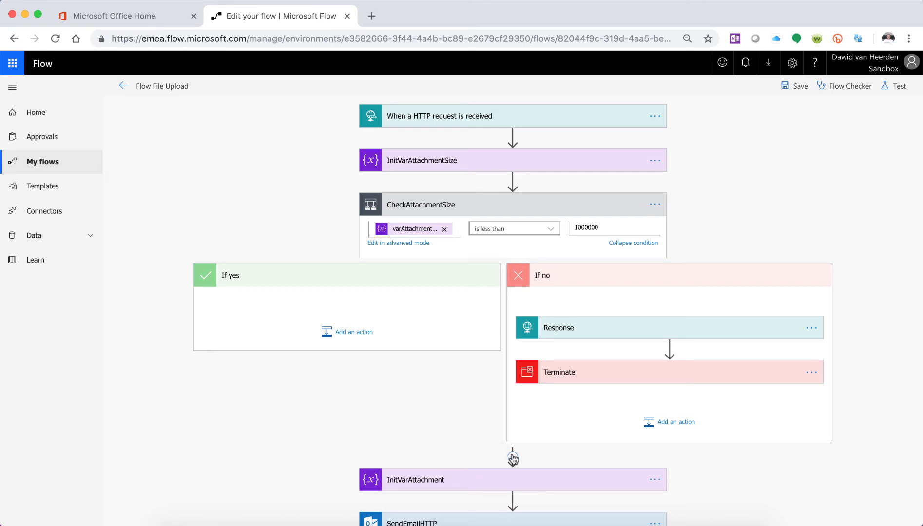
{"action": "mouse_move", "coordinate": [519, 481]}
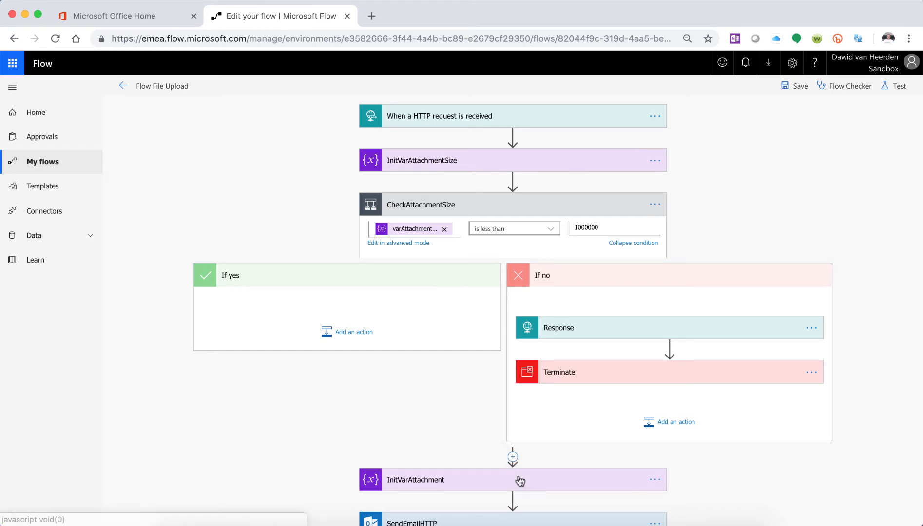
{"action": "scroll", "scroll_direction": "down", "scroll_amount": 3}
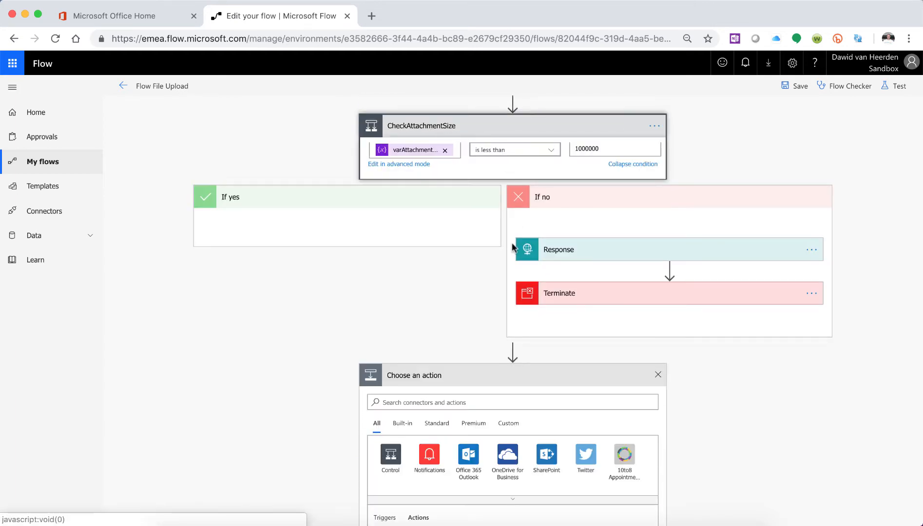
{"action": "scroll", "scroll_direction": "down", "scroll_amount": 3}
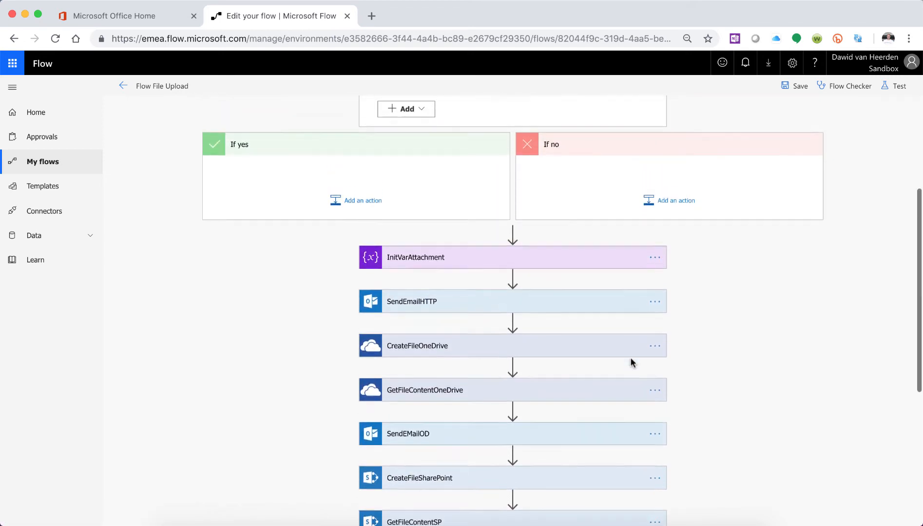
{"action": "scroll", "scroll_direction": "up", "scroll_amount": 3}
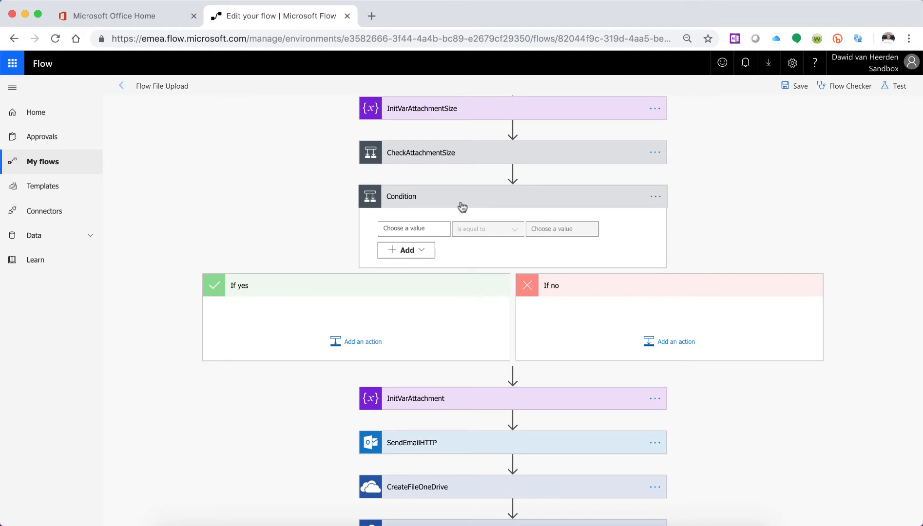
{"action": "mouse_move", "coordinate": [399, 213]}
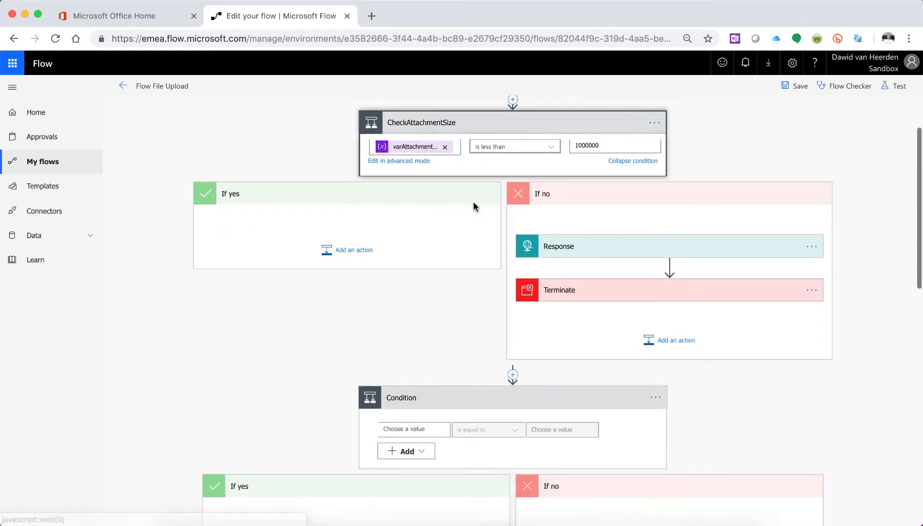
{"action": "scroll", "scroll_direction": "down", "scroll_amount": 3}
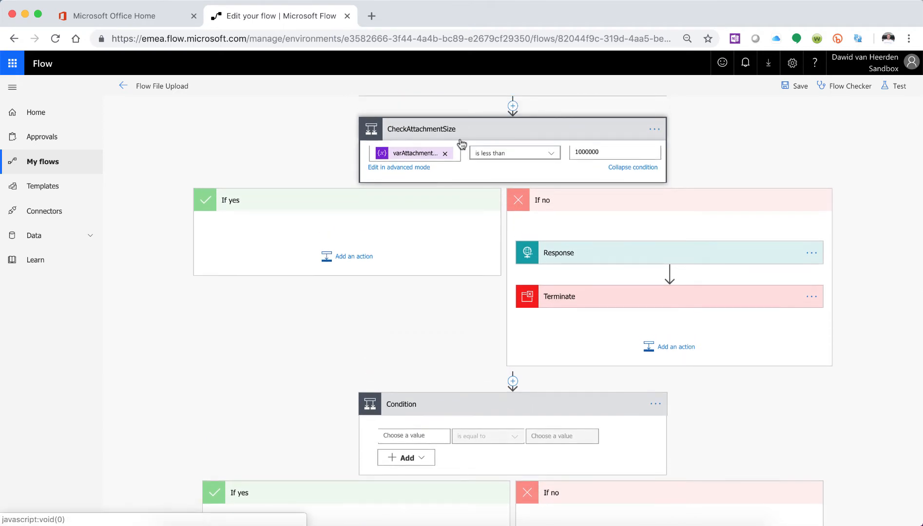
{"action": "mouse_move", "coordinate": [414, 401]}
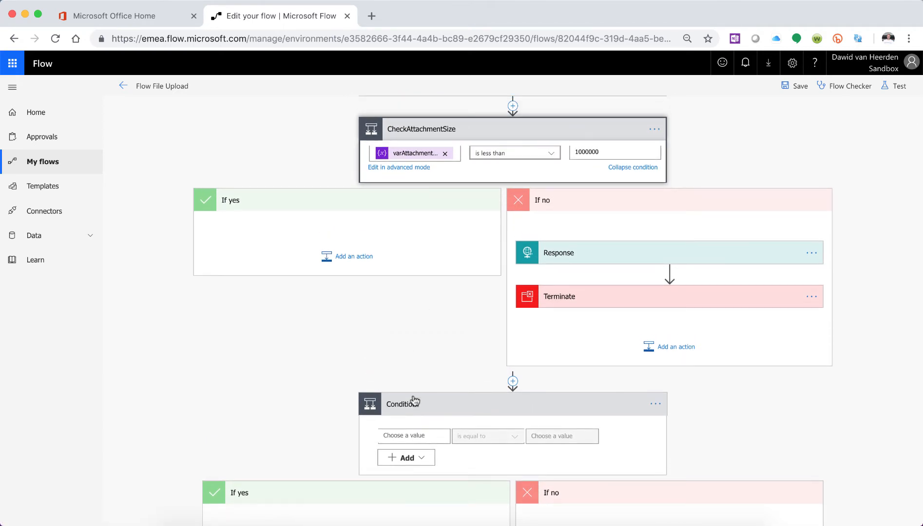
{"action": "mouse_move", "coordinate": [449, 443]}
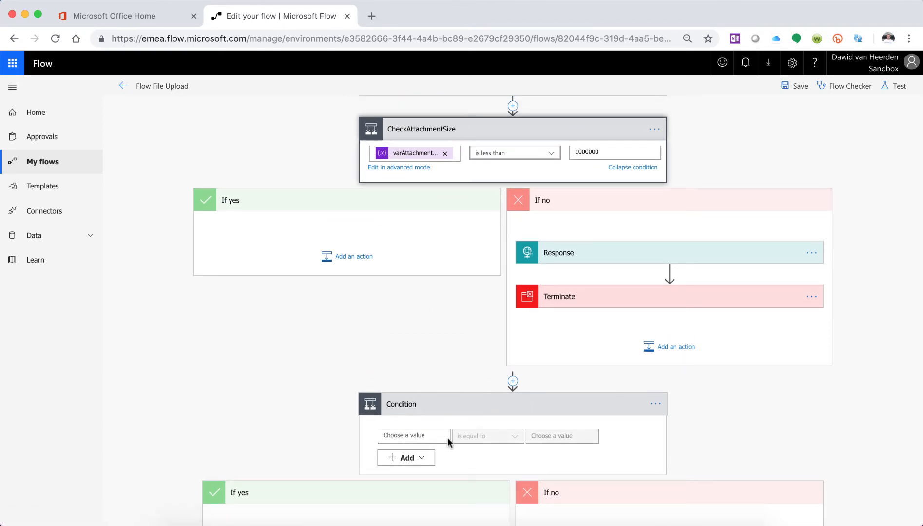
{"action": "mouse_move", "coordinate": [469, 453]}
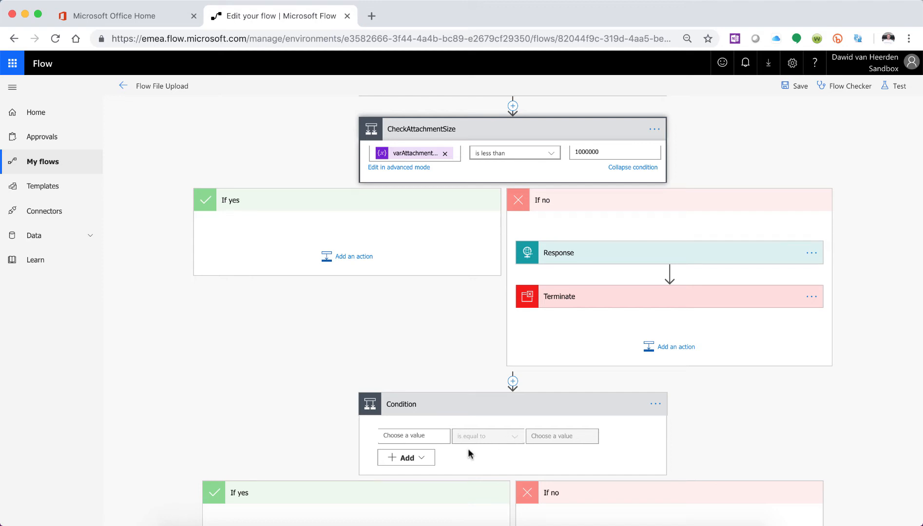
{"action": "mouse_move", "coordinate": [504, 273]}
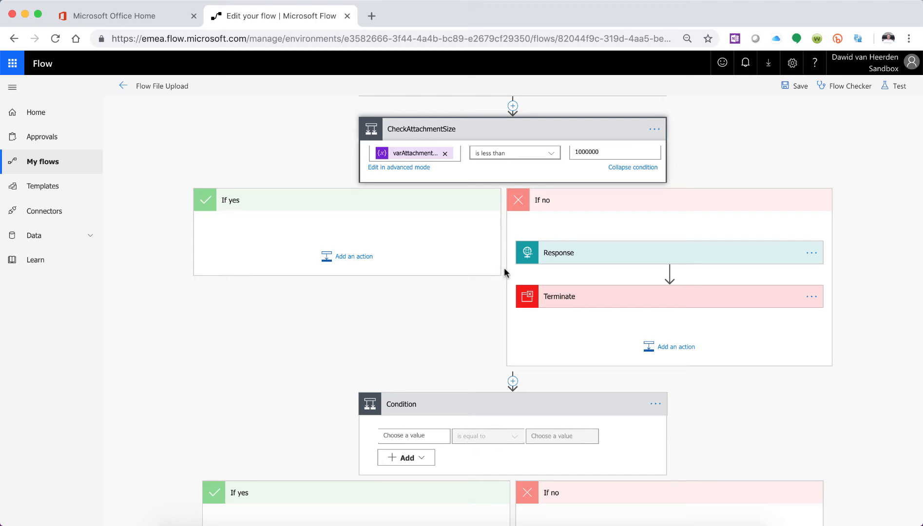
{"action": "mouse_move", "coordinate": [543, 247]}
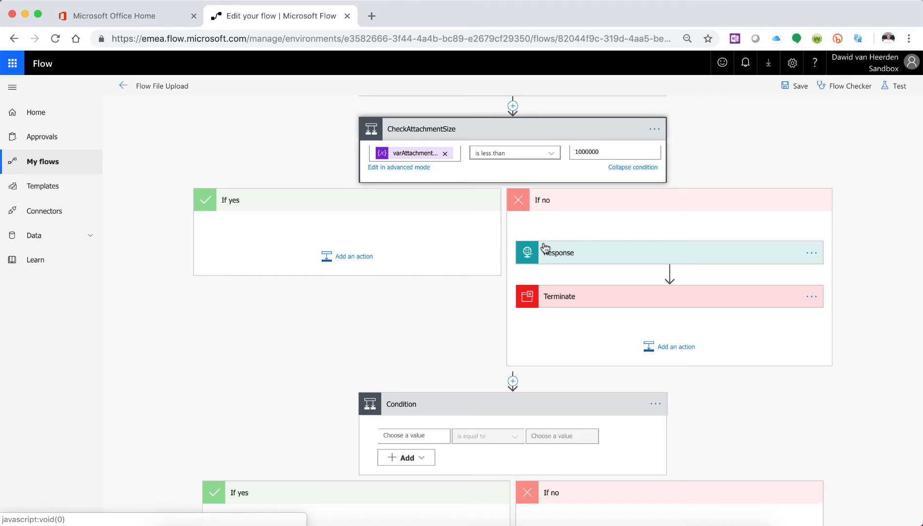
{"action": "mouse_move", "coordinate": [453, 147]}
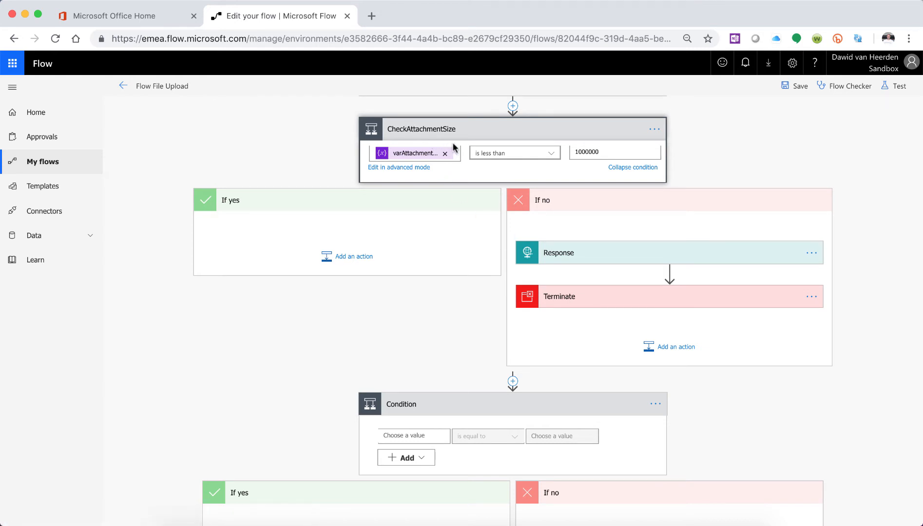
{"action": "mouse_move", "coordinate": [416, 169]}
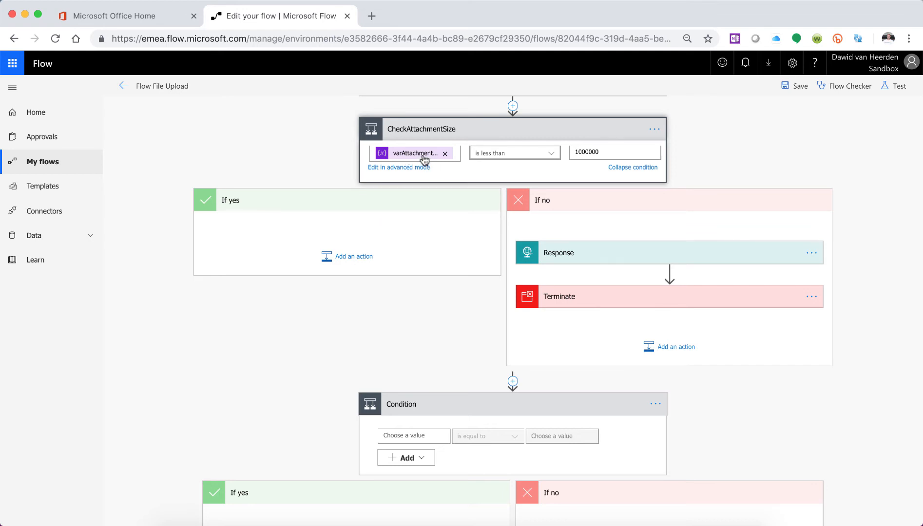
Expand the no-branch Response action to show status 400 and the 1MB size-limit message
{"action": "scroll", "scroll_direction": "up", "scroll_amount": 3}
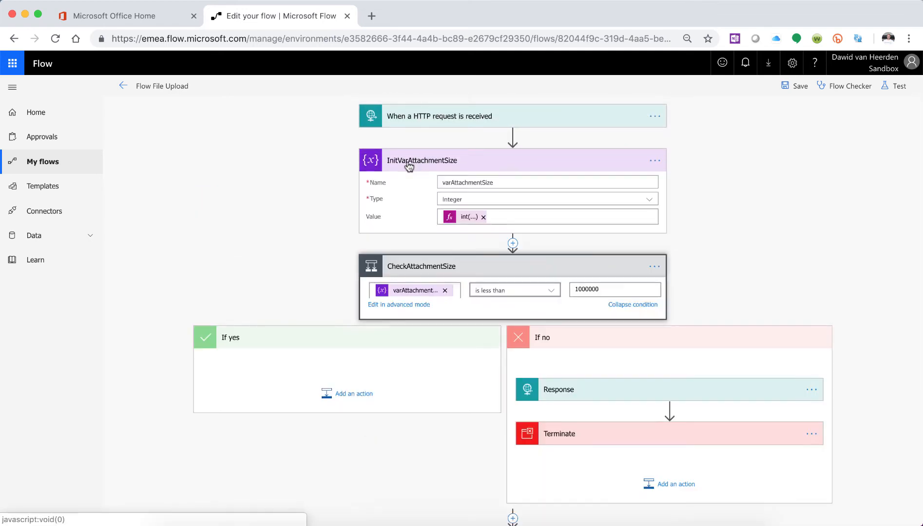
{"action": "scroll", "scroll_direction": "down", "scroll_amount": 3}
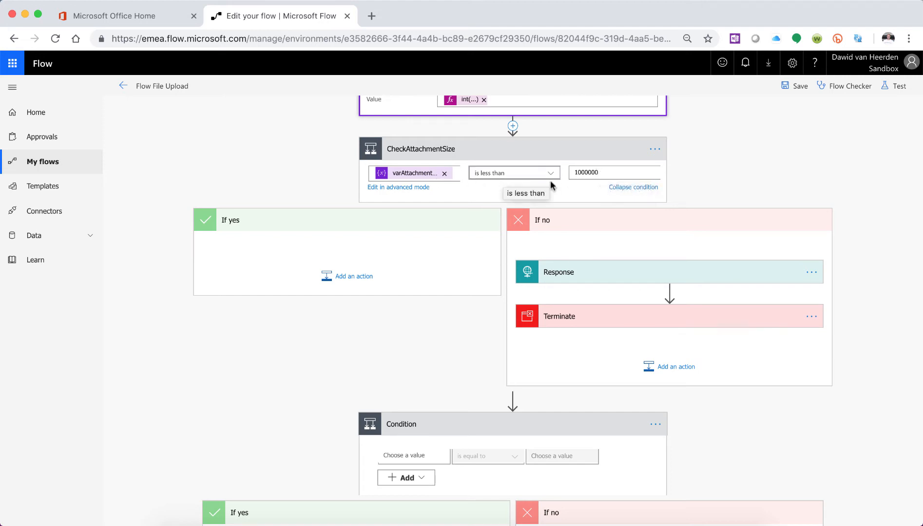
{"action": "mouse_move", "coordinate": [283, 273]}
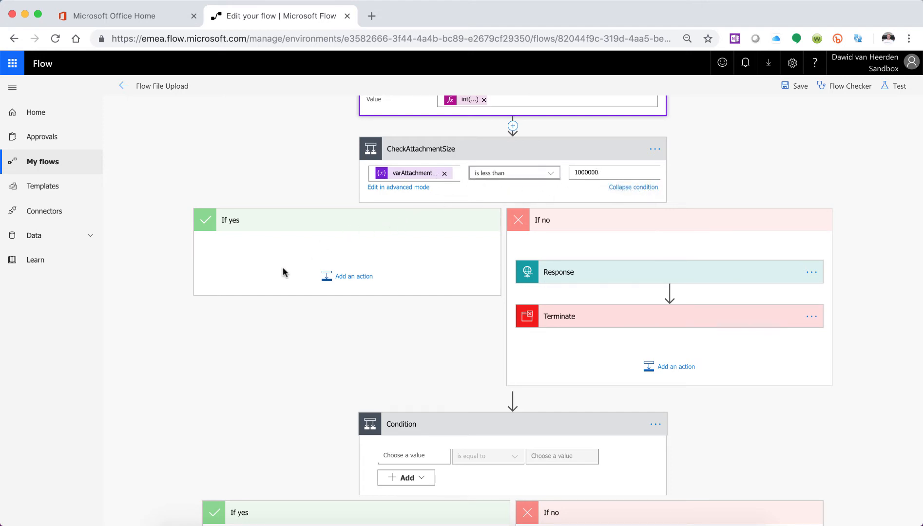
{"action": "mouse_move", "coordinate": [370, 248]}
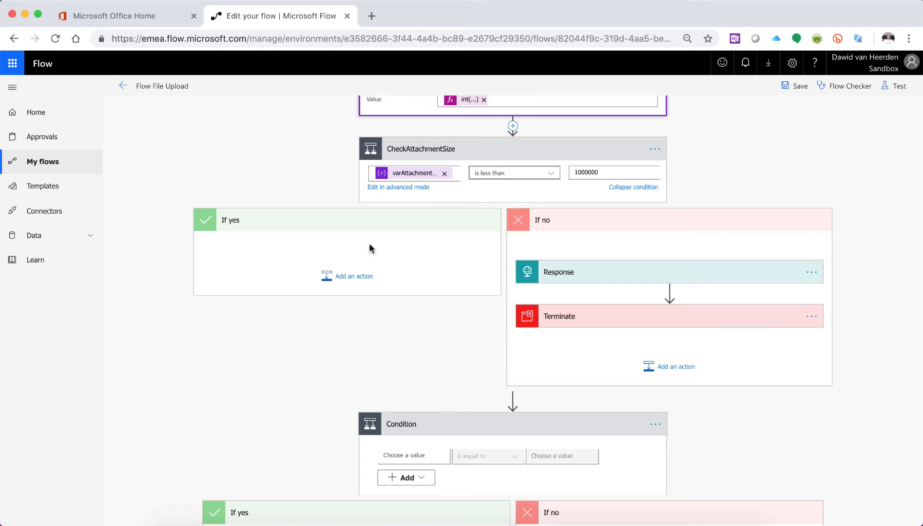
{"action": "mouse_move", "coordinate": [580, 247]}
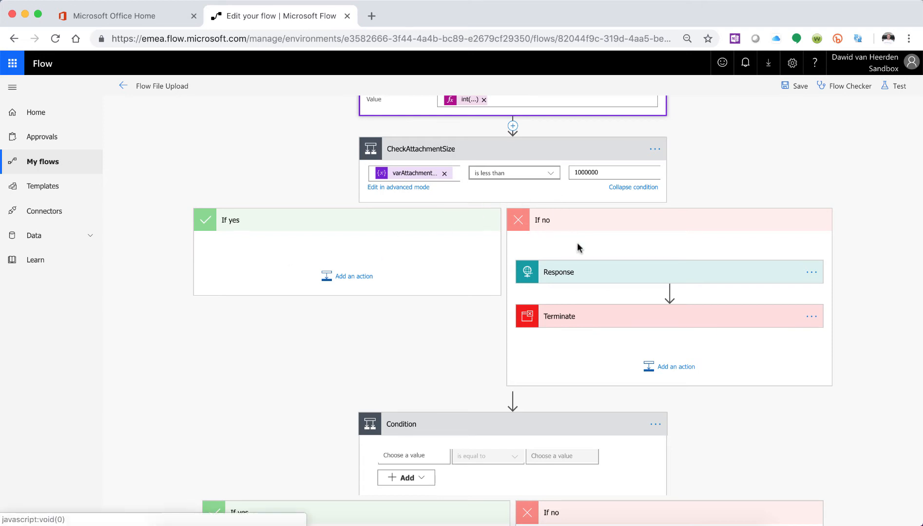
{"action": "mouse_move", "coordinate": [570, 278]}
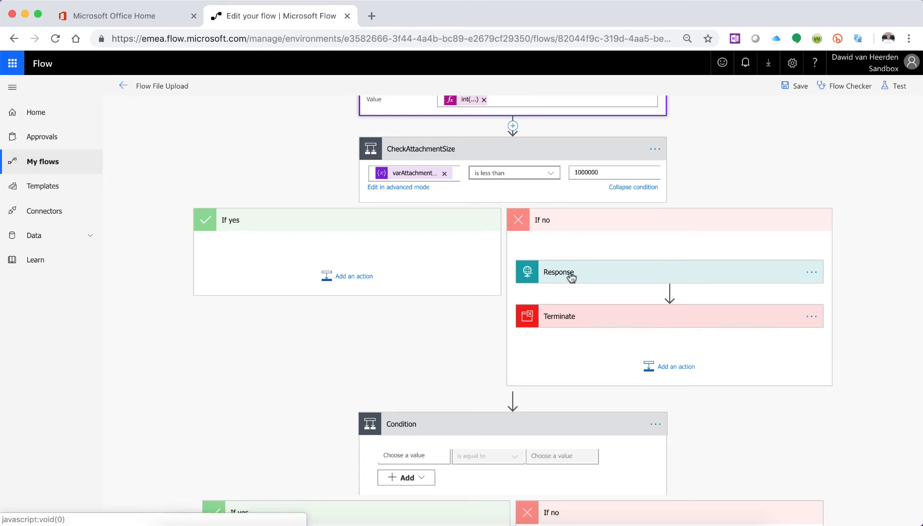
{"action": "left_click", "coordinate": [559, 272]}
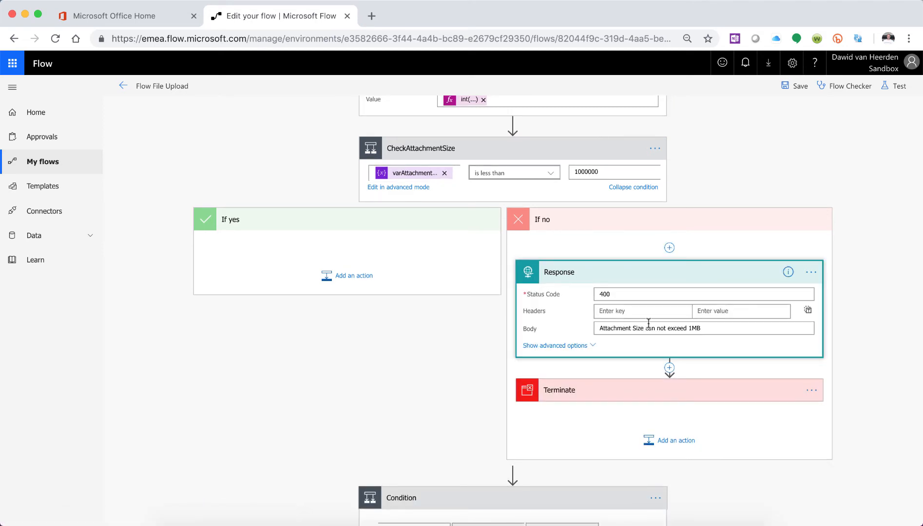
Configure the new Condition as varAttachmentSize is less than 1000000
{"action": "left_click", "coordinate": [558, 272]}
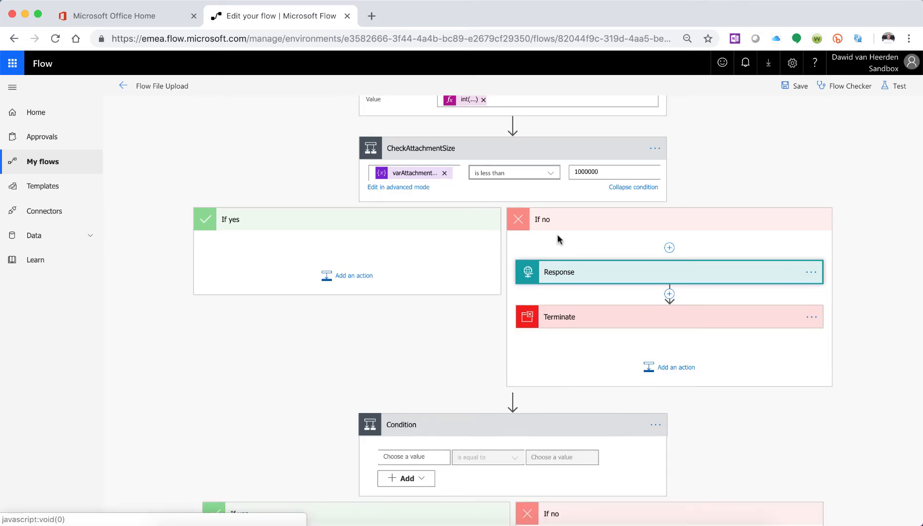
{"action": "mouse_move", "coordinate": [553, 227]}
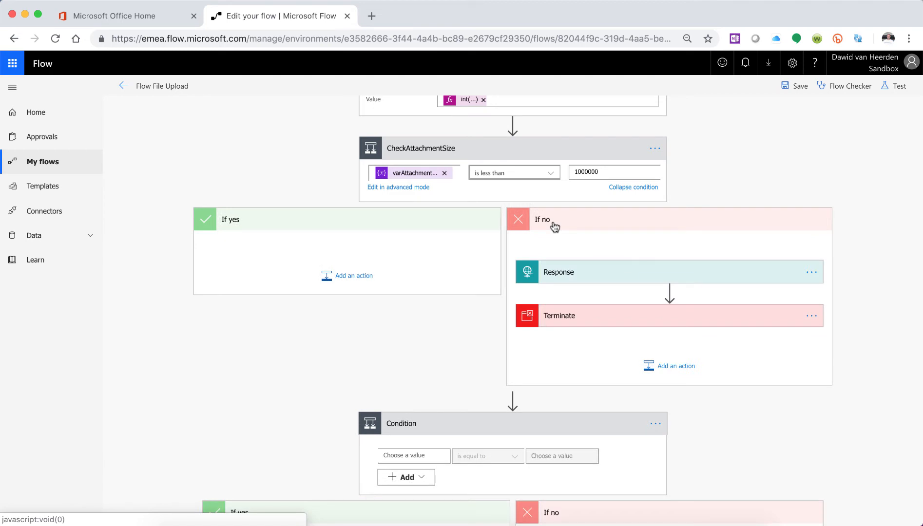
{"action": "scroll", "scroll_direction": "down", "scroll_amount": 3}
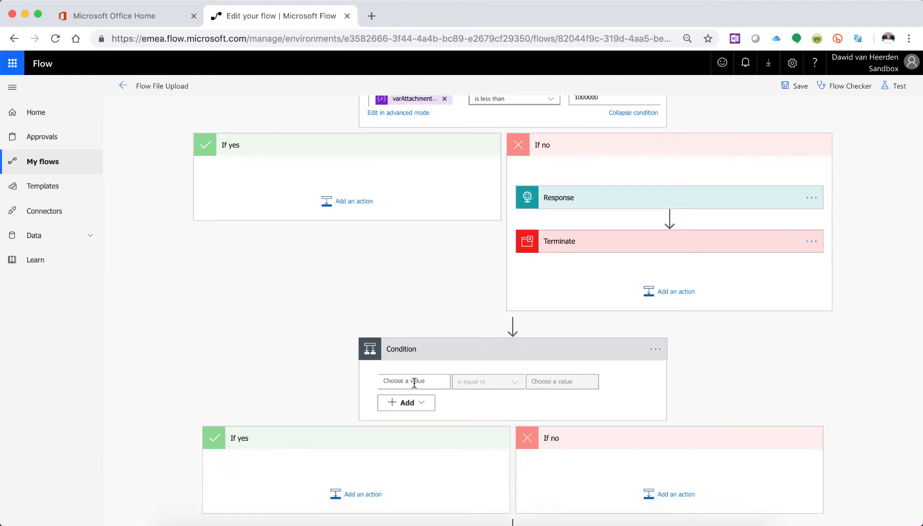
{"action": "mouse_move", "coordinate": [414, 381]}
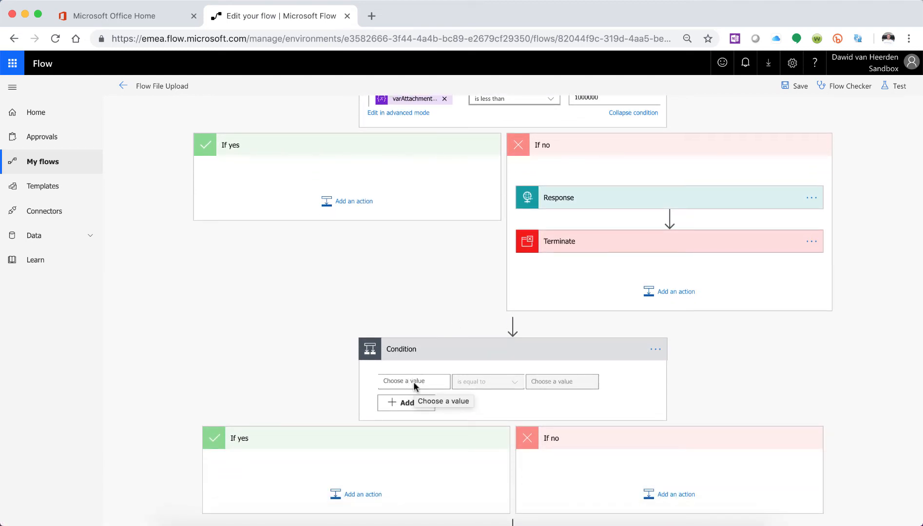
{"action": "mouse_move", "coordinate": [447, 335]}
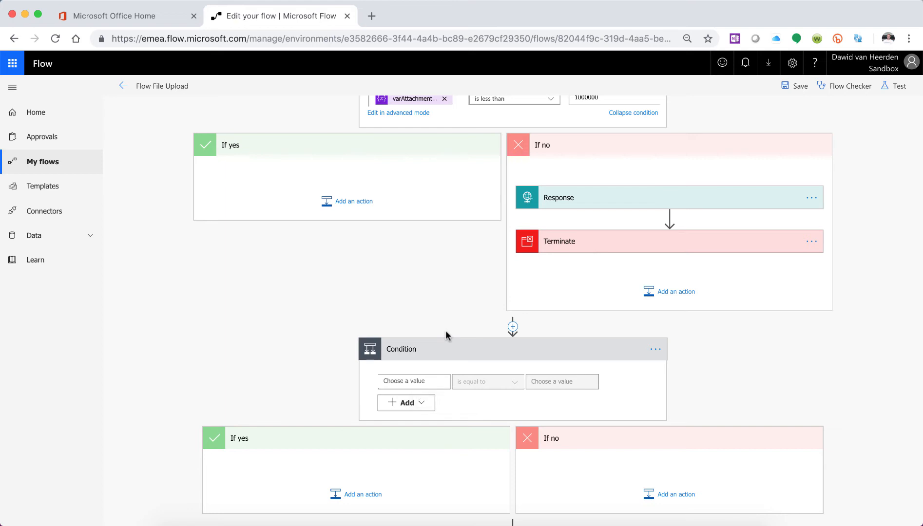
{"action": "scroll", "scroll_direction": "down", "scroll_amount": 3}
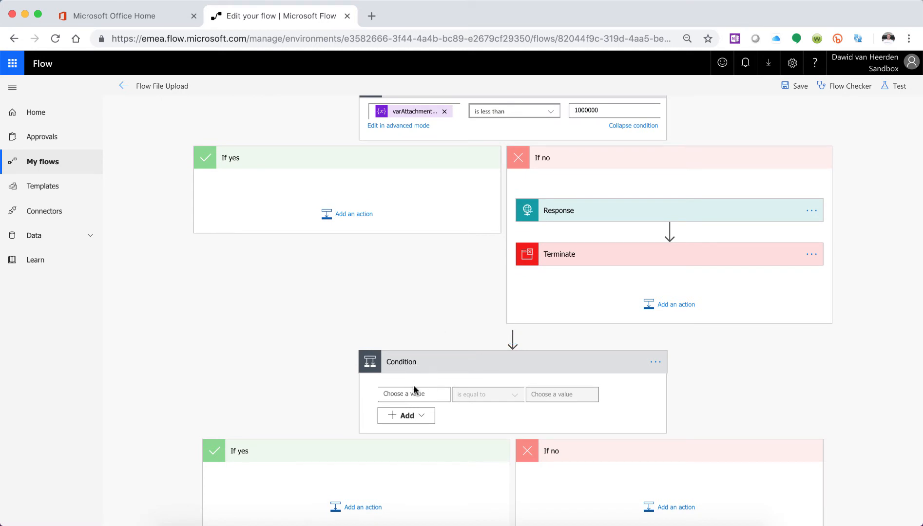
{"action": "left_click", "coordinate": [412, 394]}
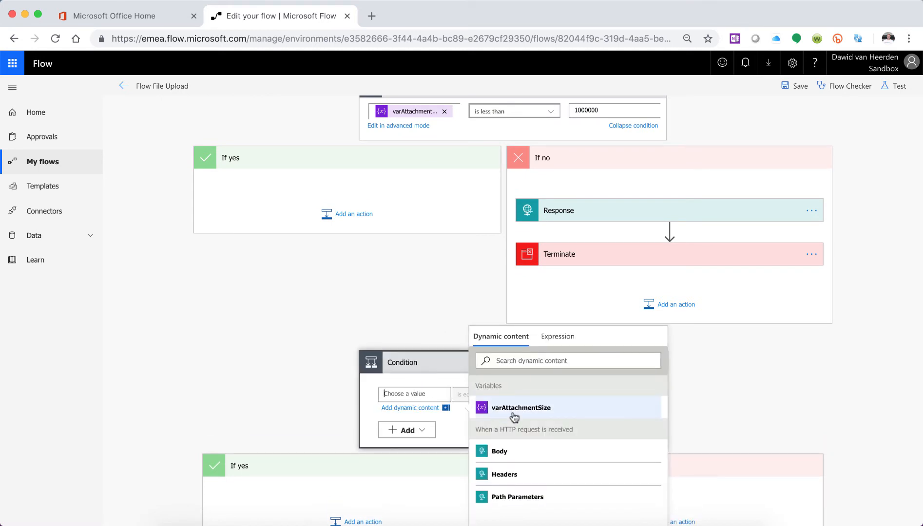
{"action": "left_click", "coordinate": [521, 407]}
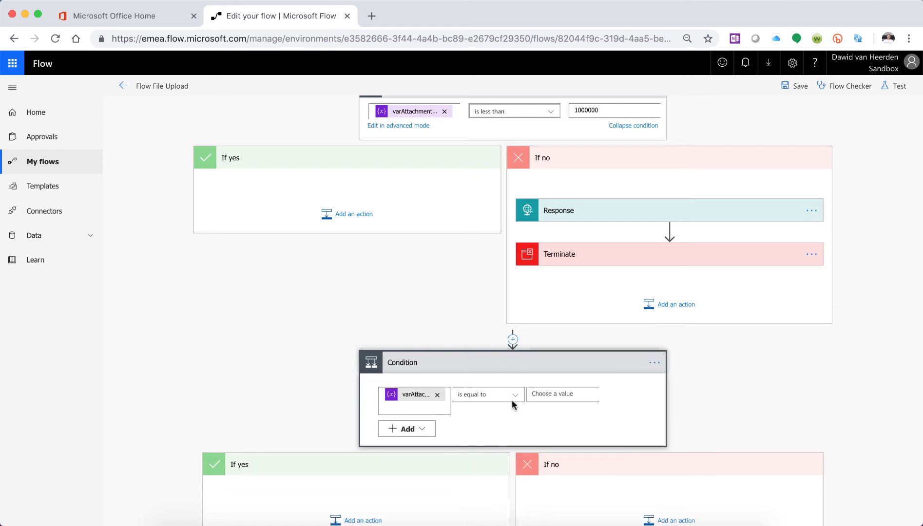
{"action": "left_click", "coordinate": [487, 395]}
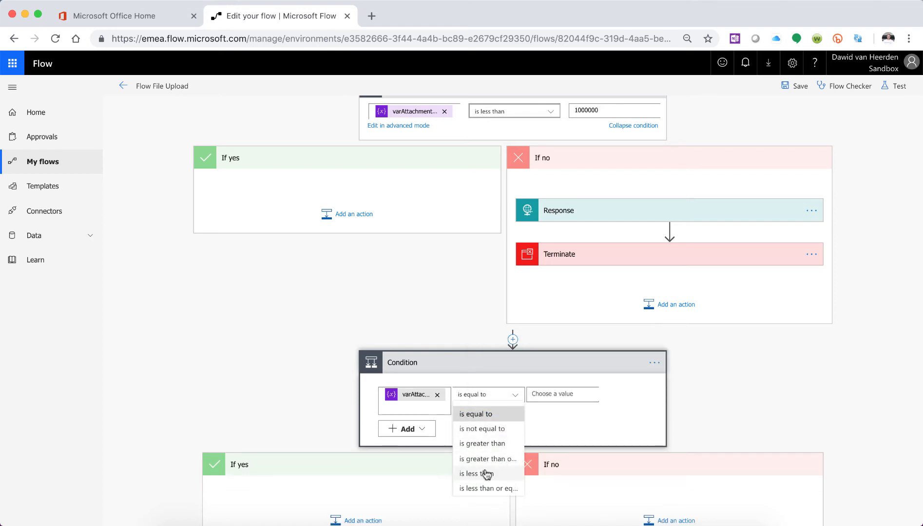
{"action": "left_click", "coordinate": [474, 474]}
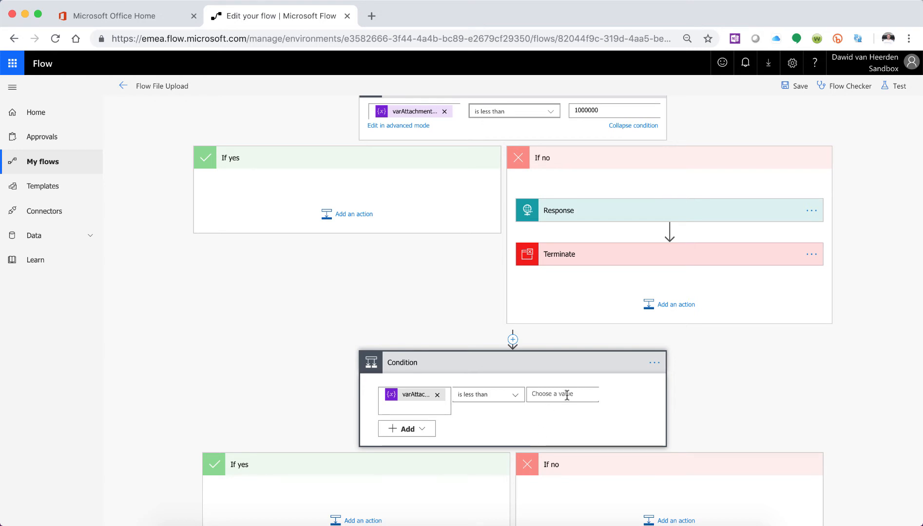
{"action": "left_click", "coordinate": [562, 394]}
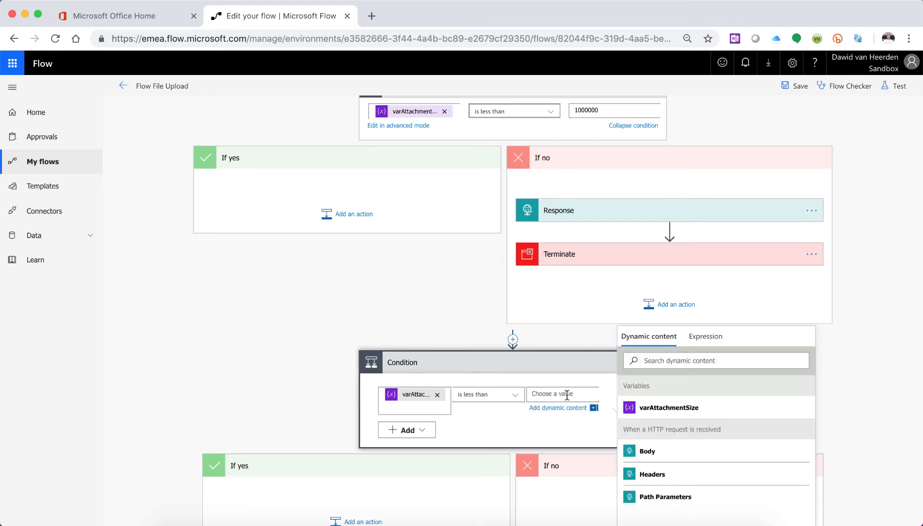
{"action": "type", "text": "1000000"}
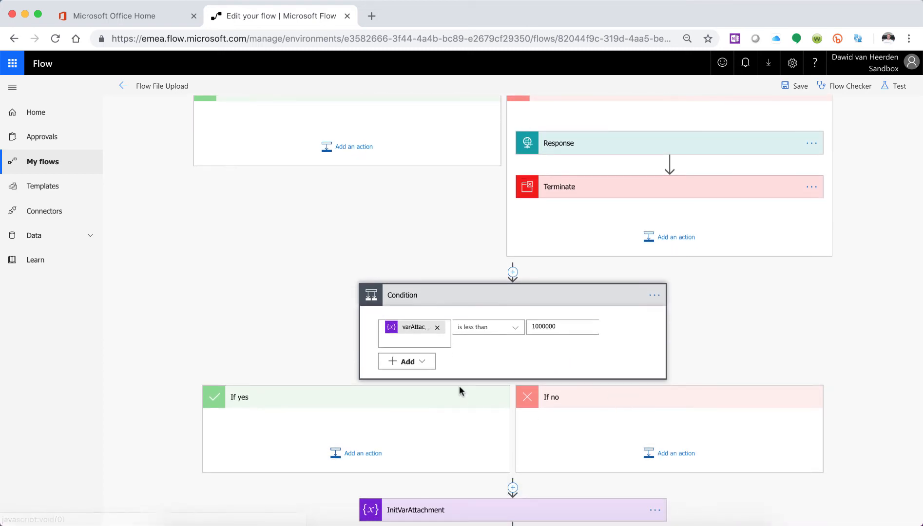
Scroll down to where Response and Terminate sit in the new Condition's If no branch
{"action": "scroll", "scroll_direction": "down", "scroll_amount": 3}
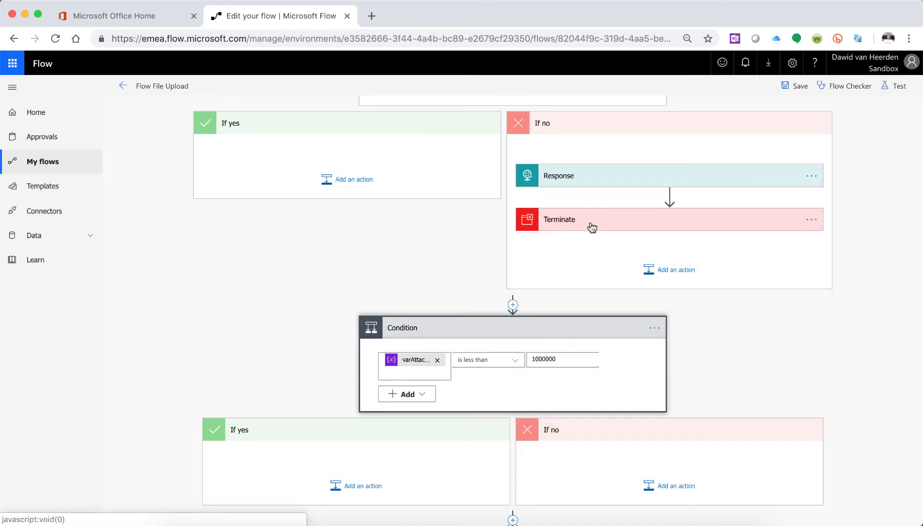
{"action": "scroll", "scroll_direction": "down", "scroll_amount": 3}
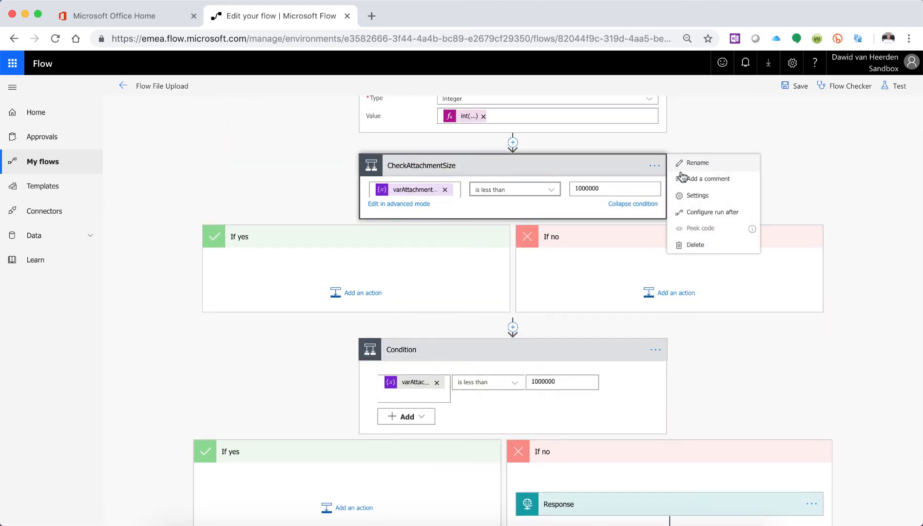
{"action": "mouse_move", "coordinate": [705, 248]}
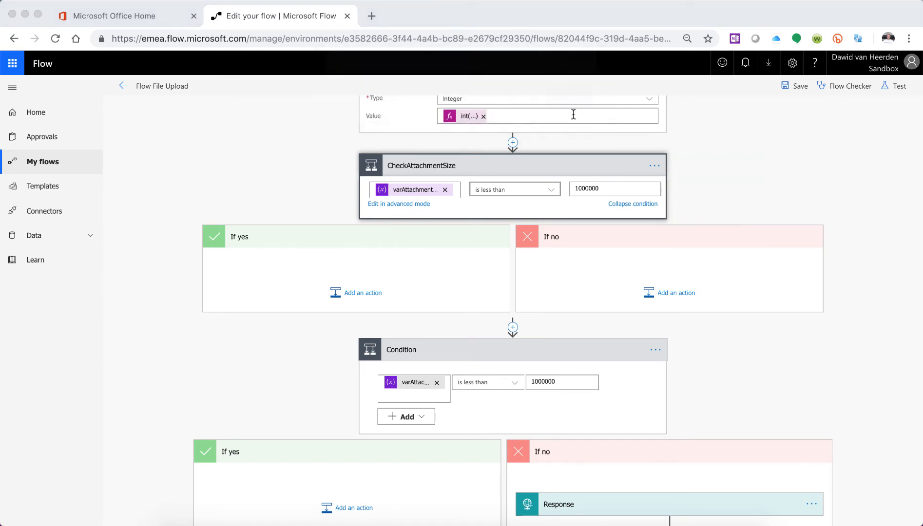
{"action": "scroll", "scroll_direction": "down", "scroll_amount": 3}
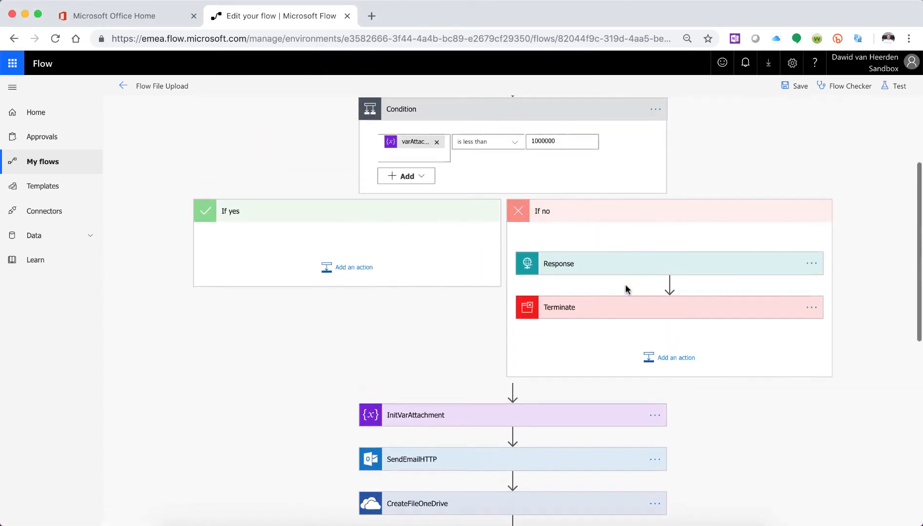
Rename the new condition to CheckAttachmentSize, save the flow and return to its overview page
{"action": "left_click", "coordinate": [654, 109]}
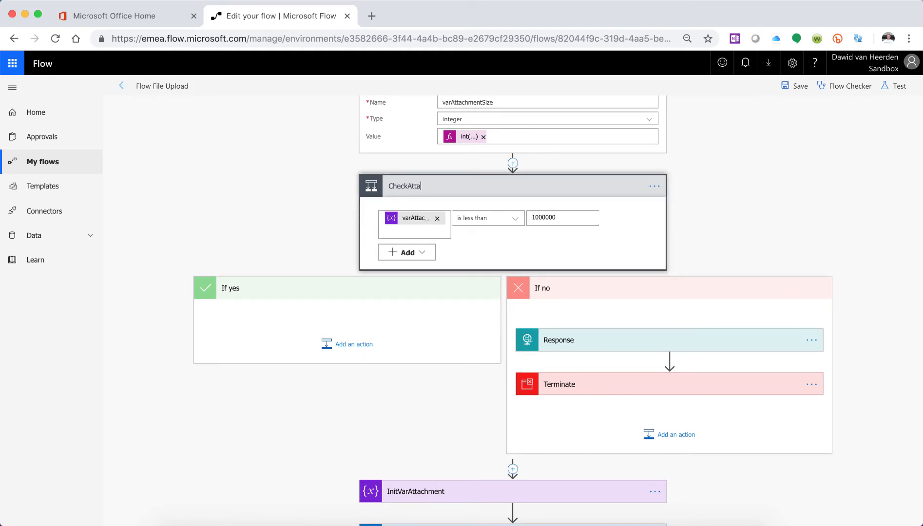
{"action": "type", "text": "chmentSize"}
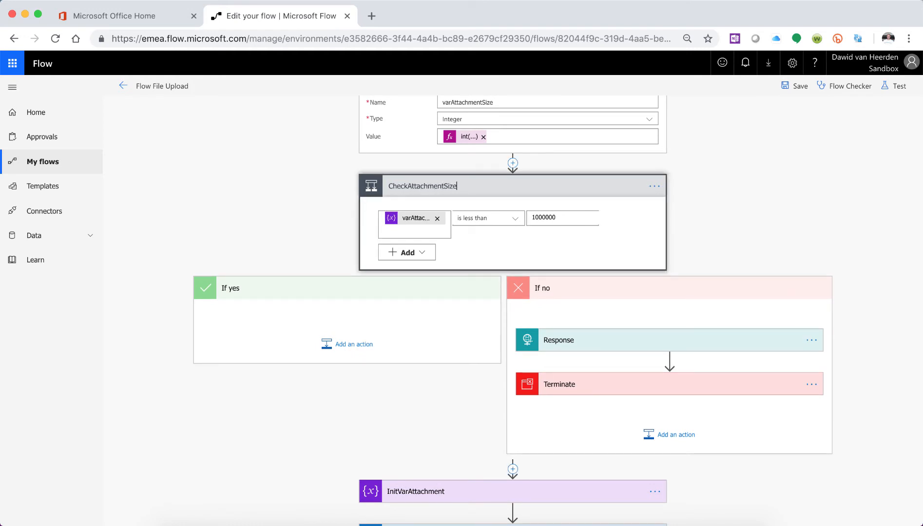
{"action": "mouse_move", "coordinate": [492, 252]}
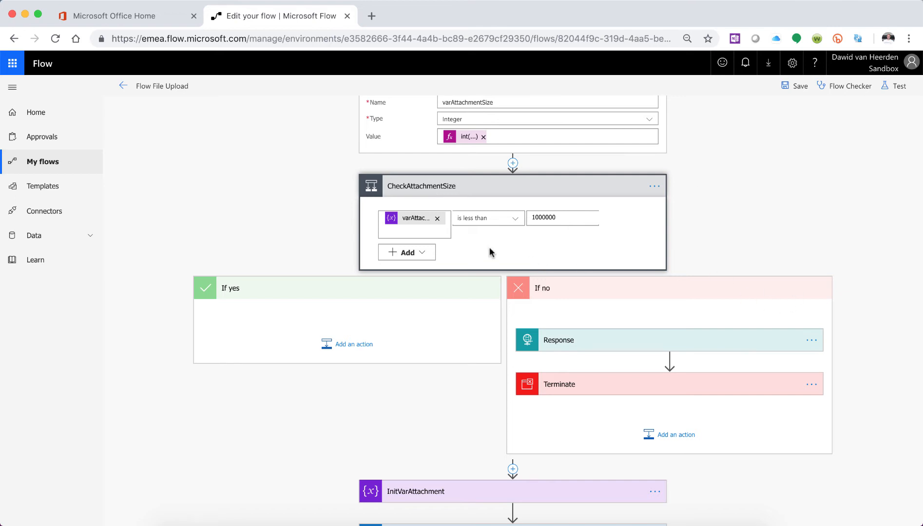
{"action": "mouse_move", "coordinate": [505, 195]}
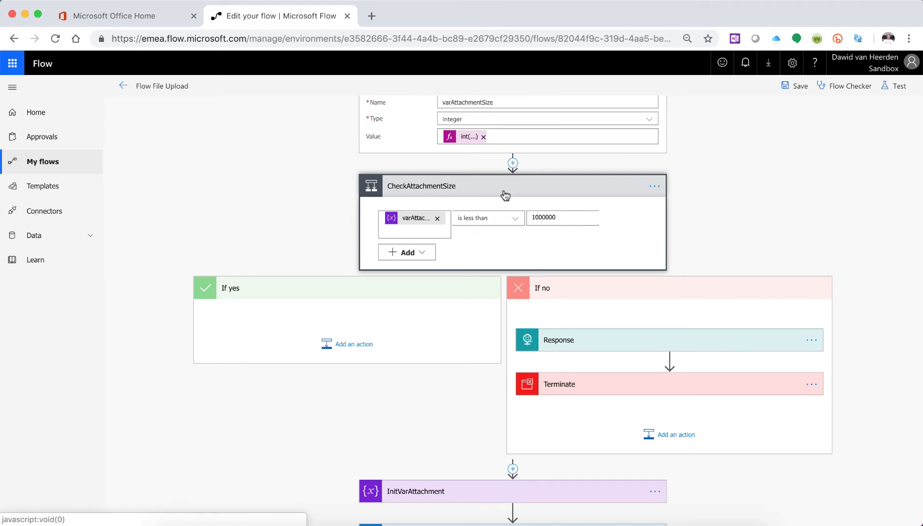
{"action": "mouse_move", "coordinate": [492, 255]}
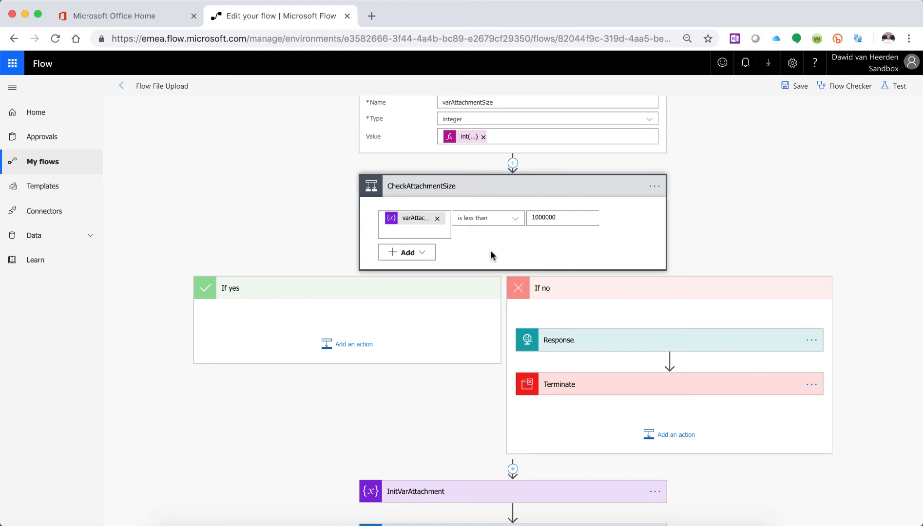
{"action": "scroll", "scroll_direction": "down", "scroll_amount": 3}
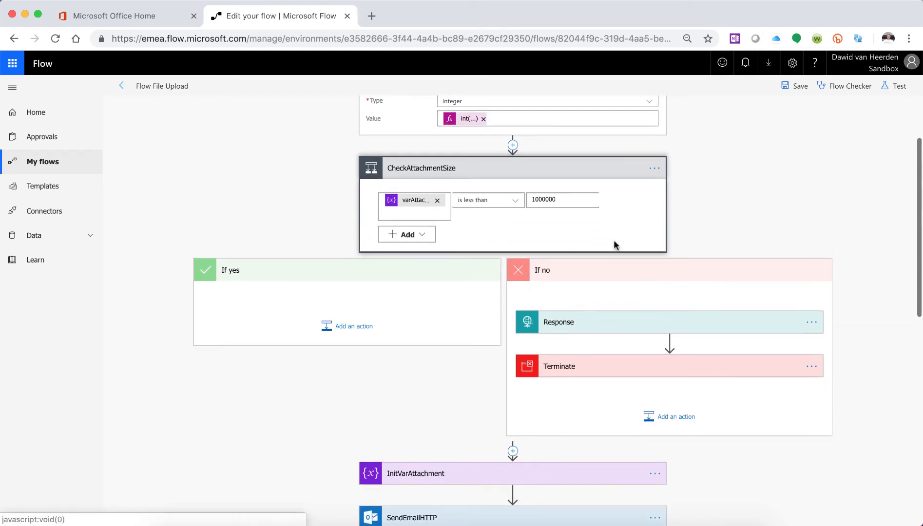
{"action": "left_click", "coordinate": [799, 85]}
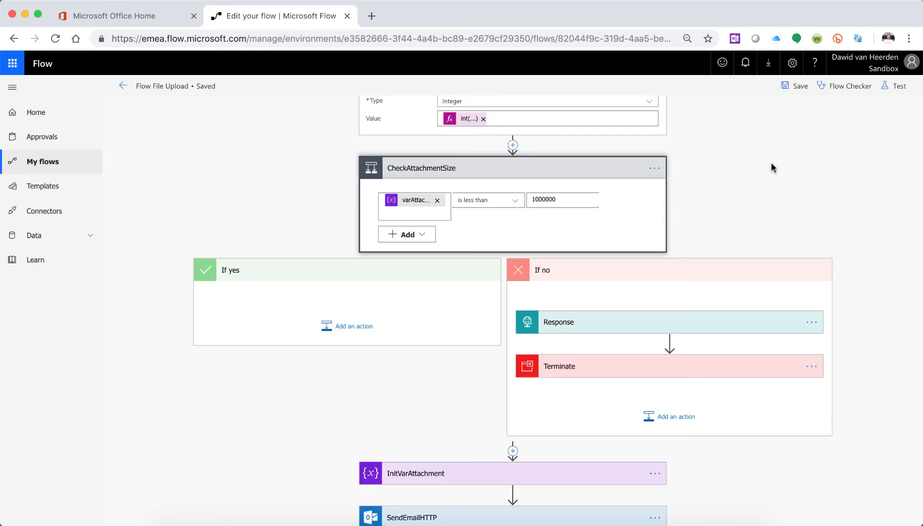
{"action": "mouse_move", "coordinate": [154, 107]}
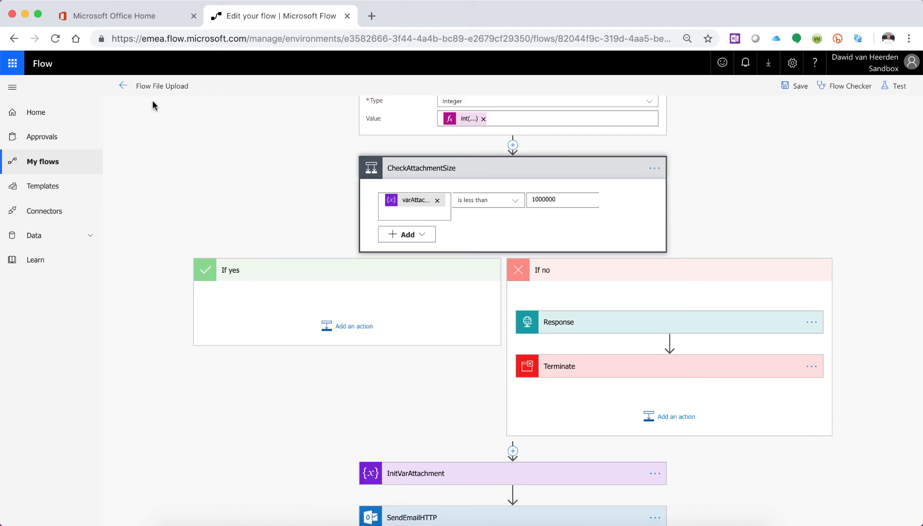
{"action": "left_click", "coordinate": [122, 85]}
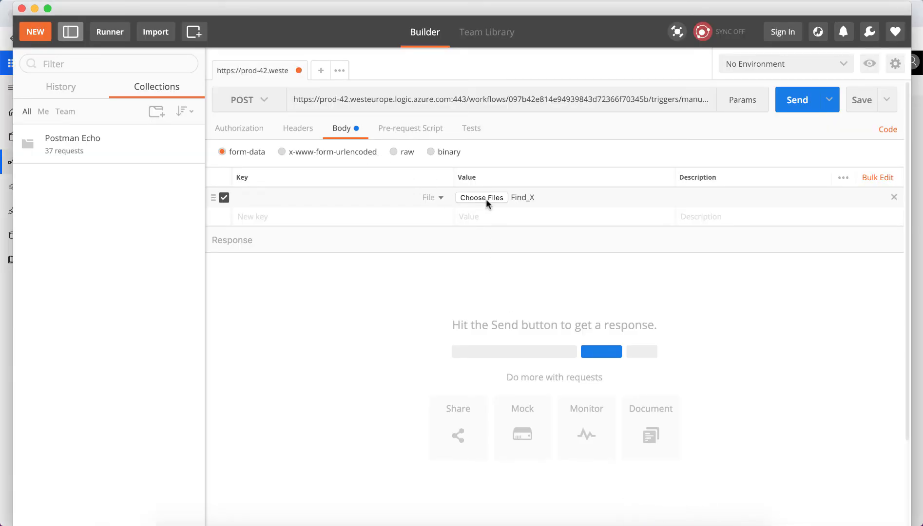
{"action": "mouse_move", "coordinate": [373, 118]}
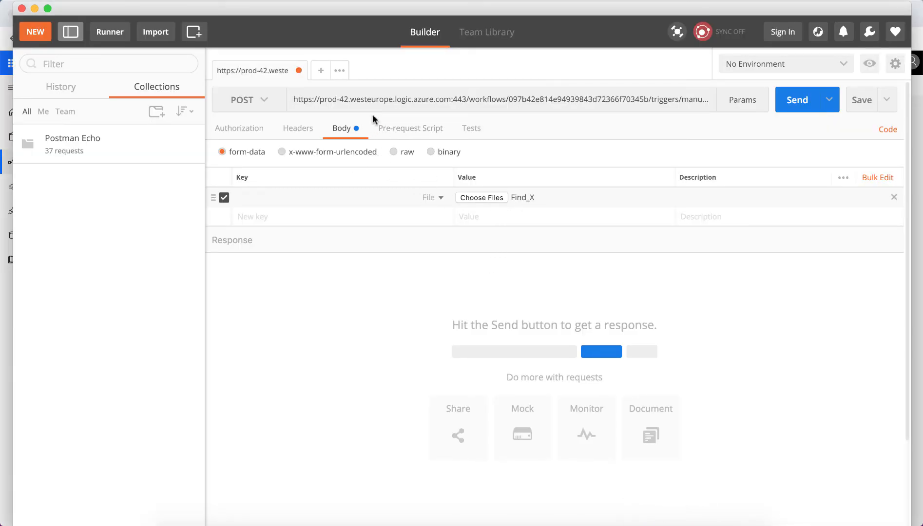
{"action": "mouse_move", "coordinate": [797, 99]}
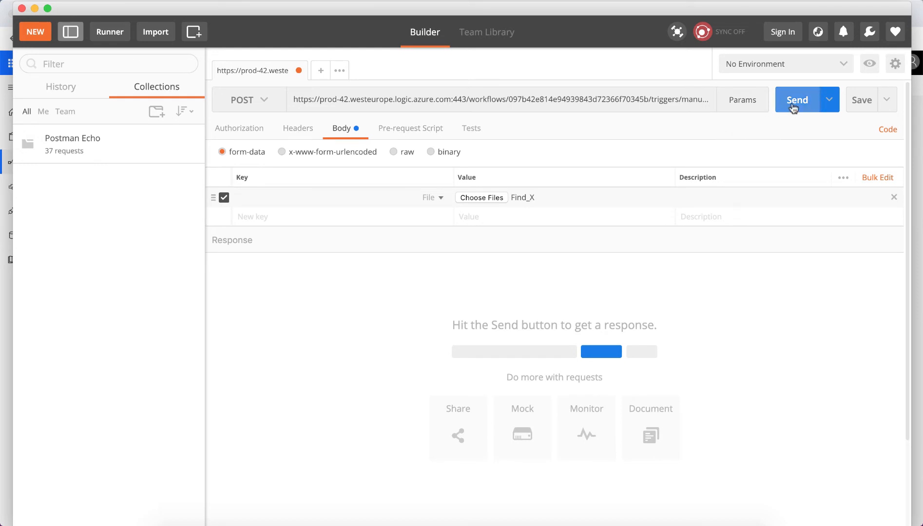
Send the form-data POST request uploading Find_X to the flow's trigger URL
{"action": "left_click", "coordinate": [797, 99]}
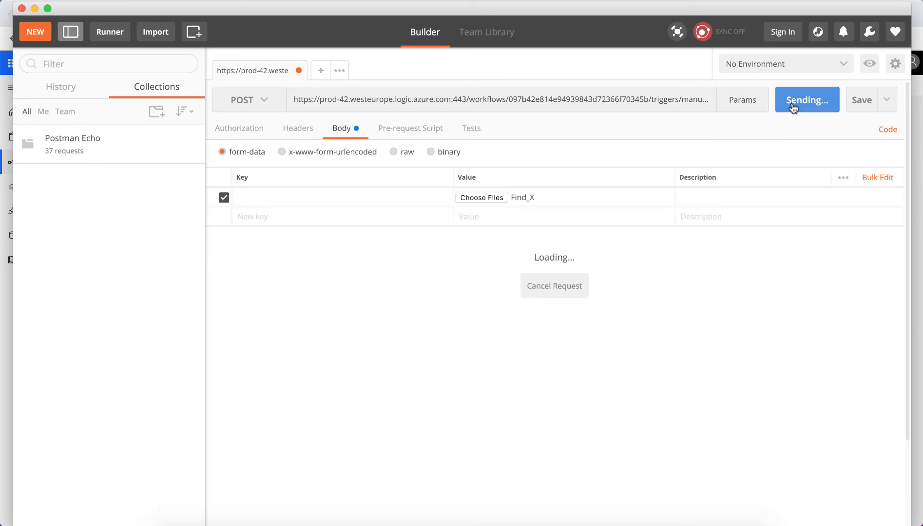
{"action": "mouse_move", "coordinate": [542, 205]}
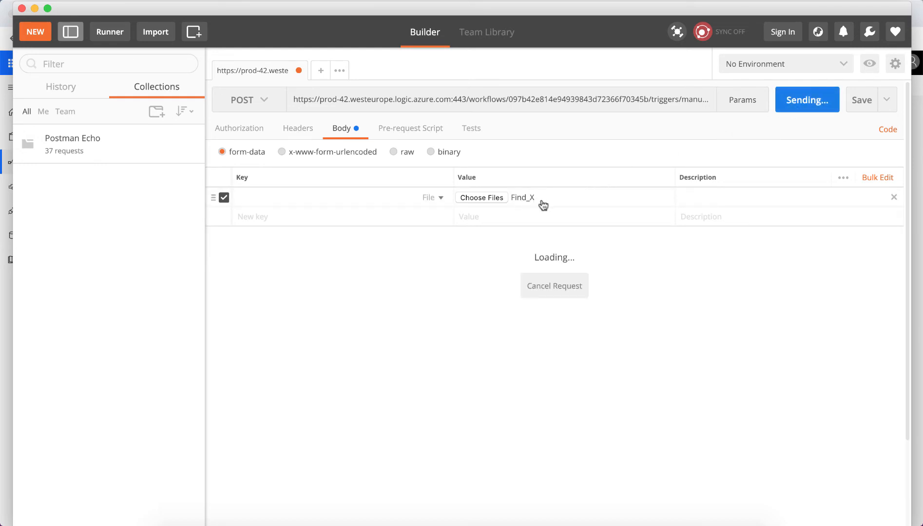
{"action": "mouse_move", "coordinate": [521, 200]}
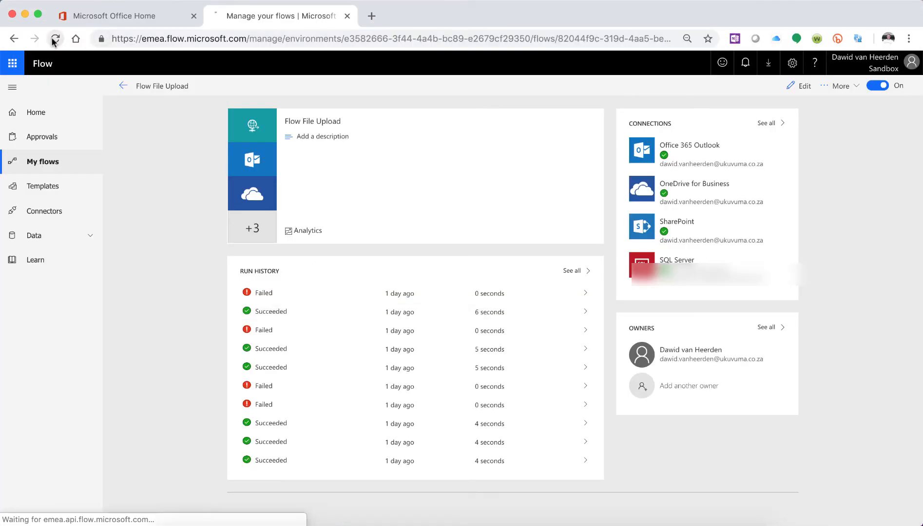
Refresh run history, review the newest successful run with the size check true, and reopen the editor
{"action": "left_click", "coordinate": [56, 39]}
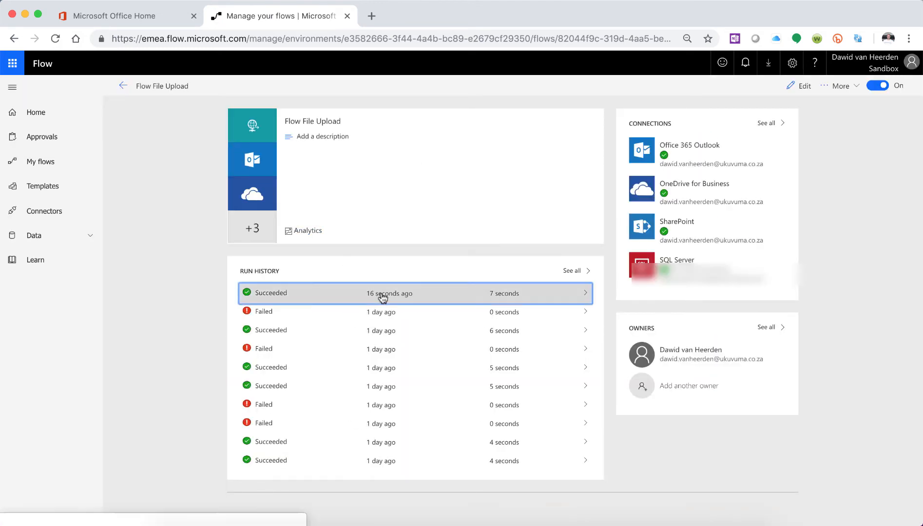
{"action": "left_click", "coordinate": [383, 293]}
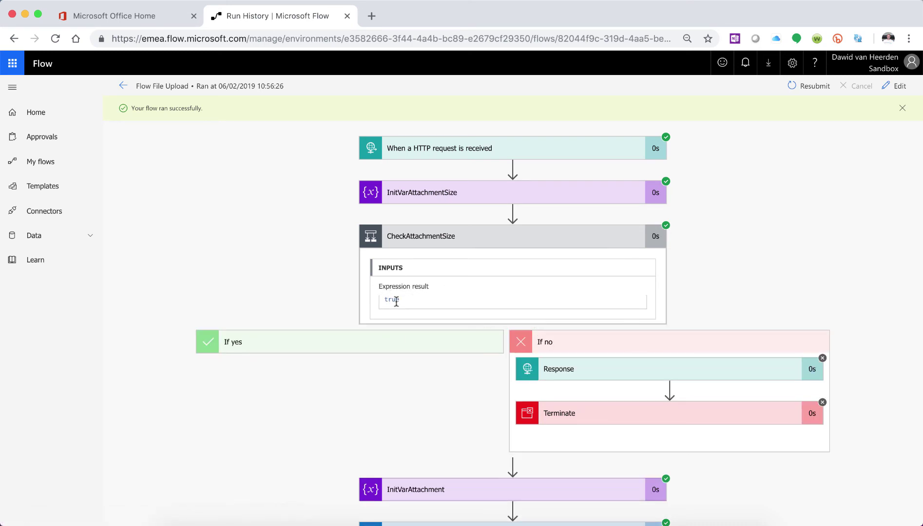
{"action": "scroll", "scroll_direction": "down", "scroll_amount": 3}
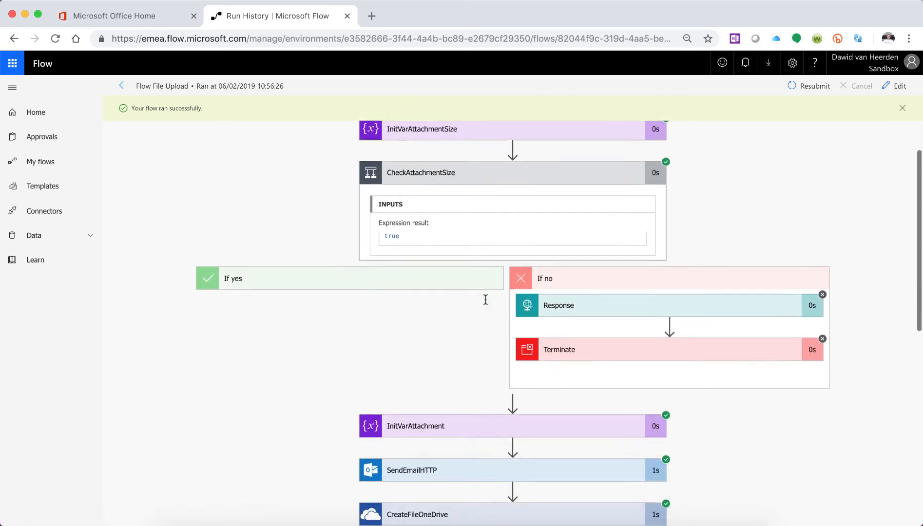
{"action": "scroll", "scroll_direction": "up", "scroll_amount": 3}
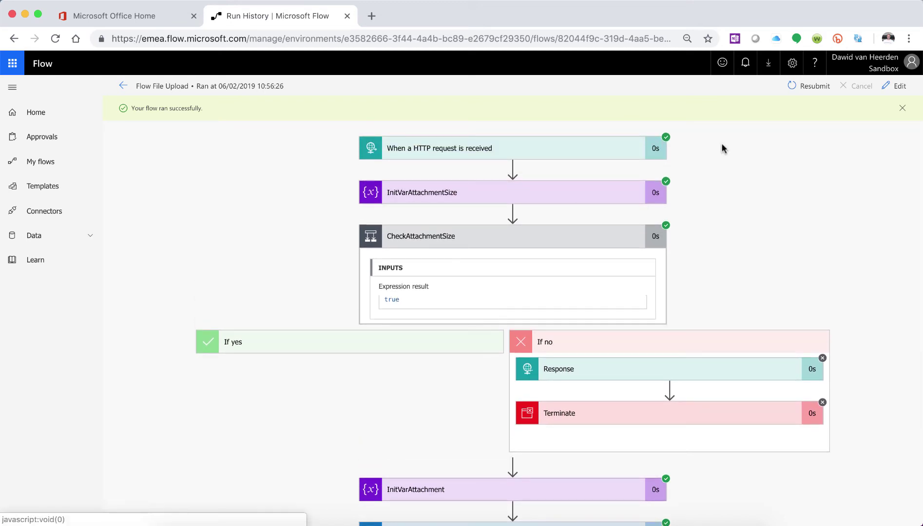
{"action": "left_click", "coordinate": [897, 86]}
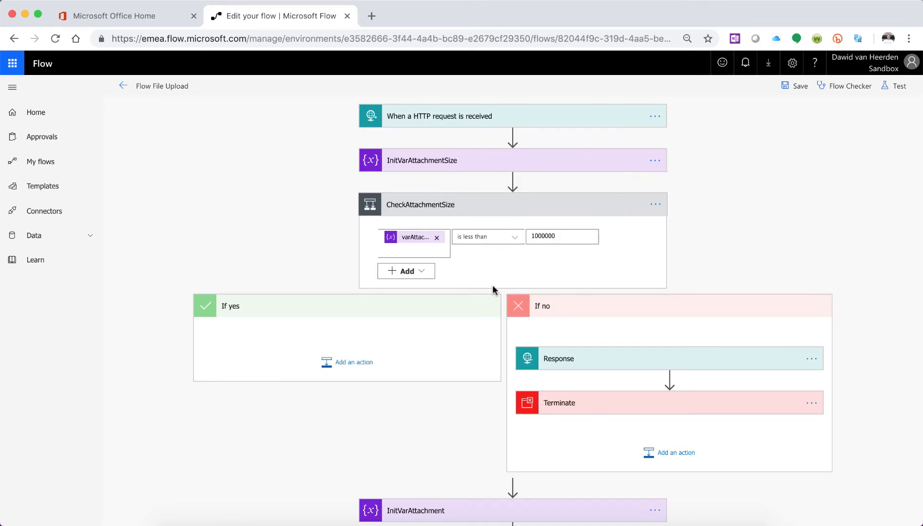
{"action": "mouse_move", "coordinate": [460, 289]}
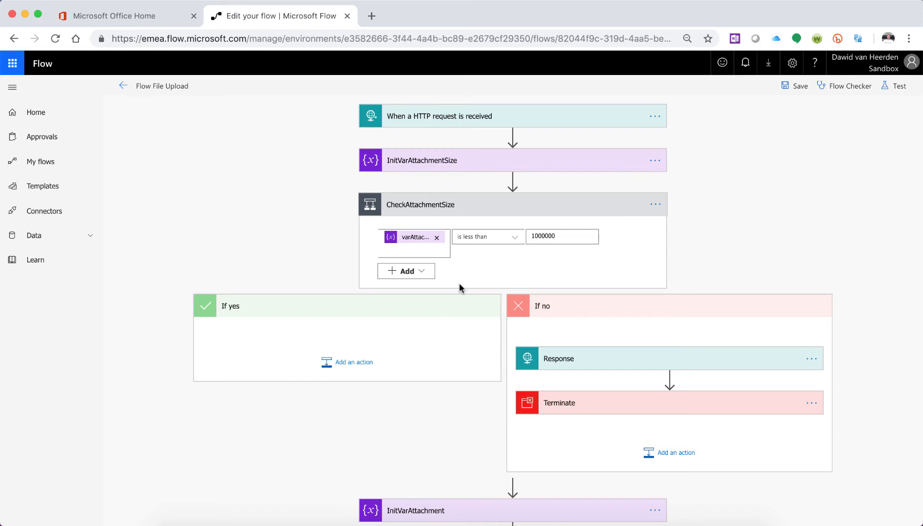
{"action": "mouse_move", "coordinate": [508, 259]}
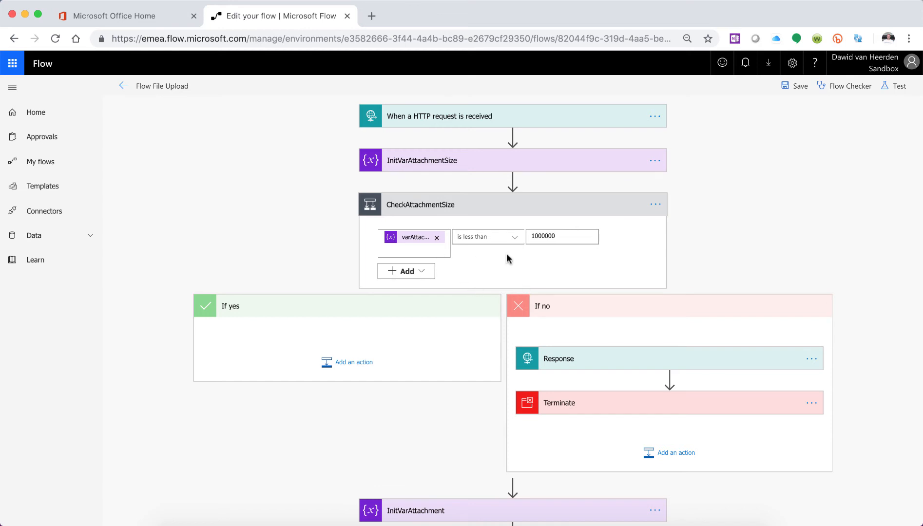
{"action": "mouse_move", "coordinate": [553, 368]}
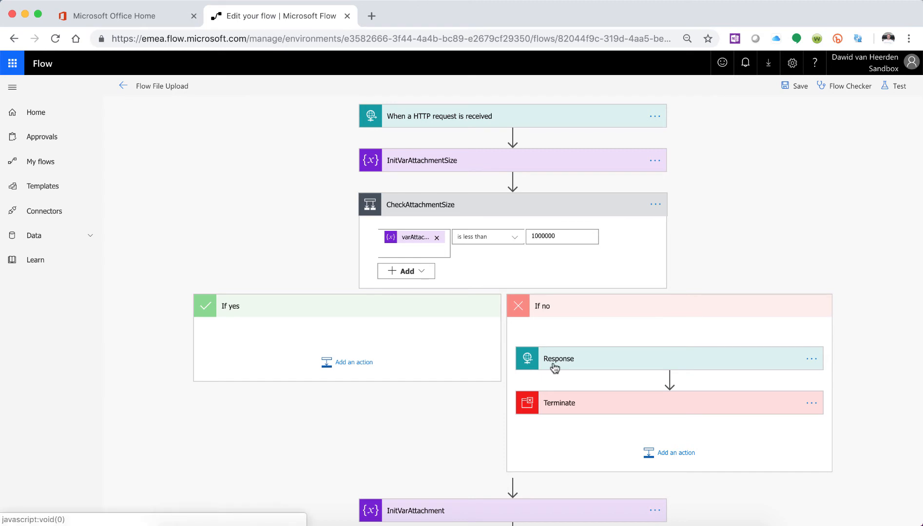
{"action": "mouse_move", "coordinate": [548, 334]}
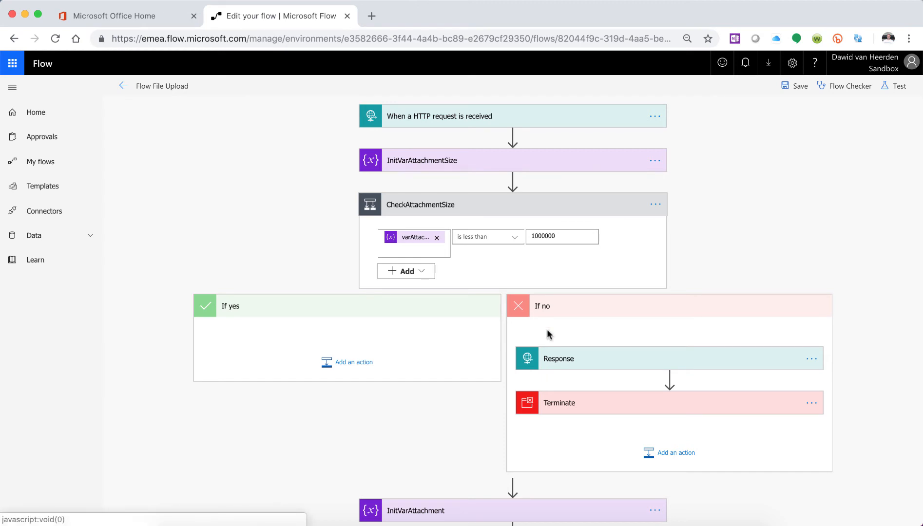
{"action": "mouse_move", "coordinate": [521, 245]}
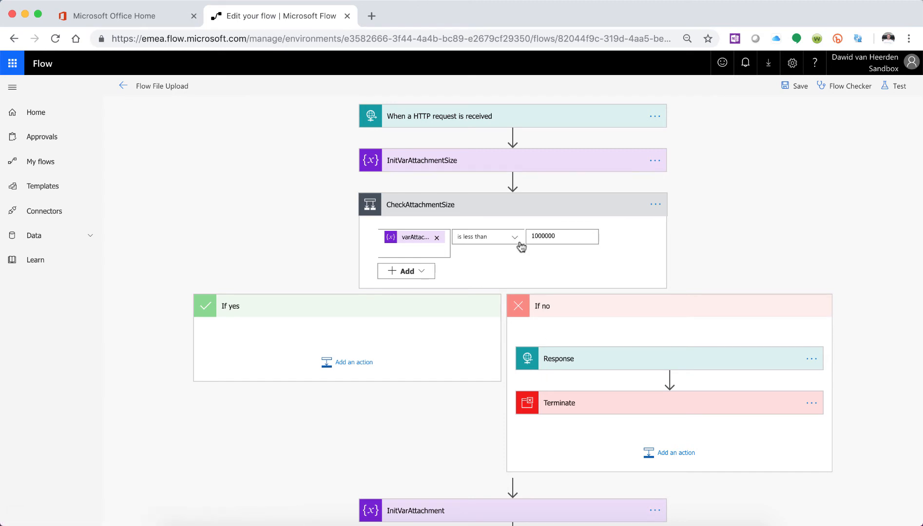
{"action": "mouse_move", "coordinate": [559, 317]}
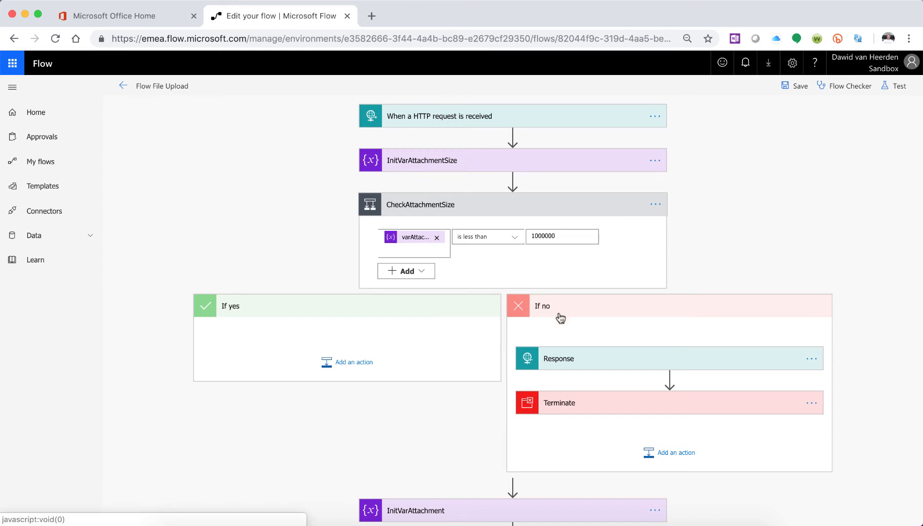
{"action": "mouse_move", "coordinate": [563, 349]}
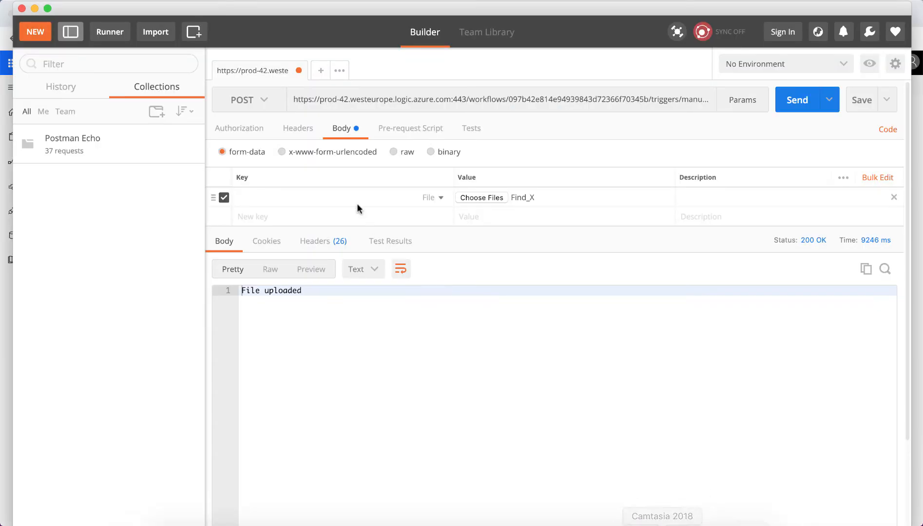
{"action": "left_click", "coordinate": [298, 128]}
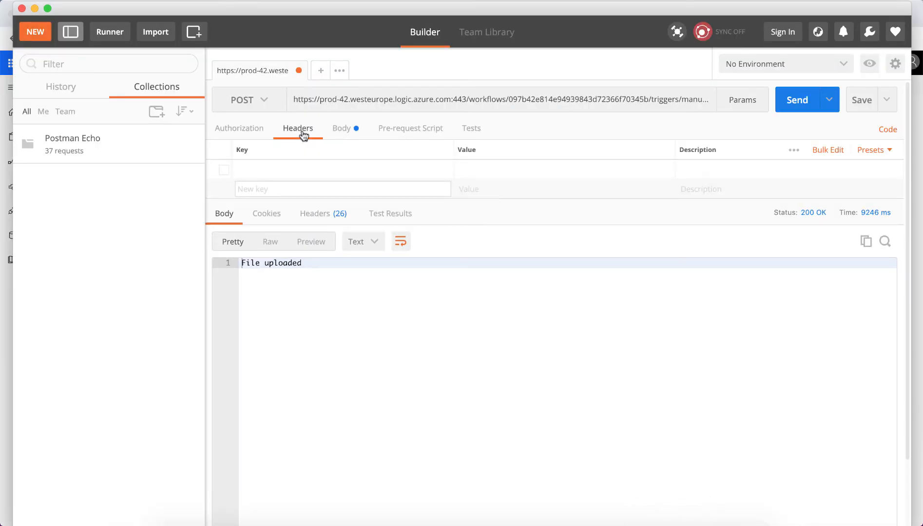
{"action": "left_click", "coordinate": [341, 169]}
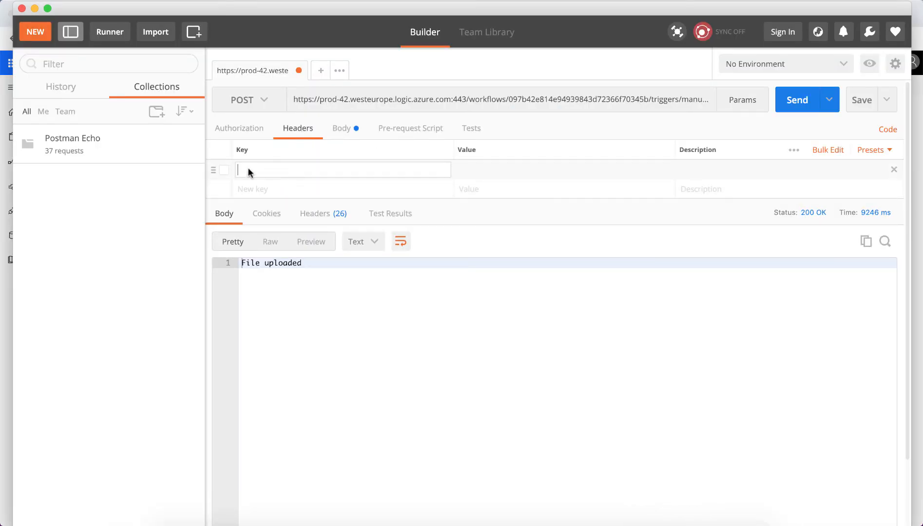
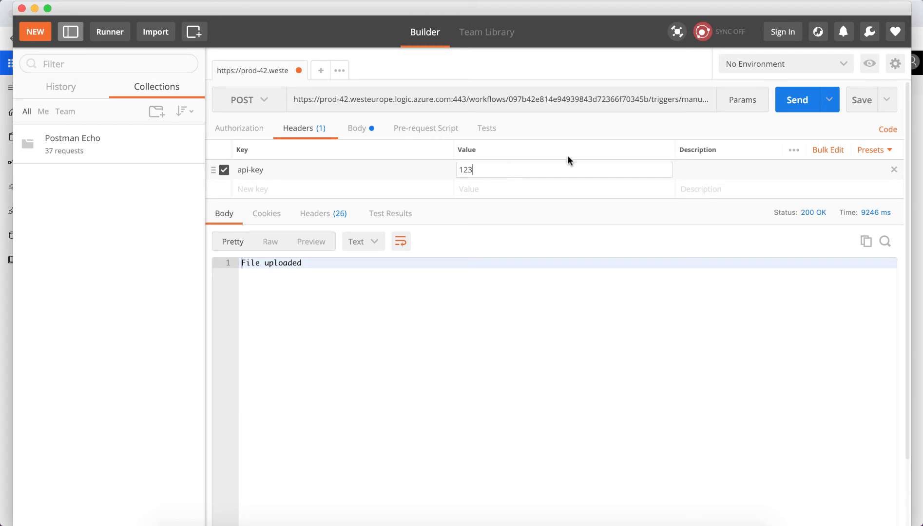
{"action": "mouse_move", "coordinate": [469, 495]}
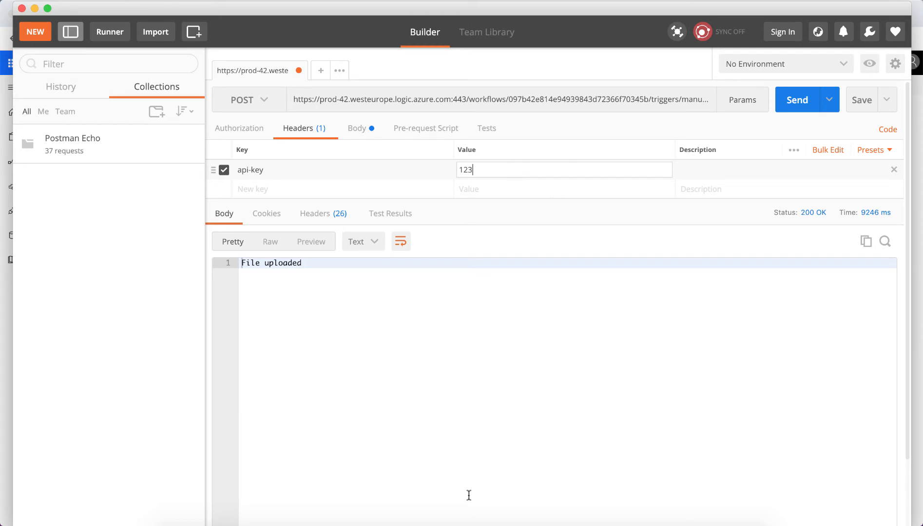
{"action": "left_click", "coordinate": [797, 99]}
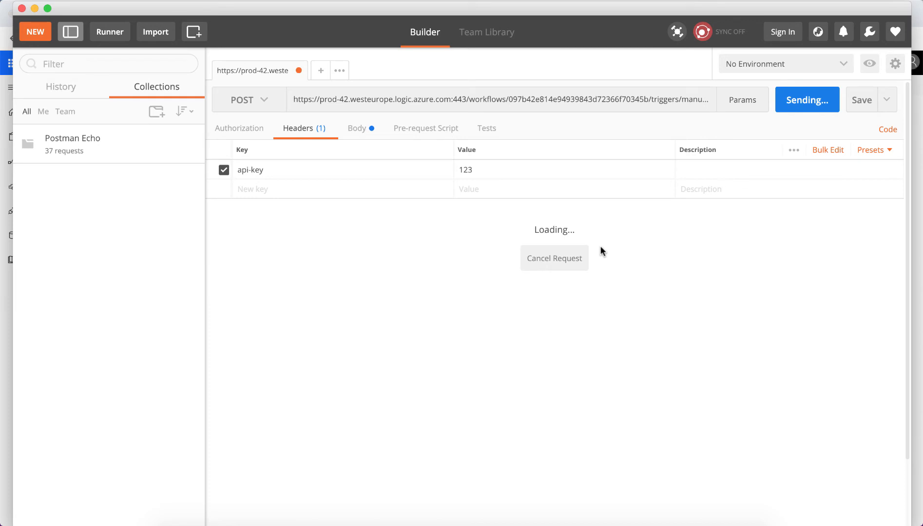
{"action": "mouse_move", "coordinate": [371, 419]}
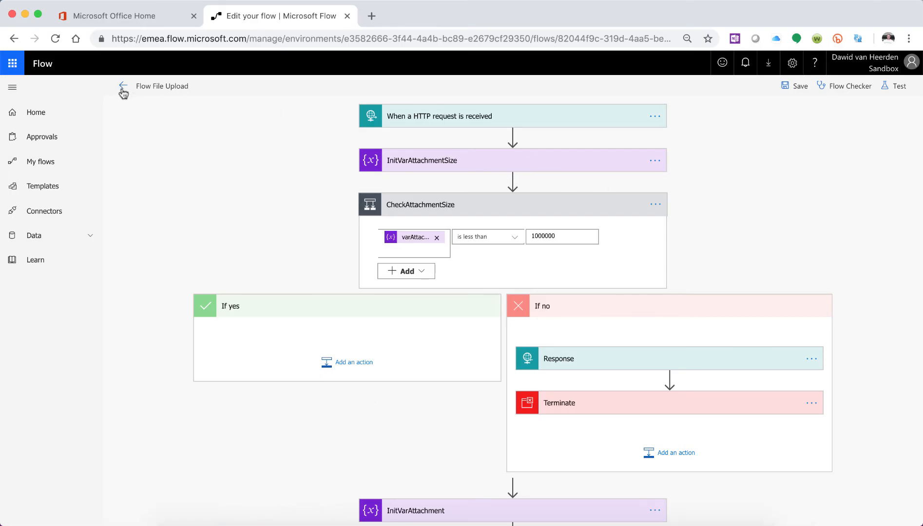
Open the newest run and show the HTTP trigger's full outputs, including the api-key and Content-Length headers
{"action": "left_click", "coordinate": [123, 86]}
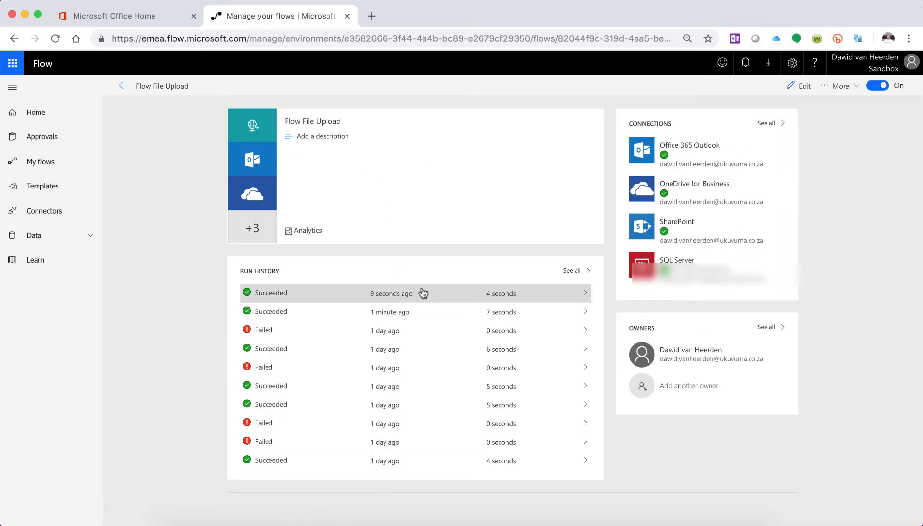
{"action": "left_click", "coordinate": [415, 294]}
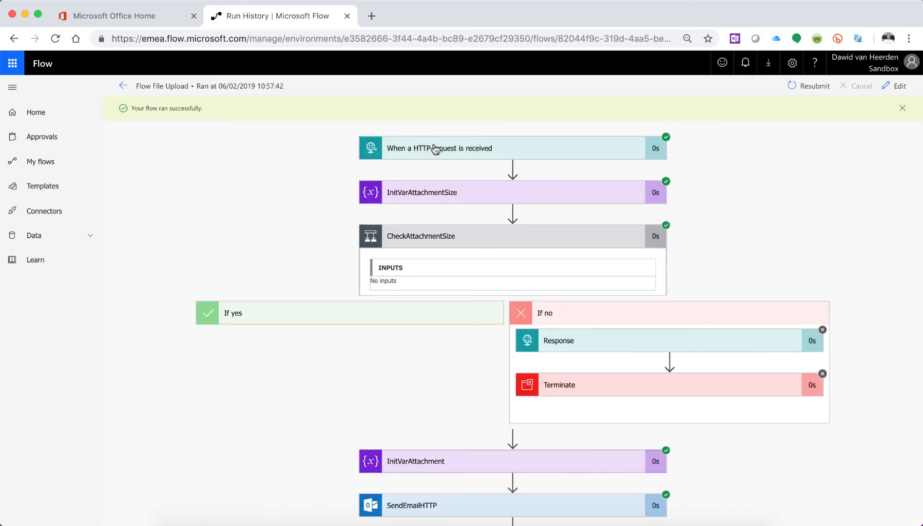
{"action": "left_click", "coordinate": [500, 149]}
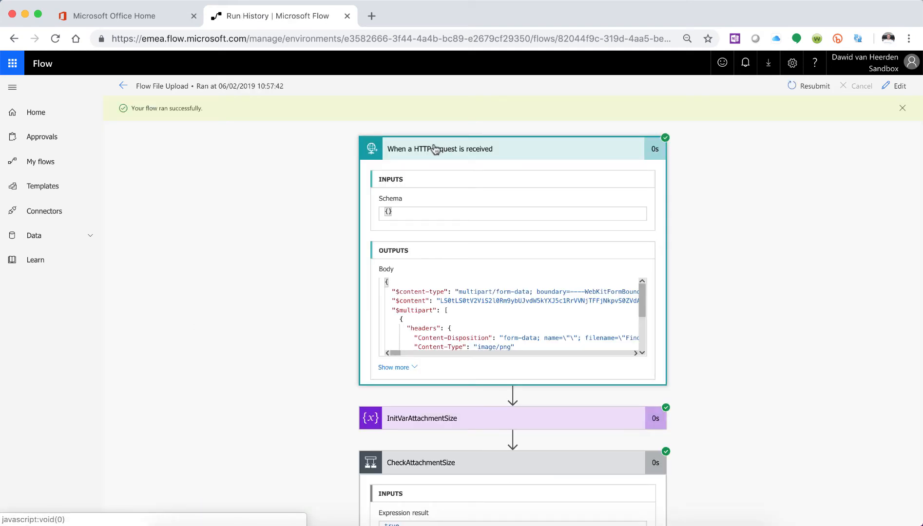
{"action": "left_click", "coordinate": [394, 366]}
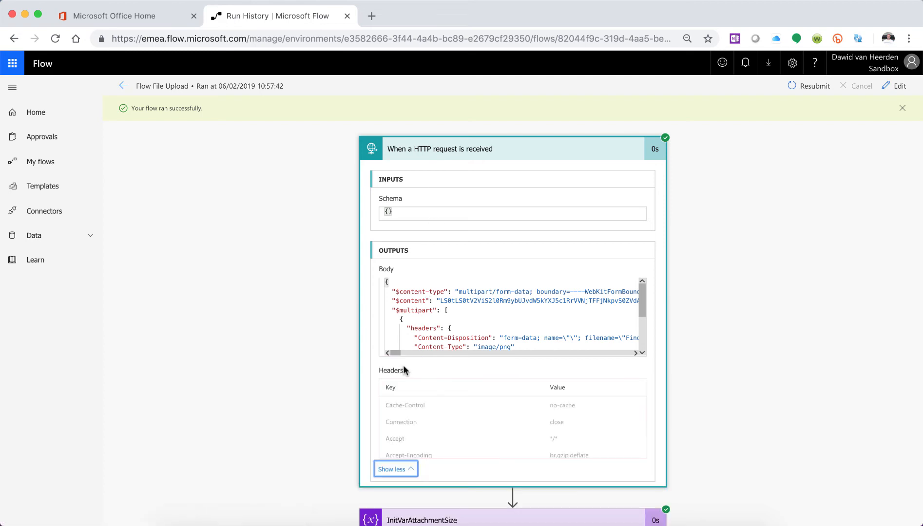
{"action": "scroll", "scroll_direction": "down", "scroll_amount": 3}
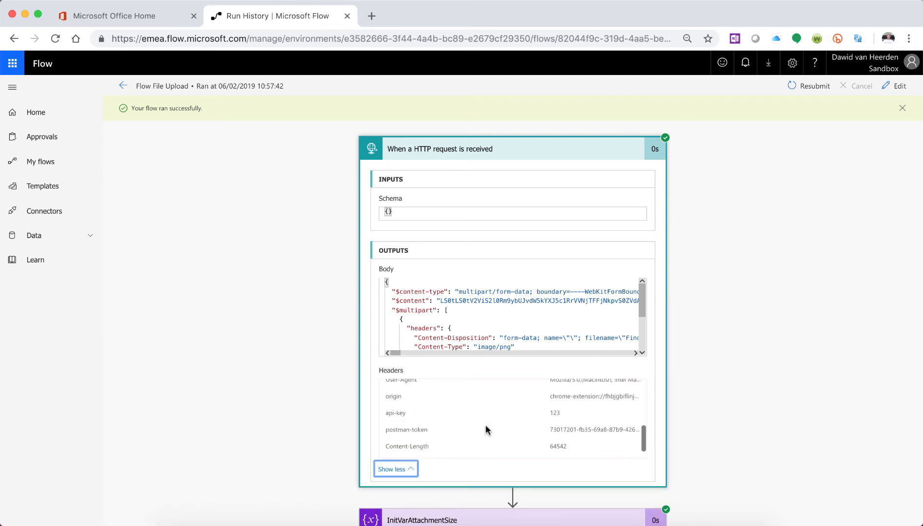
{"action": "scroll", "scroll_direction": "down", "scroll_amount": 3}
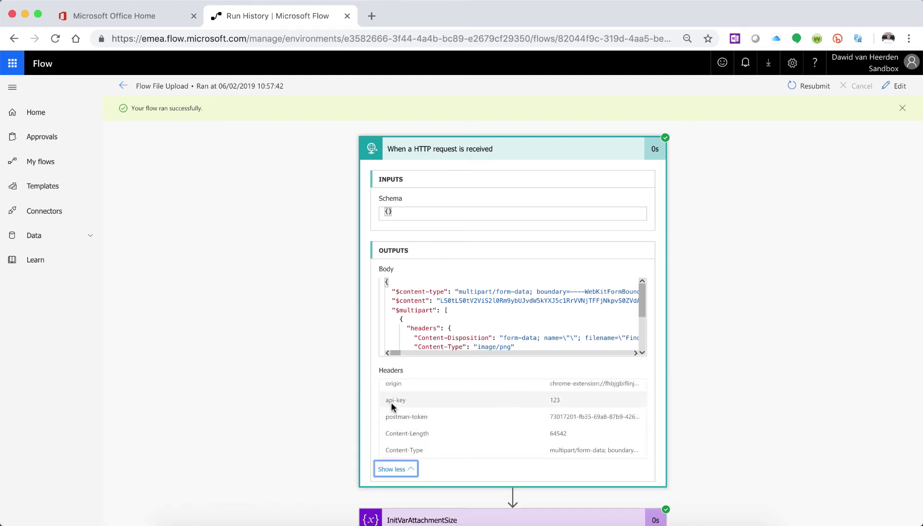
{"action": "mouse_move", "coordinate": [558, 403]}
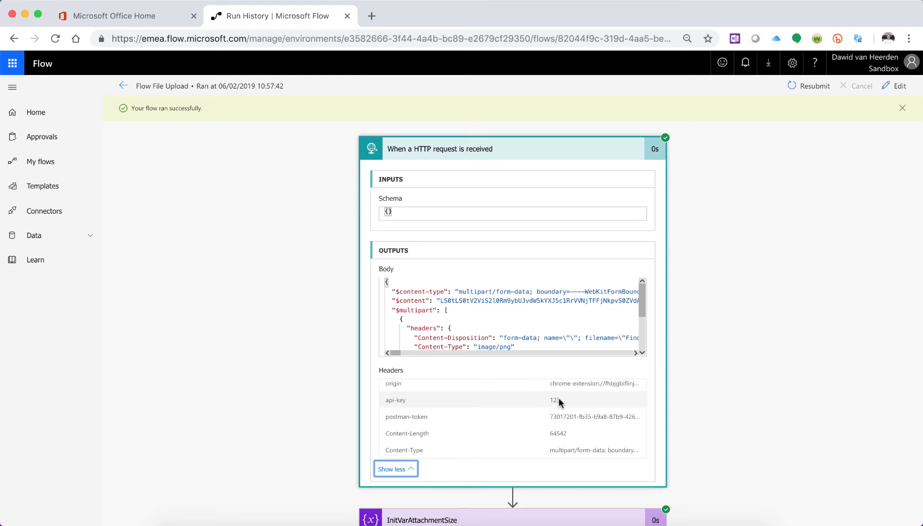
{"action": "mouse_move", "coordinate": [509, 183]}
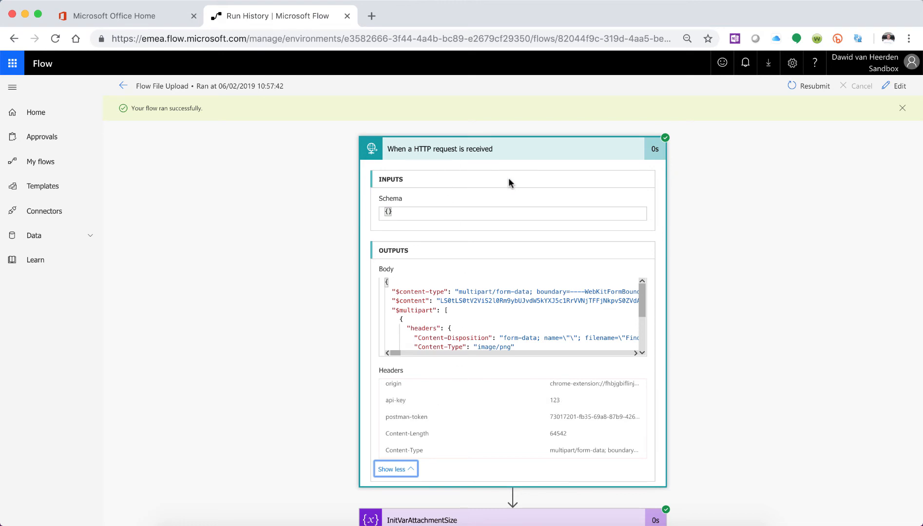
{"action": "mouse_move", "coordinate": [545, 387]}
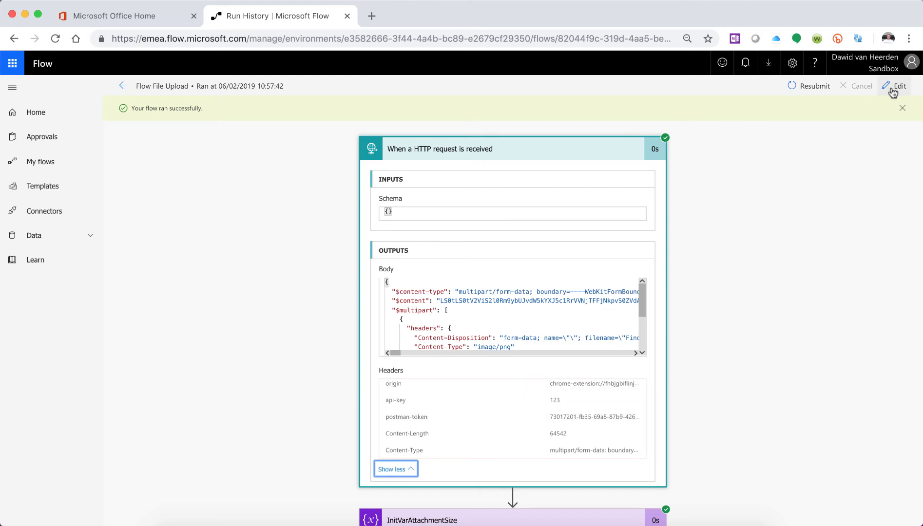
Reopen the editor and add a second empty And row to the CheckAttachmentSize condition
{"action": "left_click", "coordinate": [895, 85]}
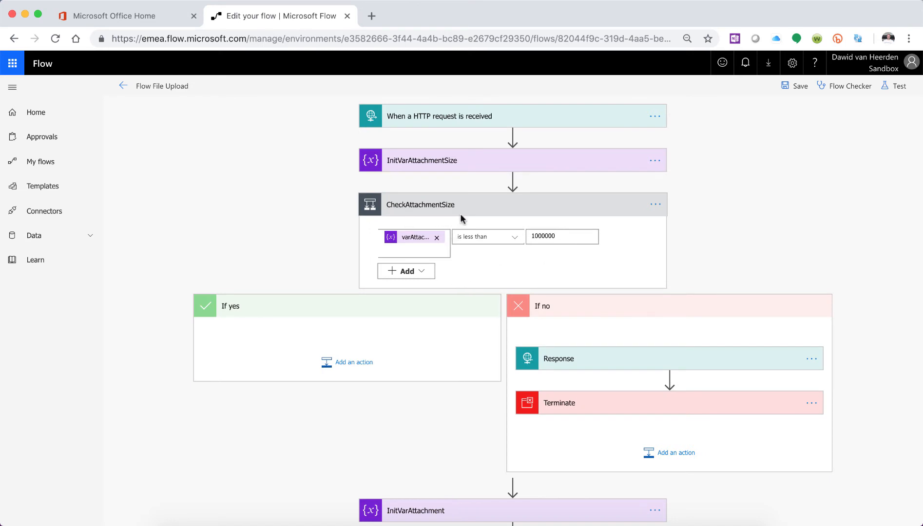
{"action": "mouse_move", "coordinate": [469, 220]}
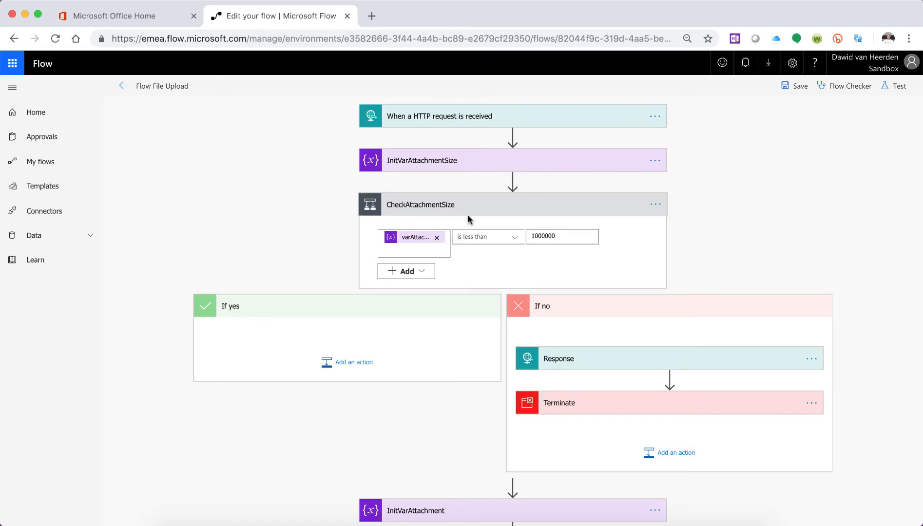
{"action": "left_click", "coordinate": [405, 271]}
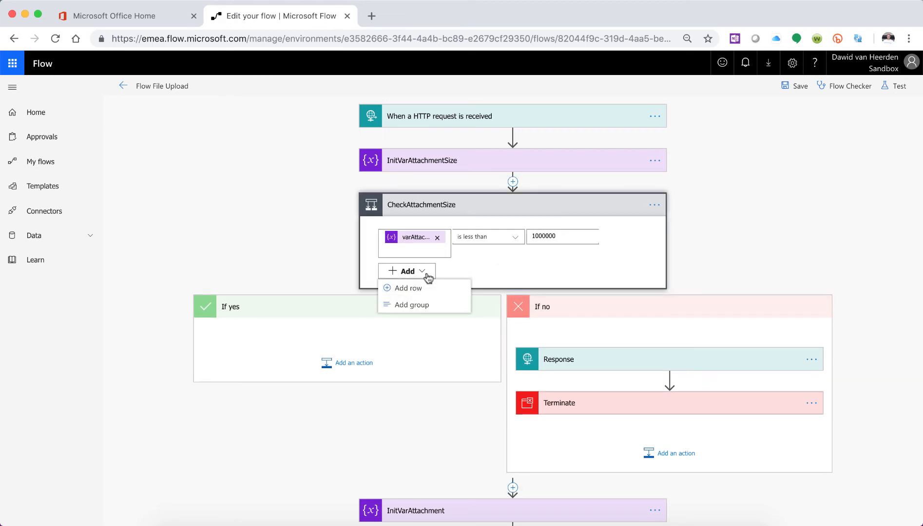
{"action": "mouse_move", "coordinate": [407, 287]}
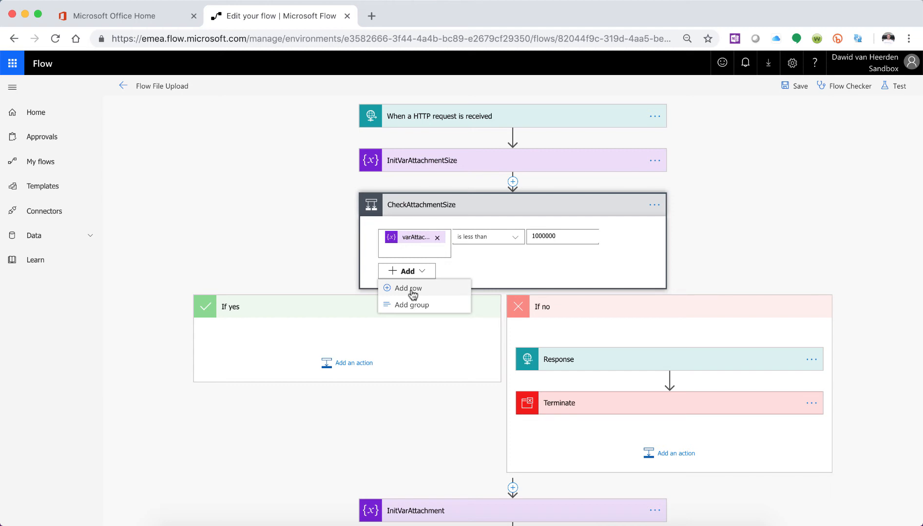
{"action": "left_click", "coordinate": [406, 288]}
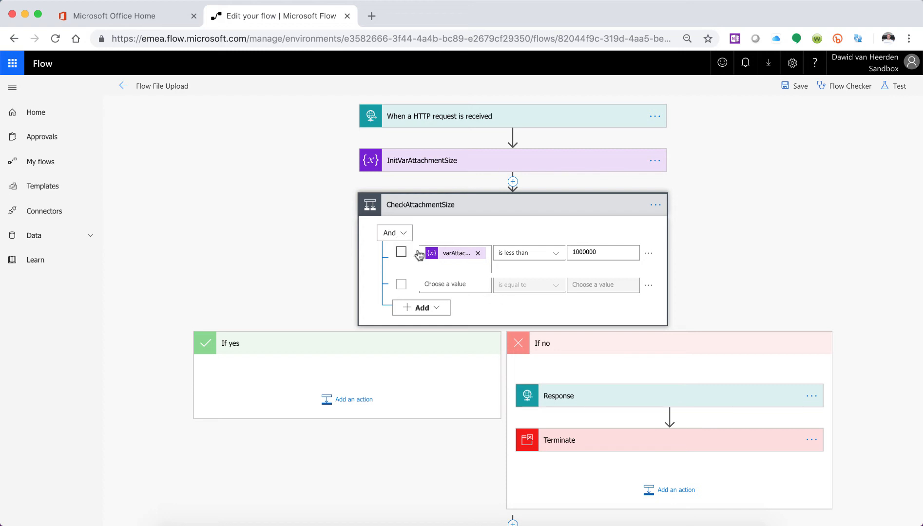
{"action": "mouse_move", "coordinate": [553, 255]}
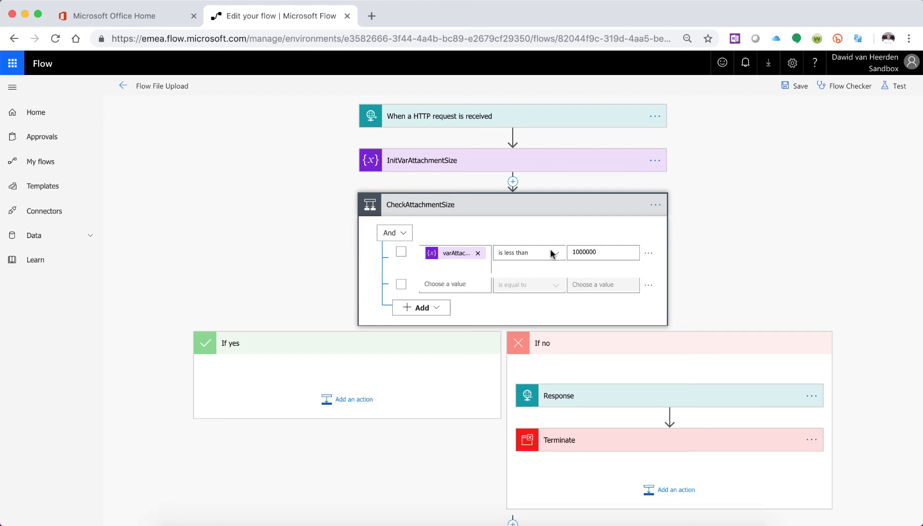
{"action": "mouse_move", "coordinate": [453, 250]}
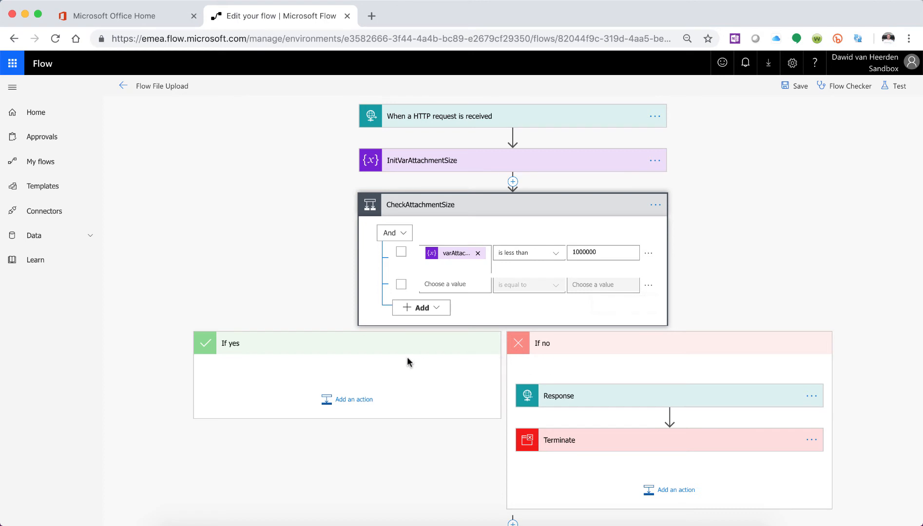
{"action": "mouse_move", "coordinate": [534, 362]}
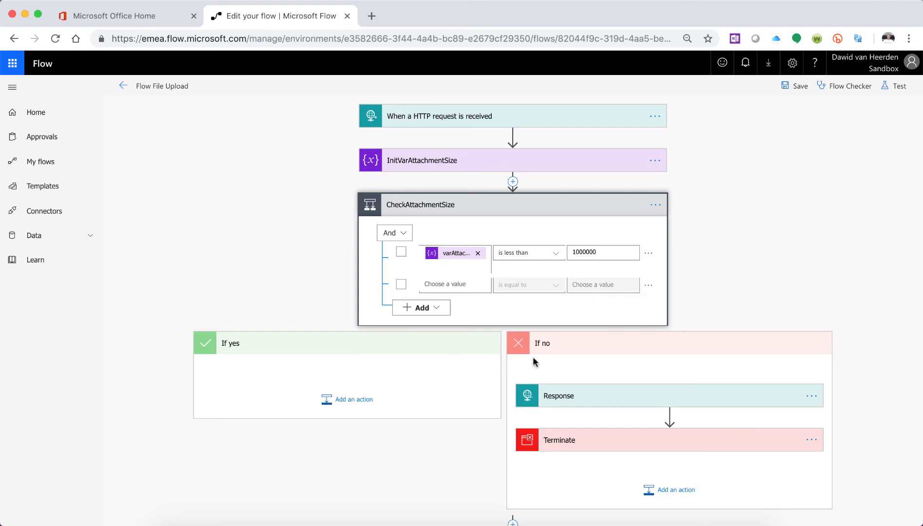
{"action": "mouse_move", "coordinate": [520, 282]}
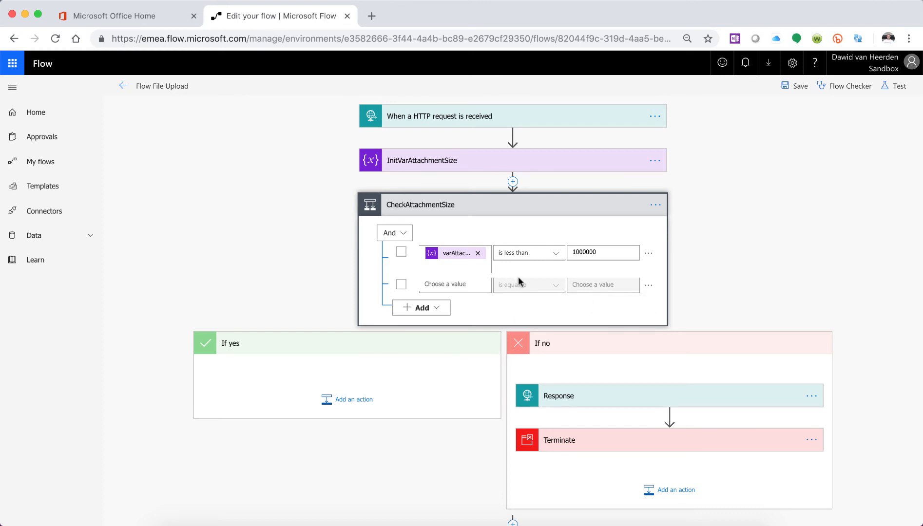
{"action": "left_click", "coordinate": [421, 307]}
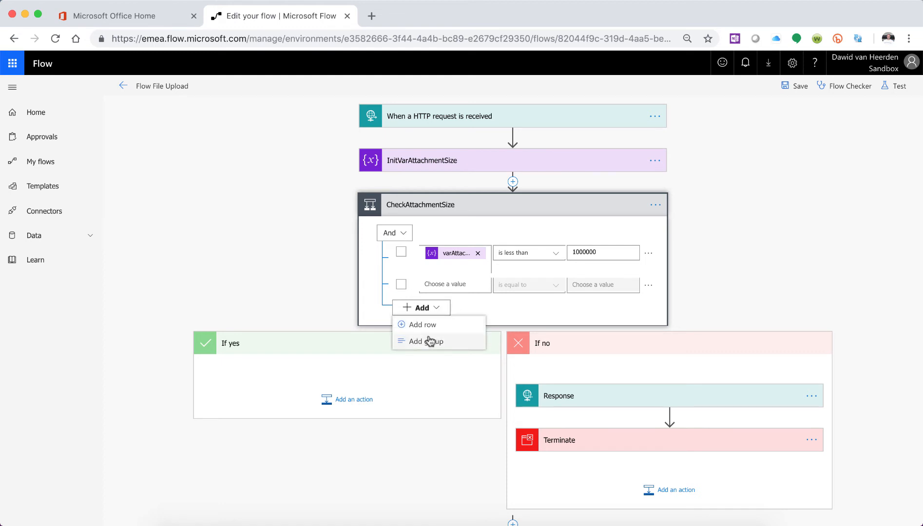
{"action": "left_click", "coordinate": [426, 341]}
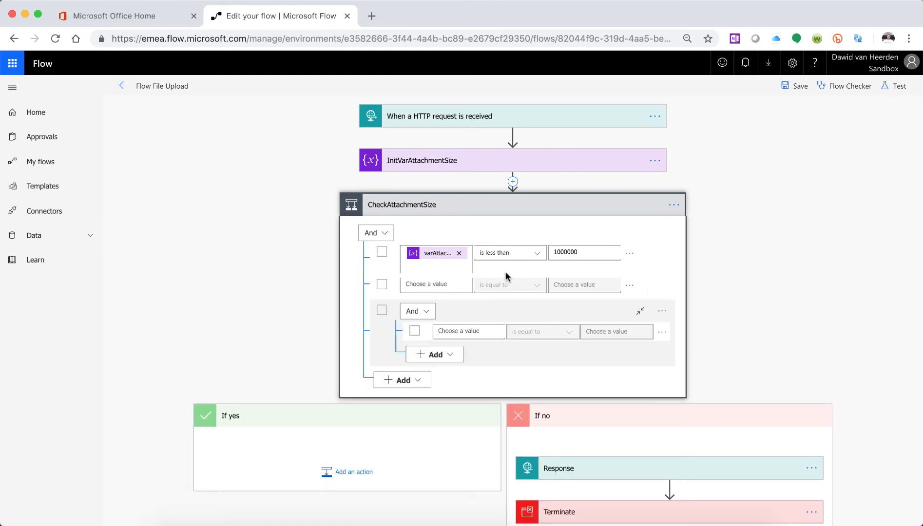
{"action": "mouse_move", "coordinate": [375, 233]}
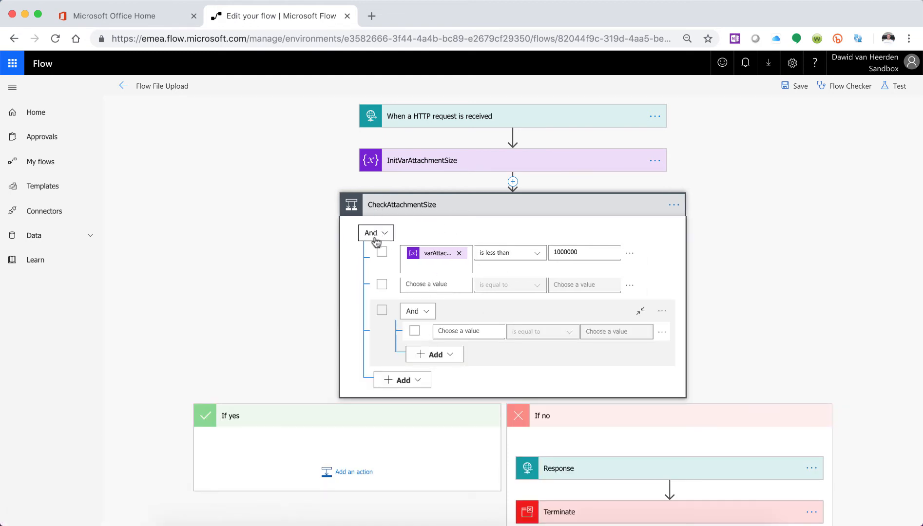
{"action": "mouse_move", "coordinate": [485, 357]}
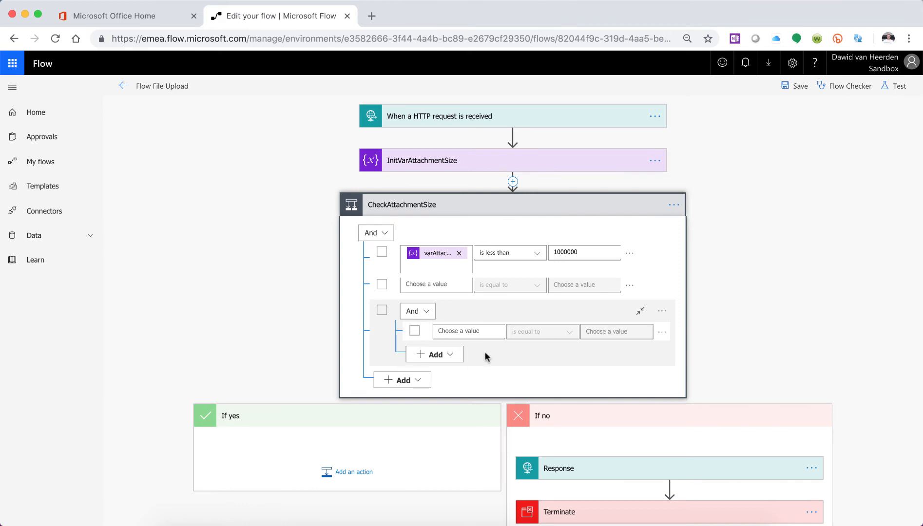
{"action": "left_click", "coordinate": [417, 311]}
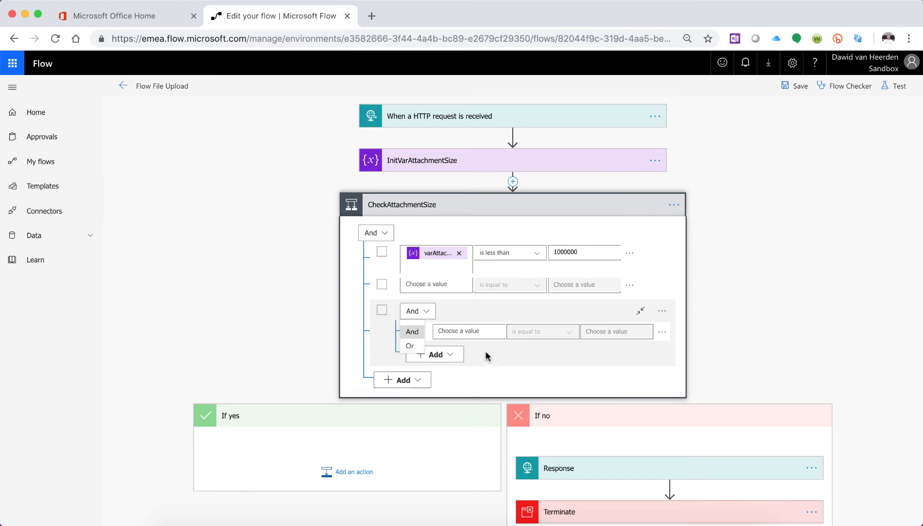
{"action": "mouse_move", "coordinate": [518, 365]}
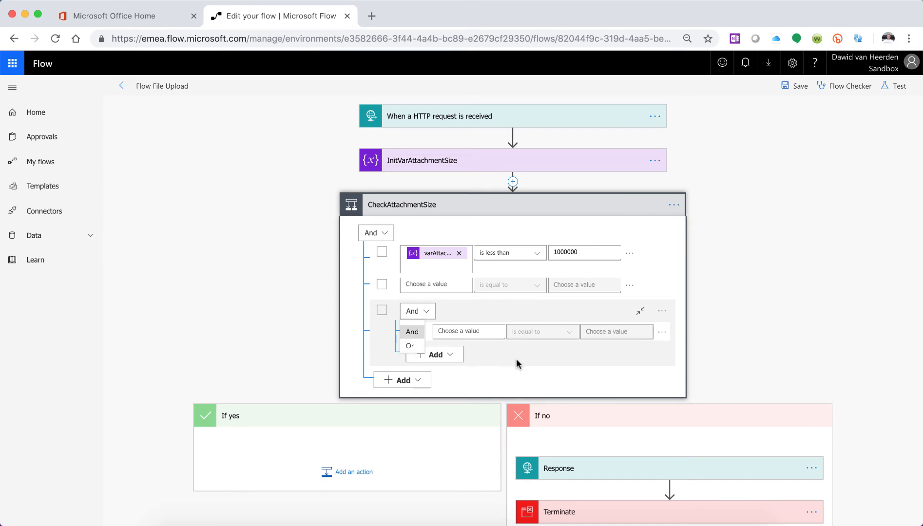
{"action": "left_click", "coordinate": [412, 331]}
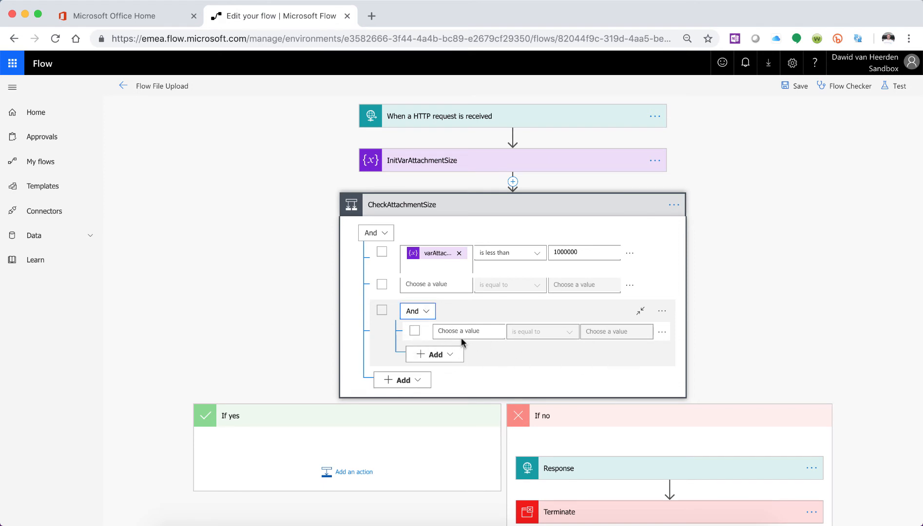
{"action": "mouse_move", "coordinate": [435, 355]}
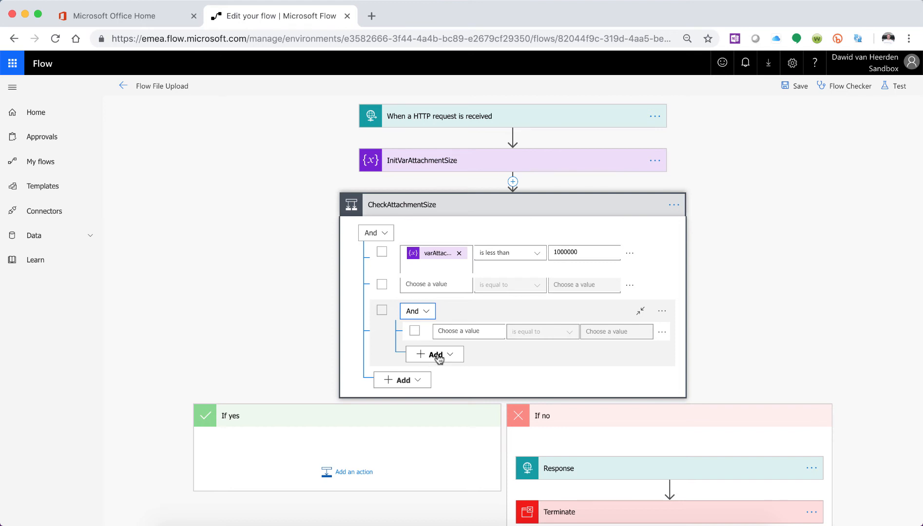
{"action": "mouse_move", "coordinate": [414, 289]}
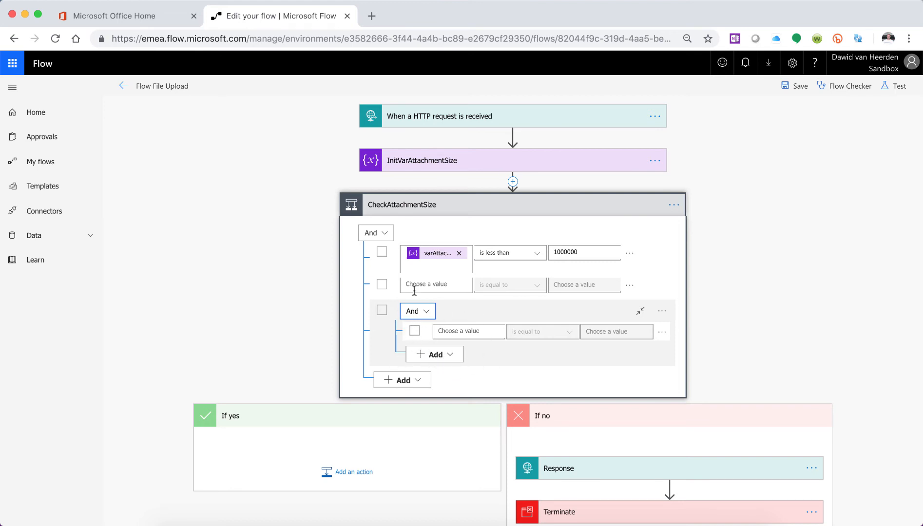
{"action": "mouse_move", "coordinate": [390, 235]}
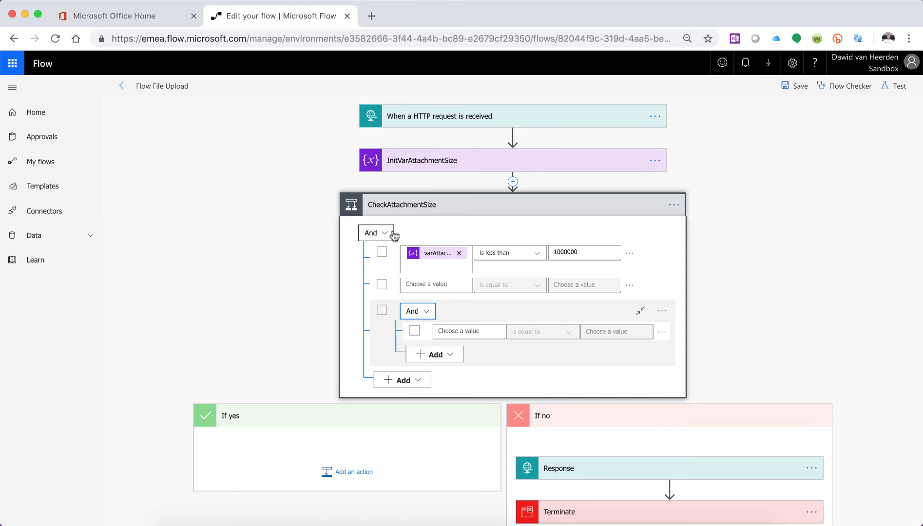
{"action": "mouse_move", "coordinate": [474, 259]}
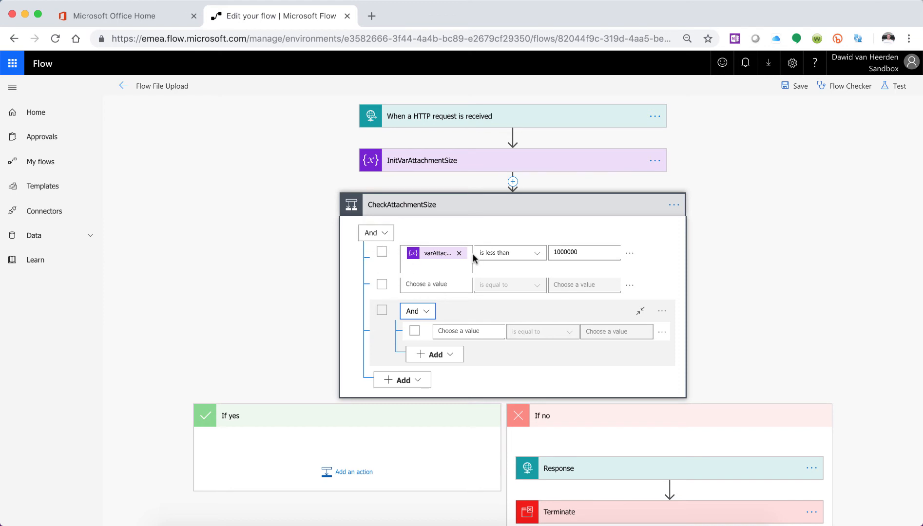
{"action": "mouse_move", "coordinate": [462, 325]}
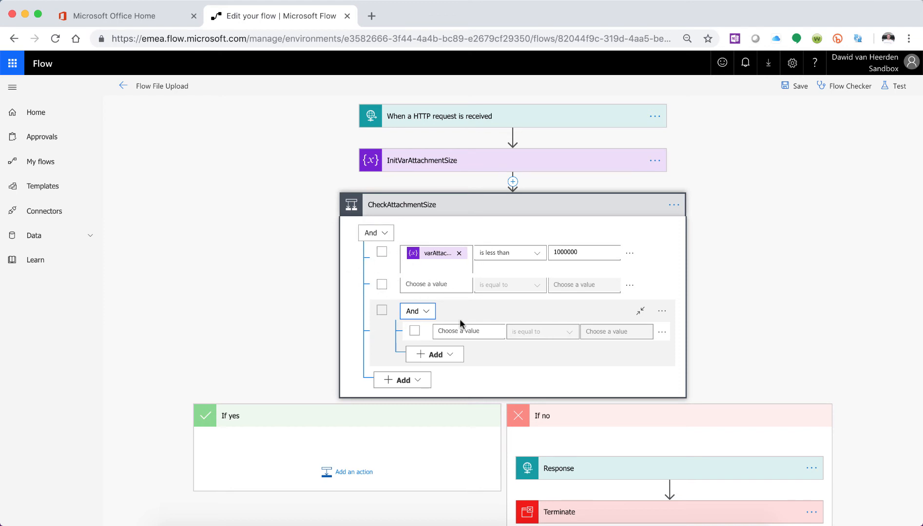
{"action": "left_click", "coordinate": [418, 311]}
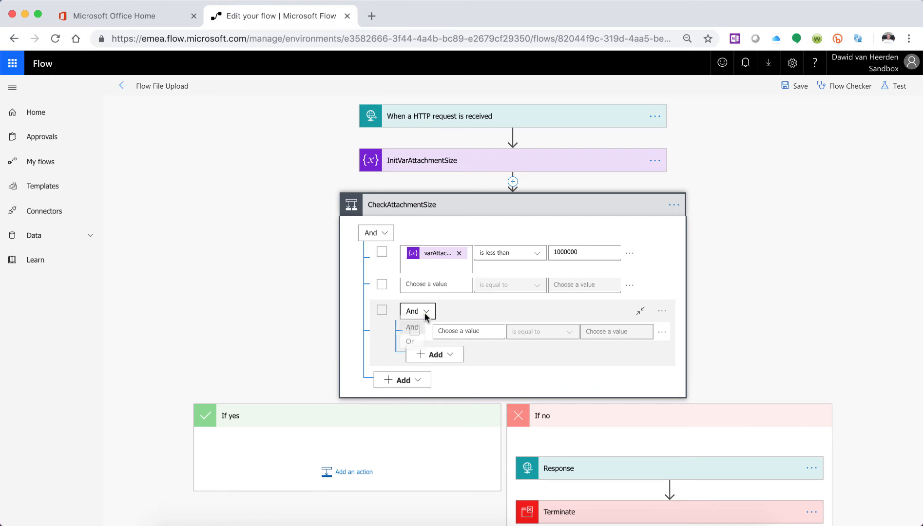
{"action": "left_click", "coordinate": [410, 341]}
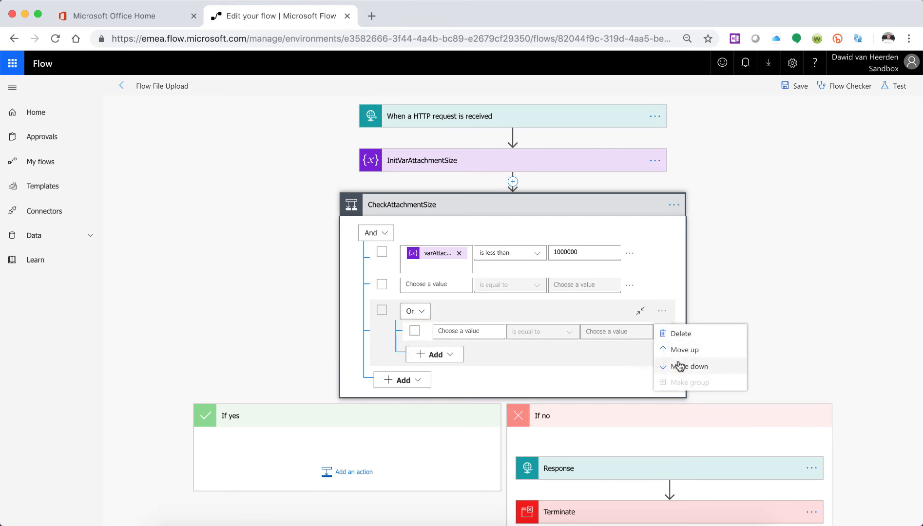
{"action": "left_click", "coordinate": [680, 333]}
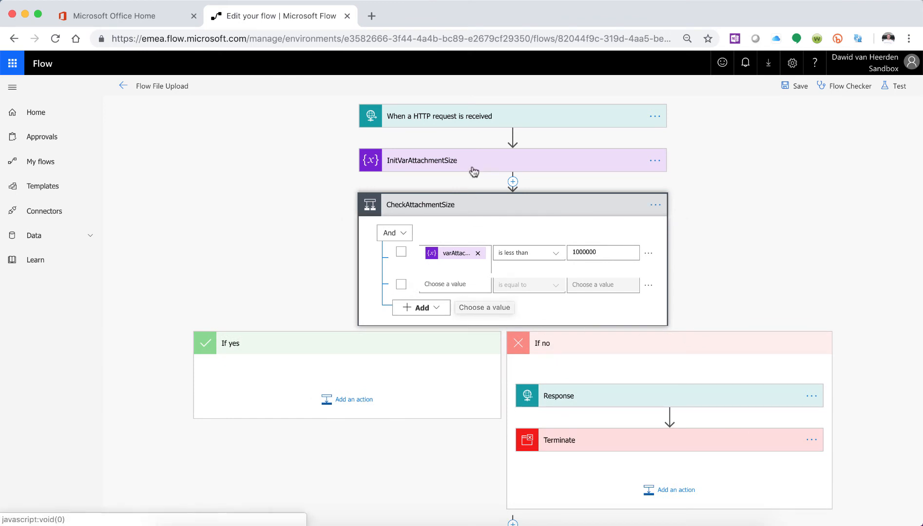
Insert an Initialize variable action after InitVarAttachmentSize, found by searching 'variab'
{"action": "left_click", "coordinate": [512, 182]}
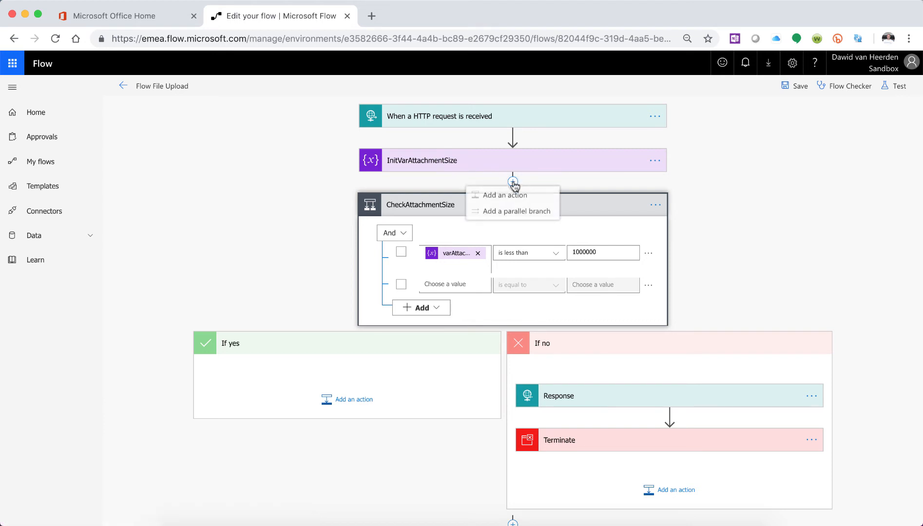
{"action": "scroll", "scroll_direction": "down", "scroll_amount": 3}
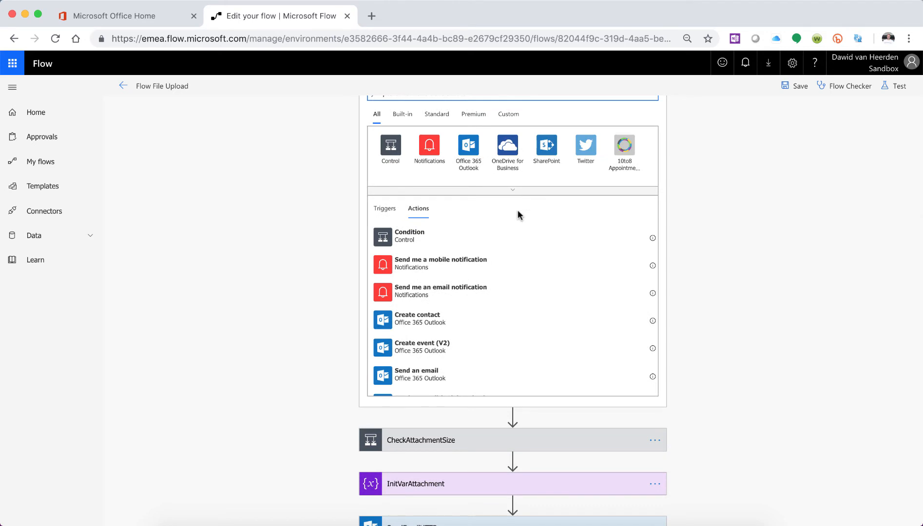
{"action": "type", "text": "variab"}
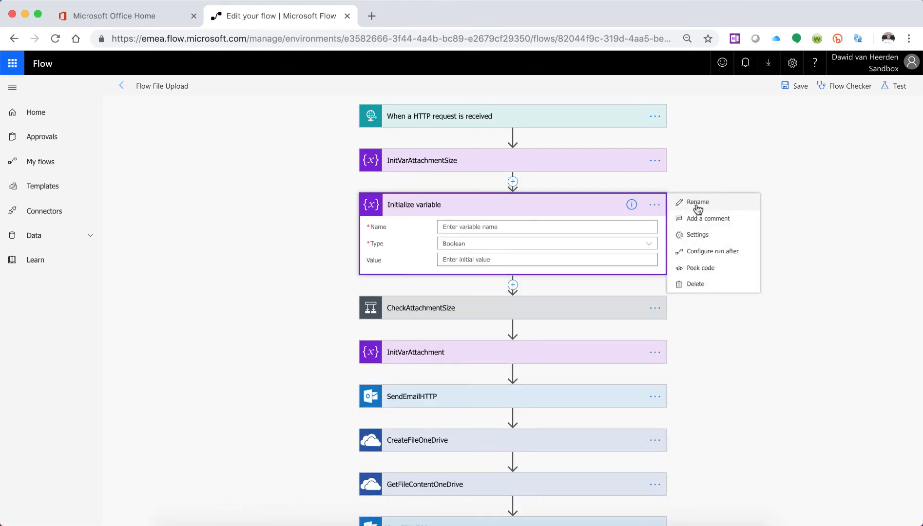
Rename the step InitVarApiKey and declare varApiKey with type String
{"action": "left_click", "coordinate": [697, 202]}
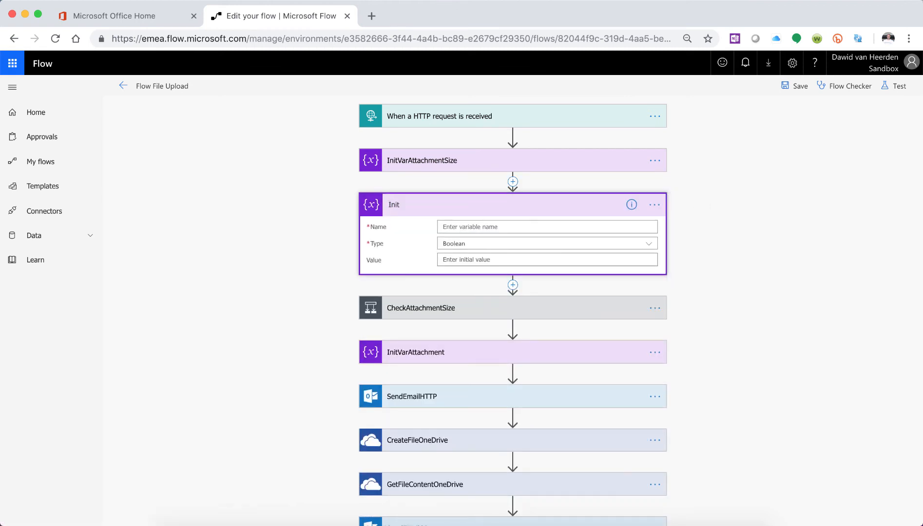
{"action": "type", "text": "InitVarApiKey"}
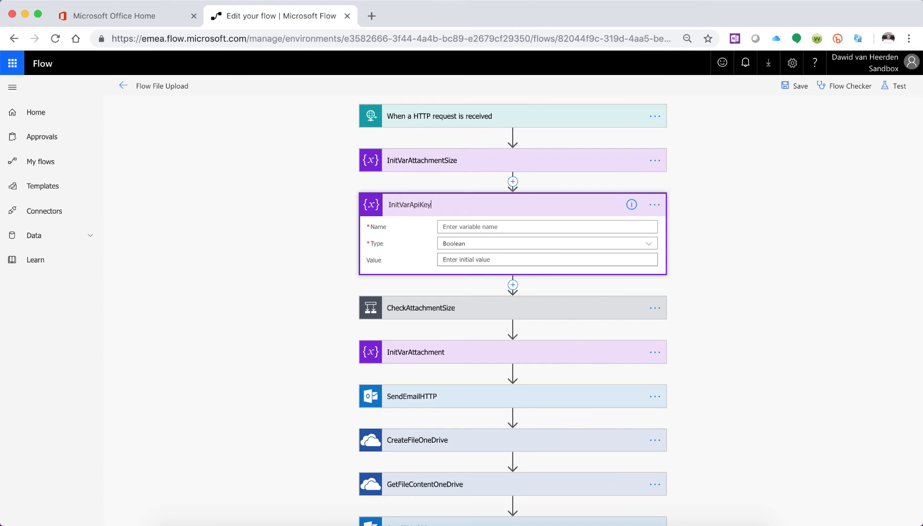
{"action": "left_click", "coordinate": [546, 227]}
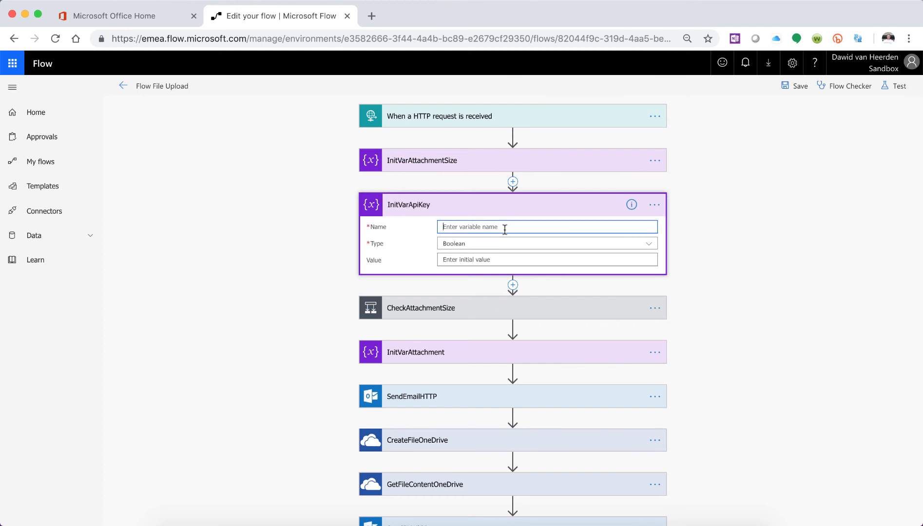
{"action": "type", "text": "varApiKey"}
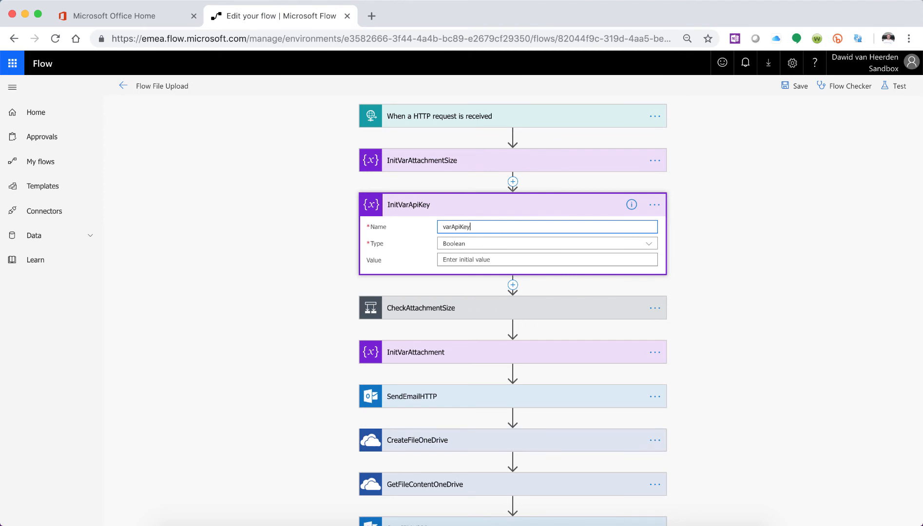
{"action": "left_click", "coordinate": [546, 243]}
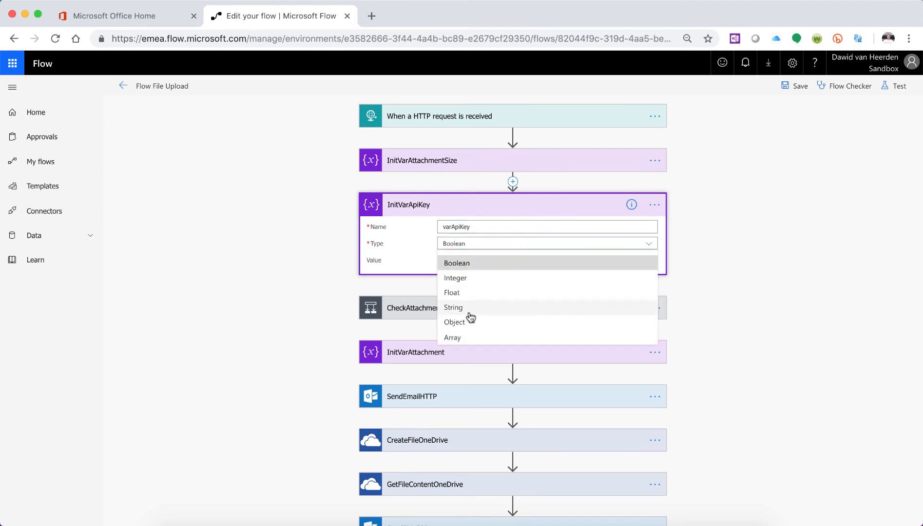
{"action": "left_click", "coordinate": [453, 307]}
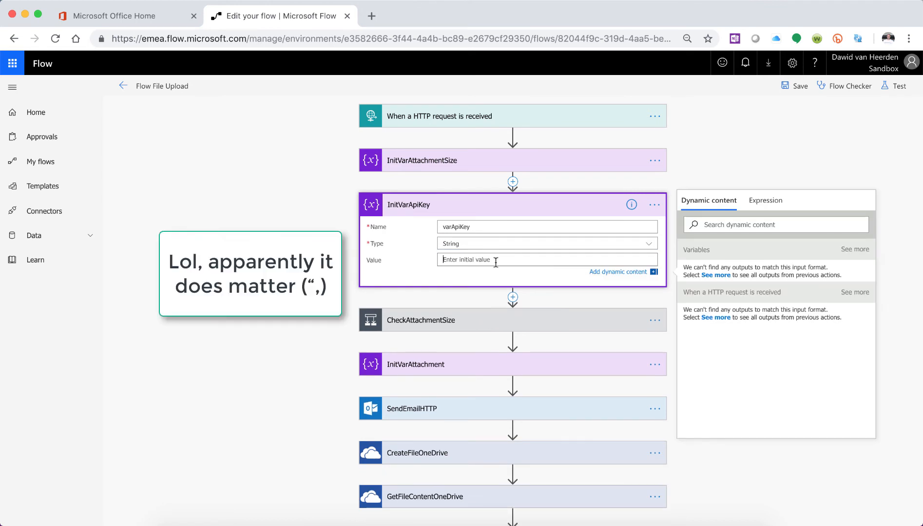
{"action": "mouse_move", "coordinate": [478, 259]}
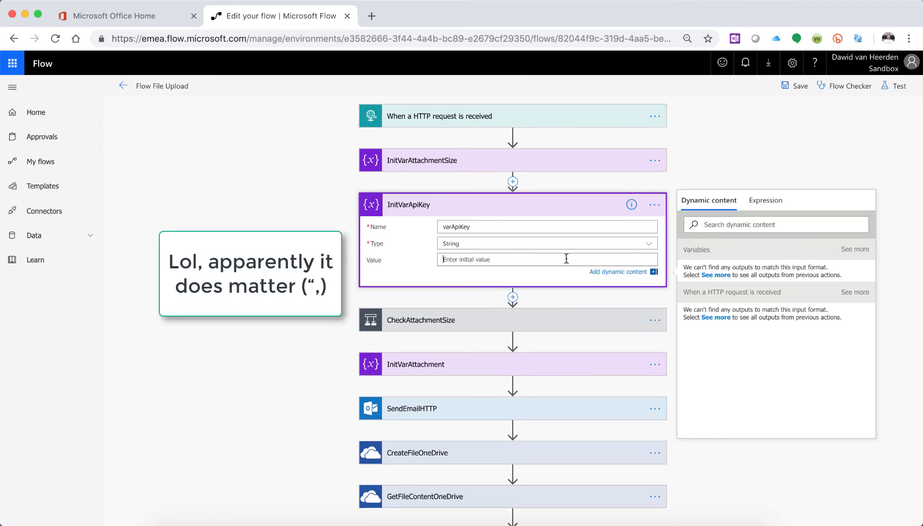
Set varApiKey's value to the expression triggerOutputs()['headers']['api-key']
{"action": "left_click", "coordinate": [855, 292]}
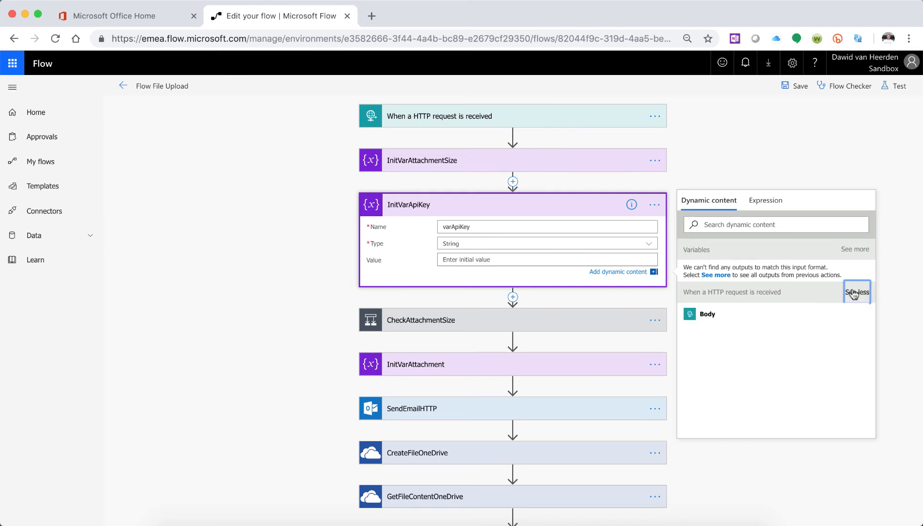
{"action": "left_click", "coordinate": [857, 293]}
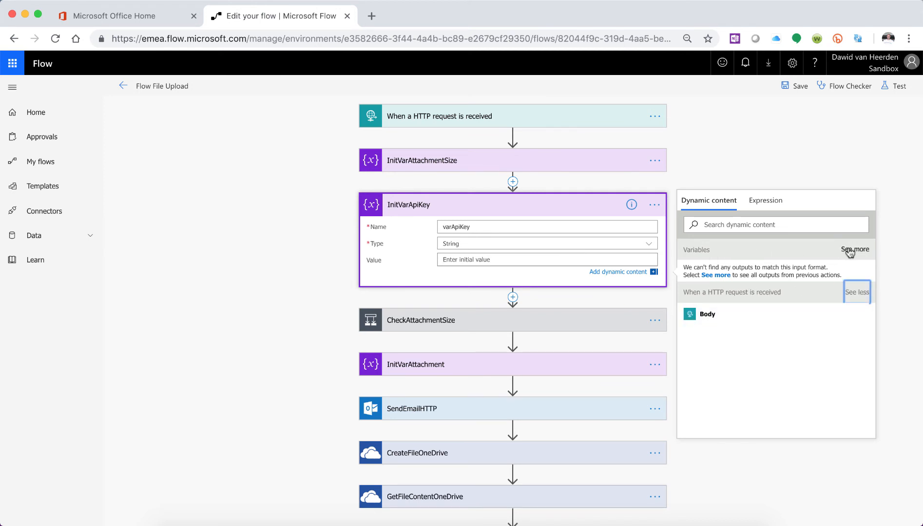
{"action": "mouse_move", "coordinate": [706, 314]}
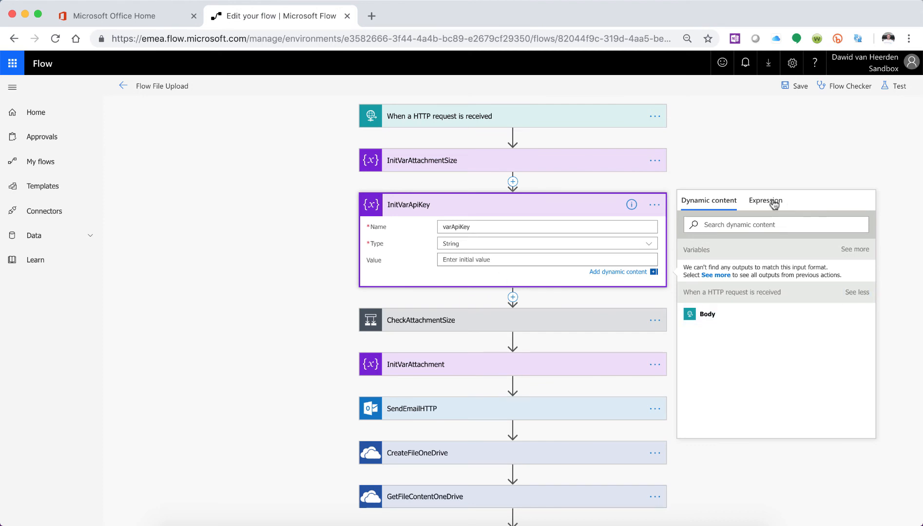
{"action": "left_click", "coordinate": [764, 200]}
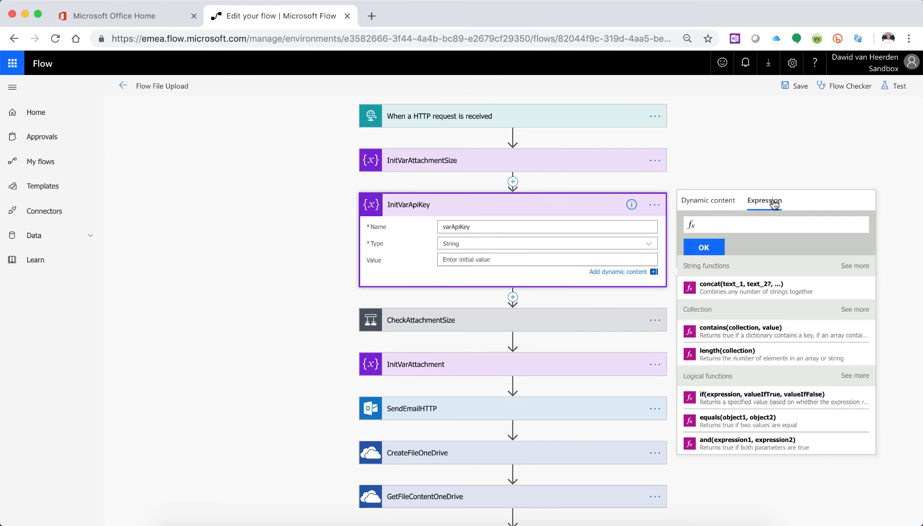
{"action": "type", "text": "triggerou"}
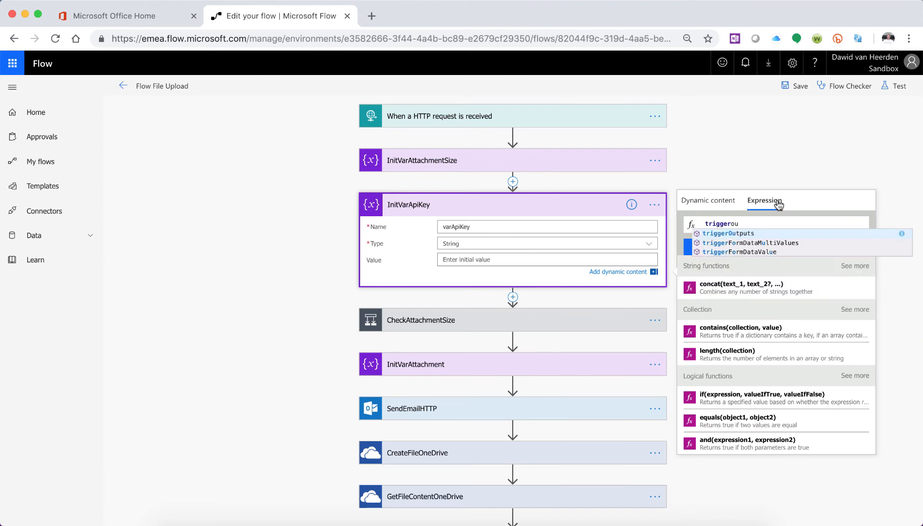
{"action": "left_click", "coordinate": [728, 234]}
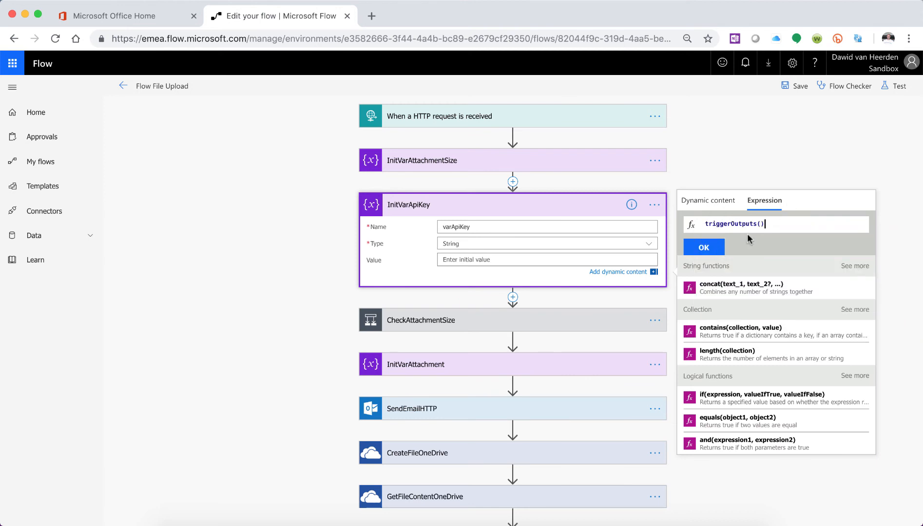
{"action": "type", "text": "['headers']"}
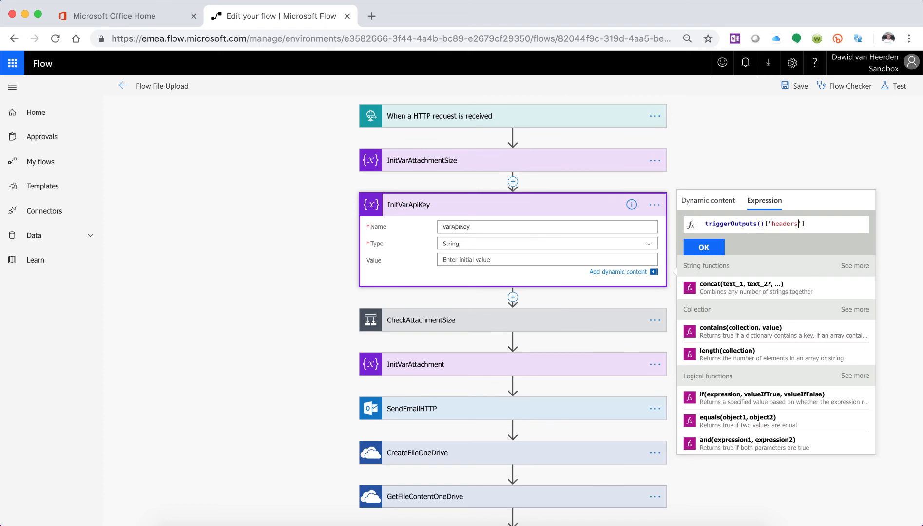
{"action": "type", "text": "['api-"}
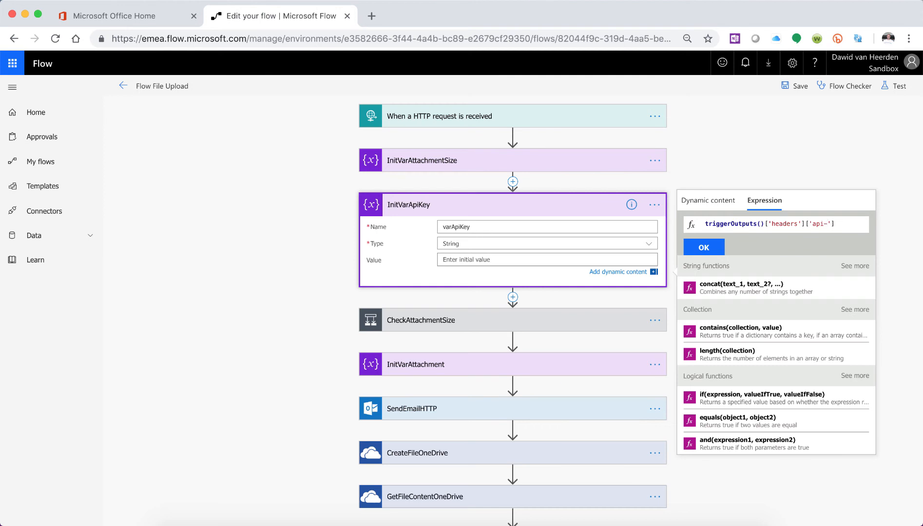
{"action": "type", "text": "key"}
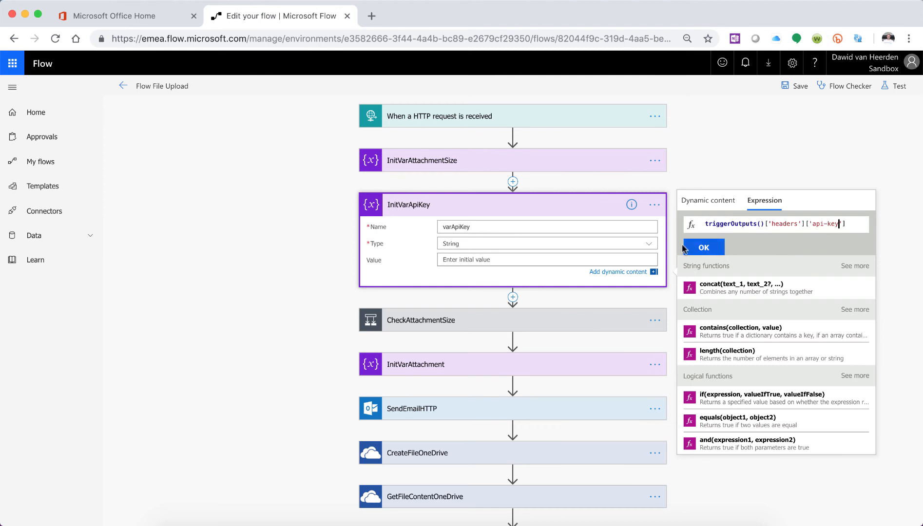
{"action": "left_click", "coordinate": [703, 246]}
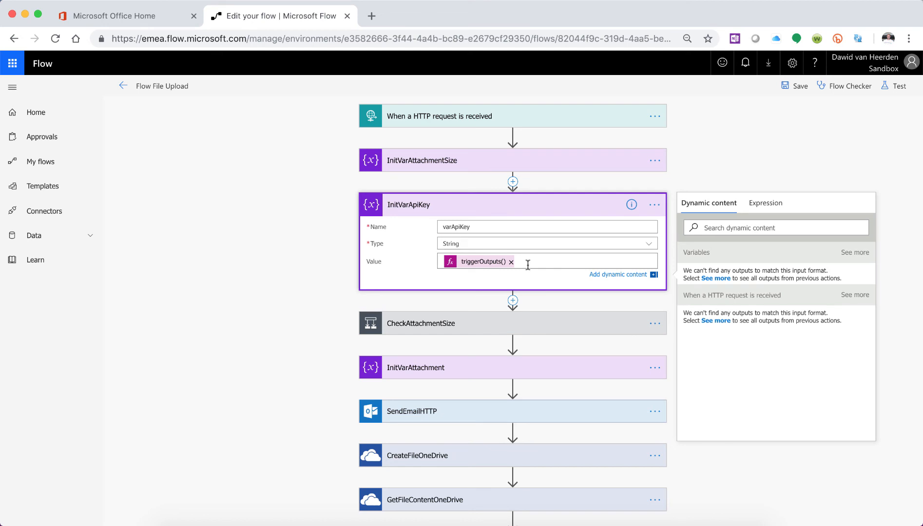
{"action": "mouse_move", "coordinate": [463, 321]}
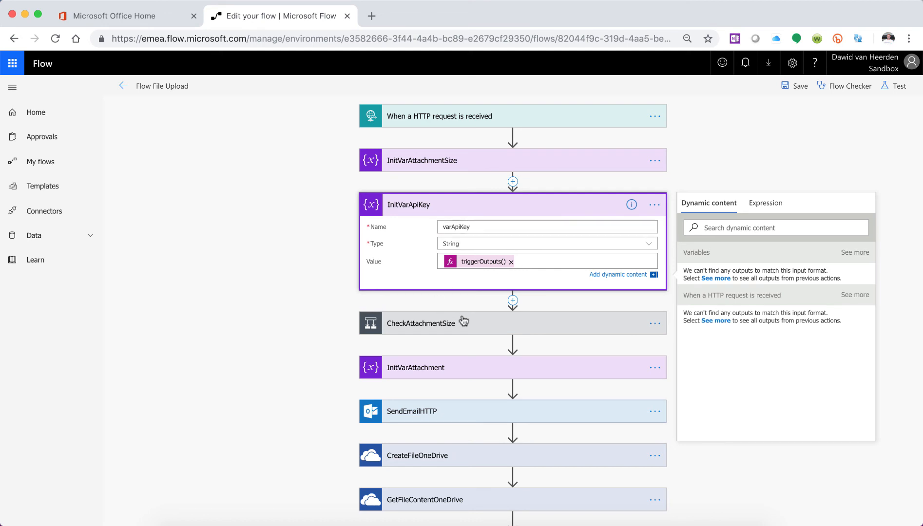
Rename the CheckAttachmentSize condition to CheckValidation via its options menu
{"action": "scroll", "scroll_direction": "down", "scroll_amount": 3}
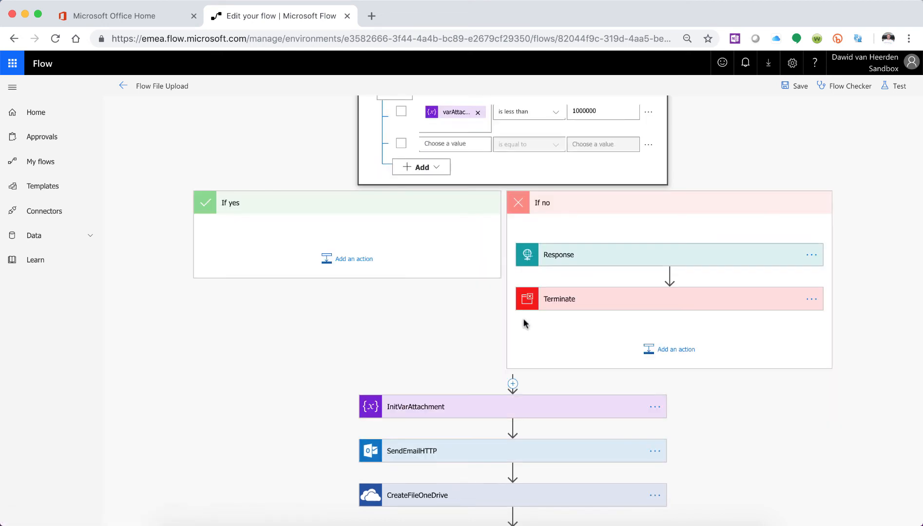
{"action": "scroll", "scroll_direction": "up", "scroll_amount": 3}
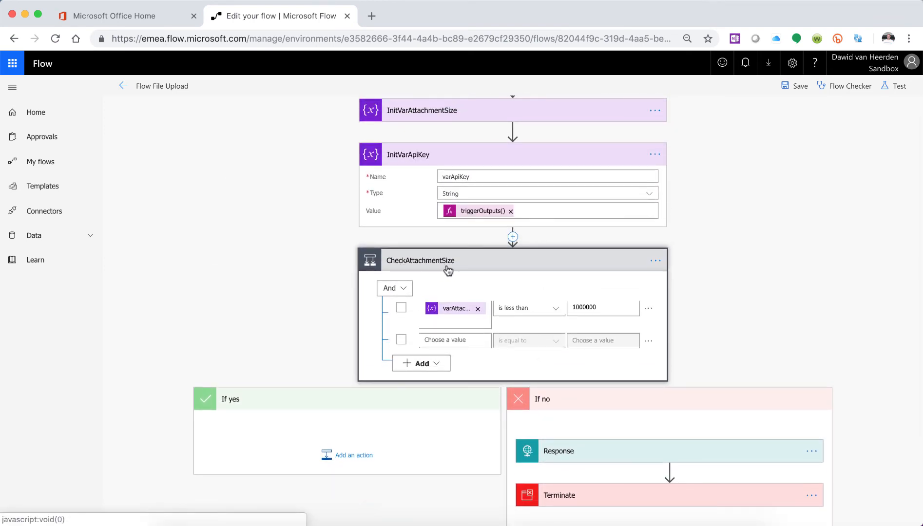
{"action": "left_click", "coordinate": [655, 260]}
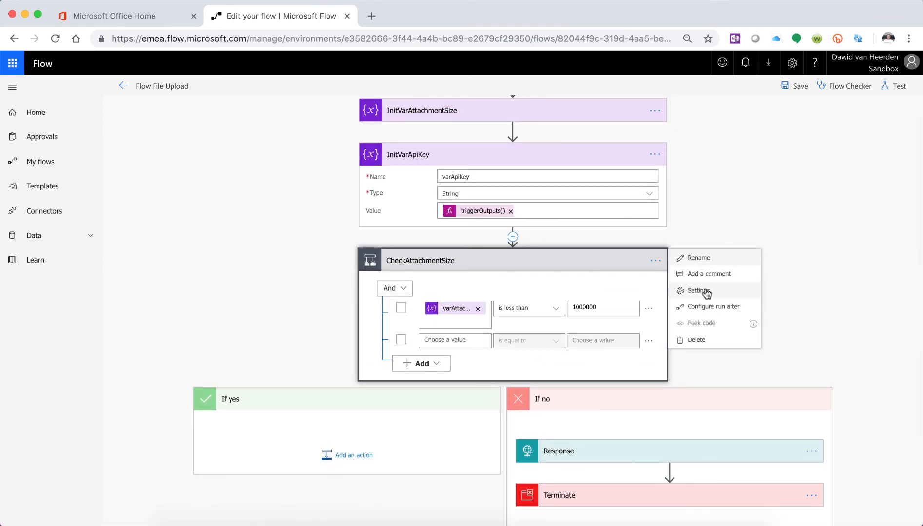
{"action": "left_click", "coordinate": [698, 259]}
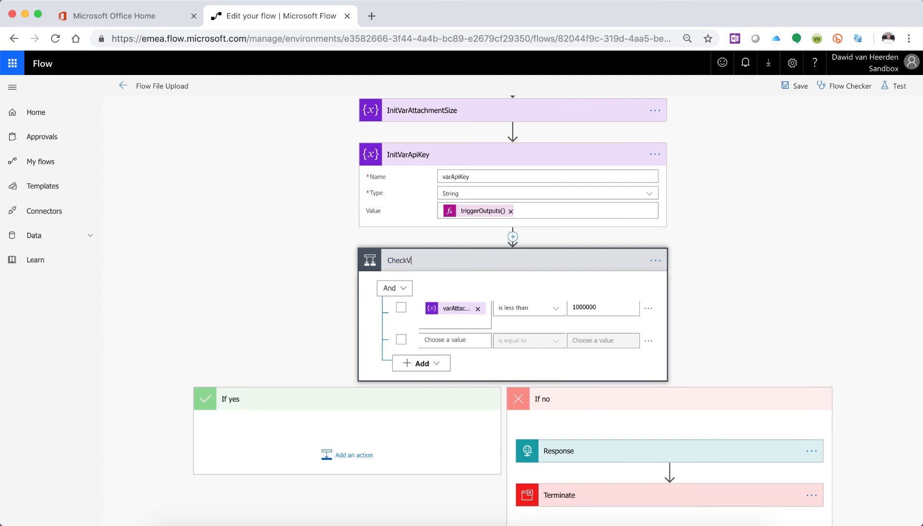
{"action": "type", "text": "alidation"}
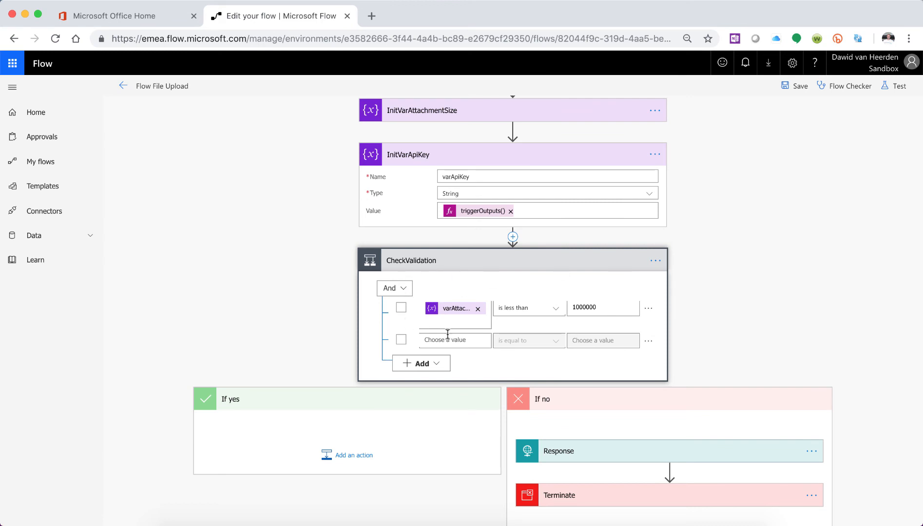
Fill the condition's second row so varApiKey is equal to 123, keeping the 1000000 size limit
{"action": "left_click", "coordinate": [454, 340]}
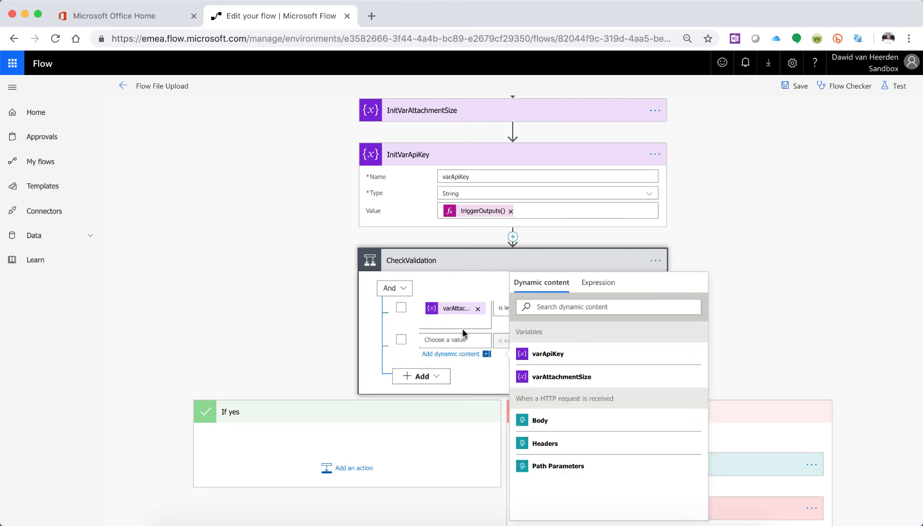
{"action": "left_click", "coordinate": [546, 354]}
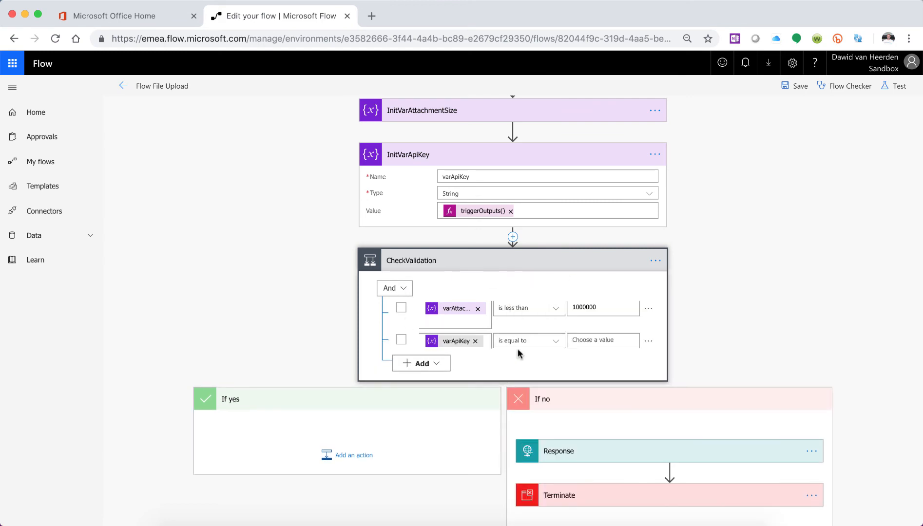
{"action": "mouse_move", "coordinate": [655, 324]}
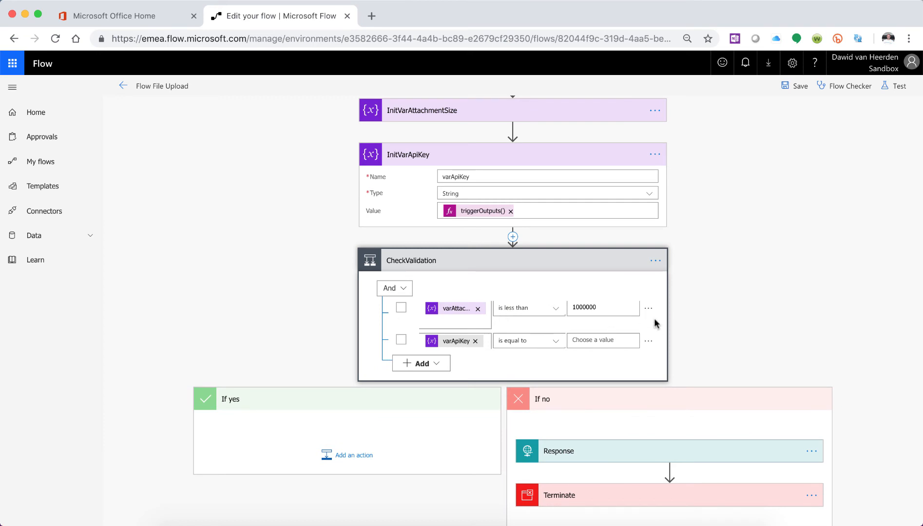
{"action": "scroll", "scroll_direction": "down", "scroll_amount": 3}
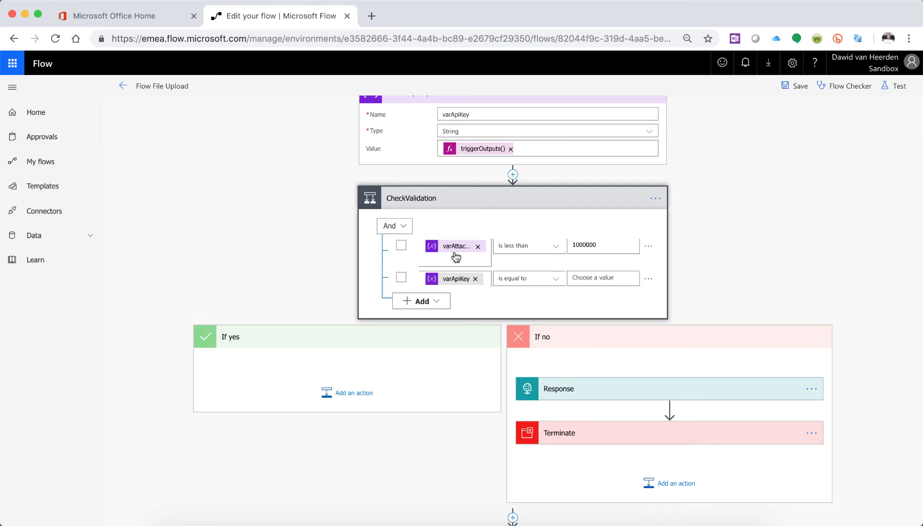
{"action": "left_click", "coordinate": [602, 246]}
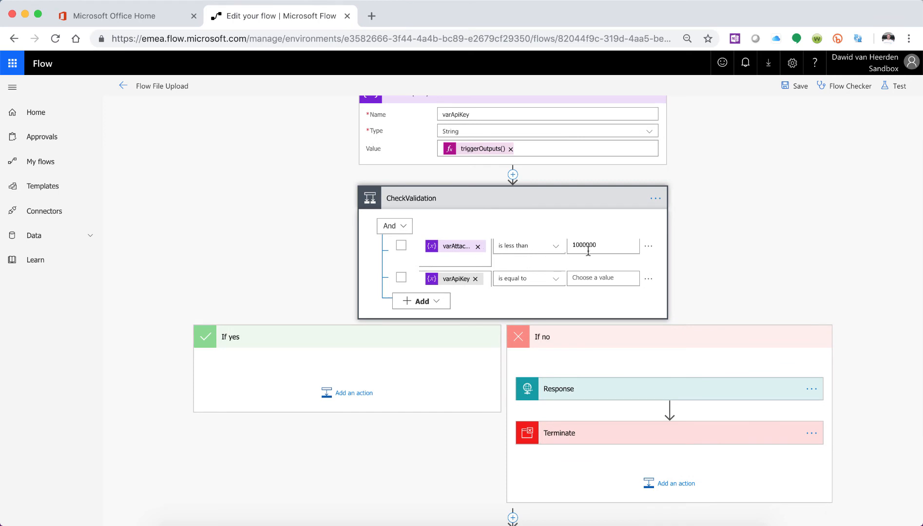
{"action": "mouse_move", "coordinate": [265, 408]}
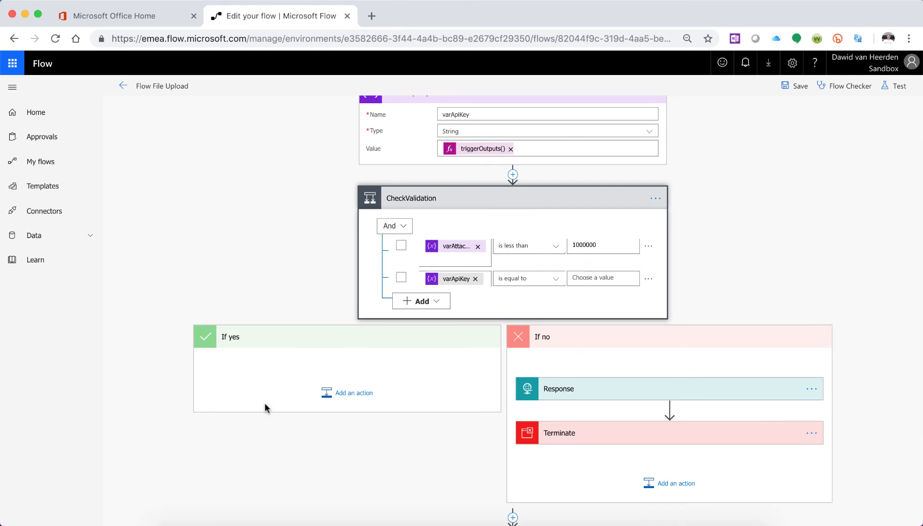
{"action": "mouse_move", "coordinate": [343, 375]}
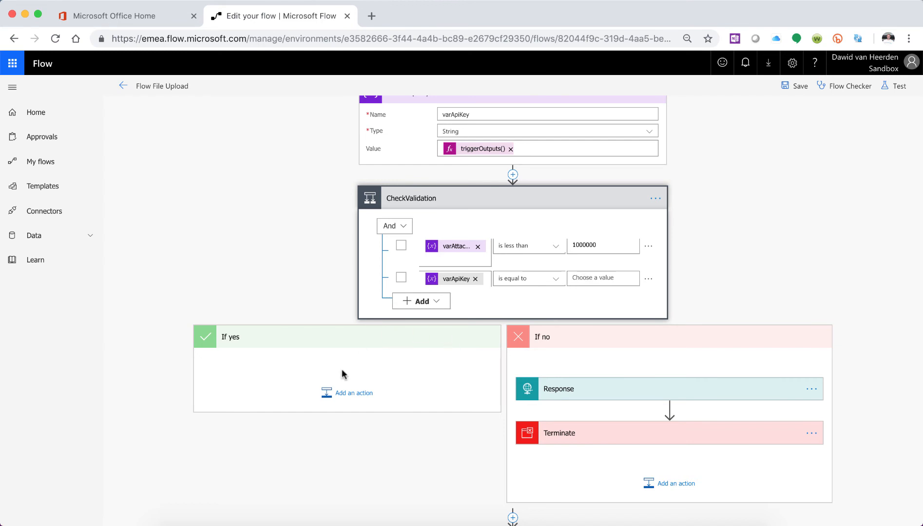
{"action": "mouse_move", "coordinate": [482, 287]}
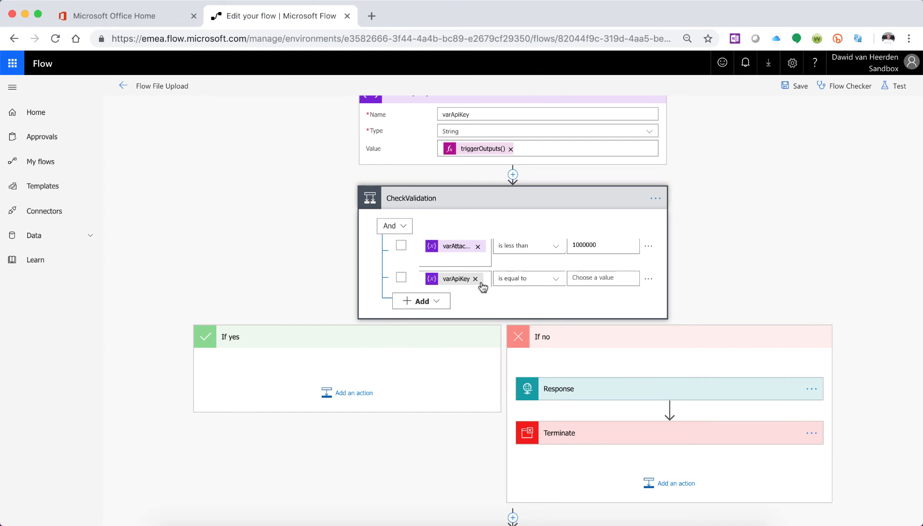
{"action": "left_click", "coordinate": [603, 278]}
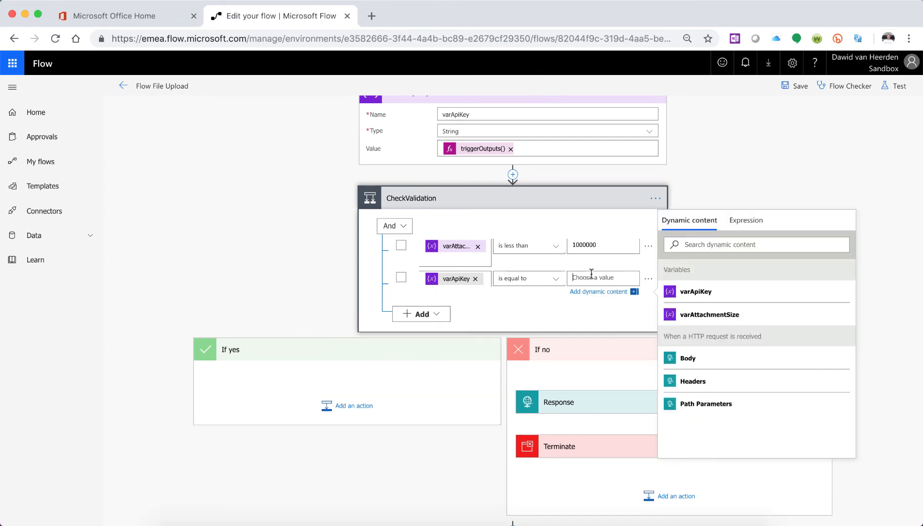
{"action": "type", "text": "1"}
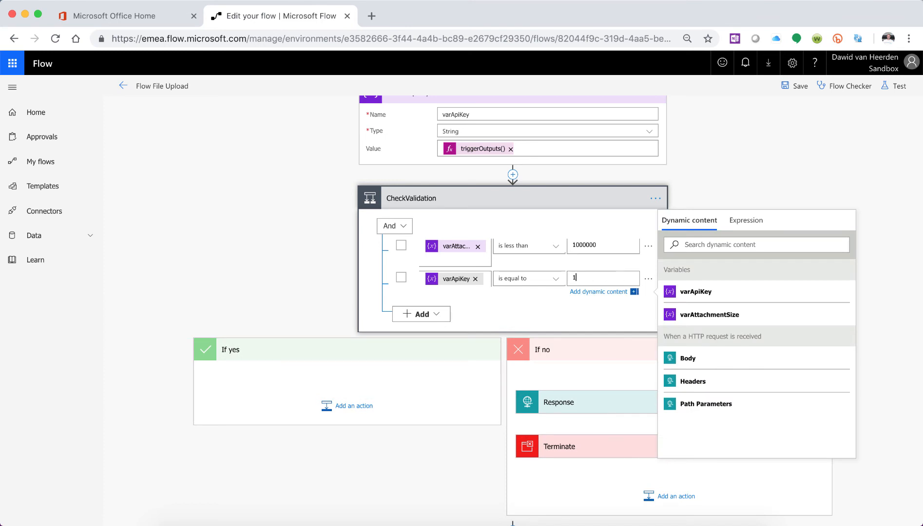
{"action": "type", "text": "23"}
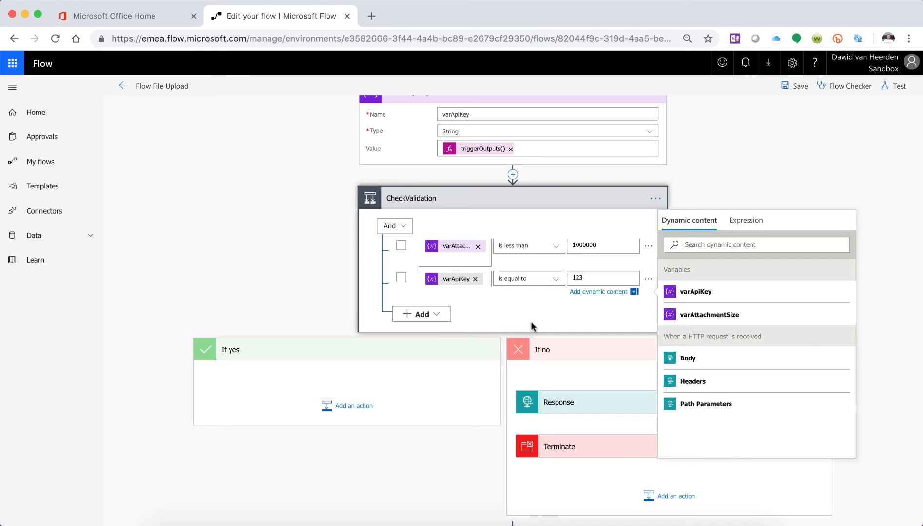
{"action": "mouse_move", "coordinate": [476, 359]}
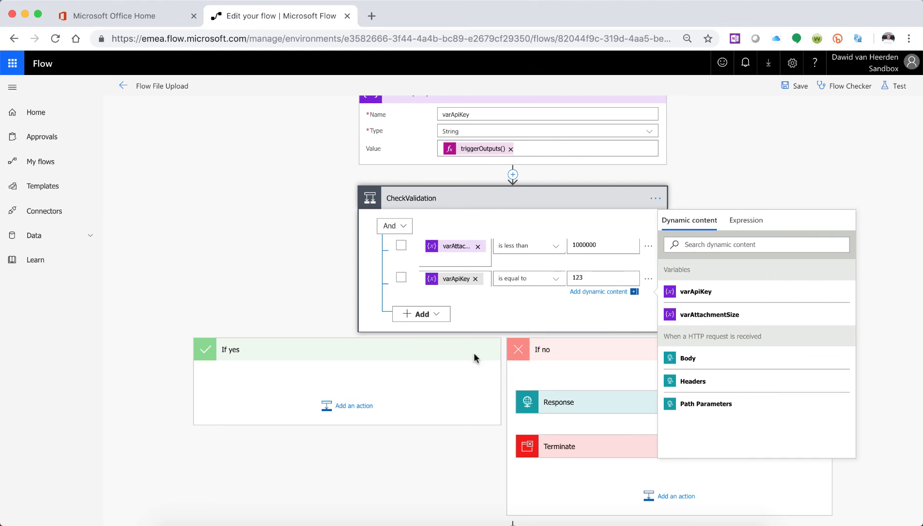
{"action": "mouse_move", "coordinate": [421, 314]}
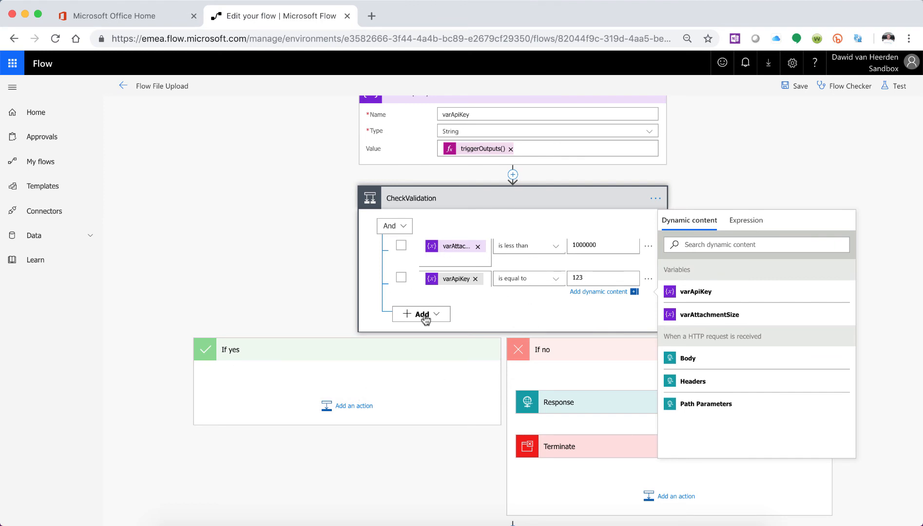
{"action": "mouse_move", "coordinate": [577, 374]}
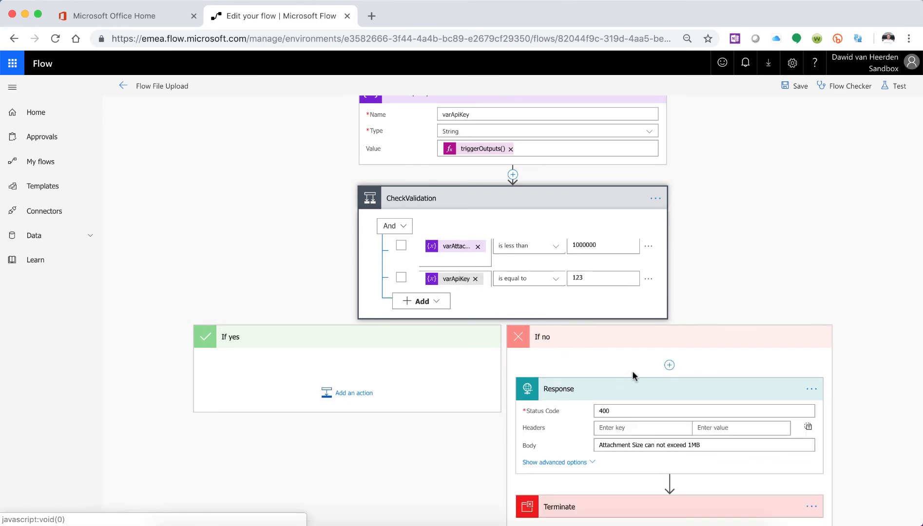
Append 'and you need to specify a correct api key' to the If no Response body and save
{"action": "left_click", "coordinate": [703, 445]}
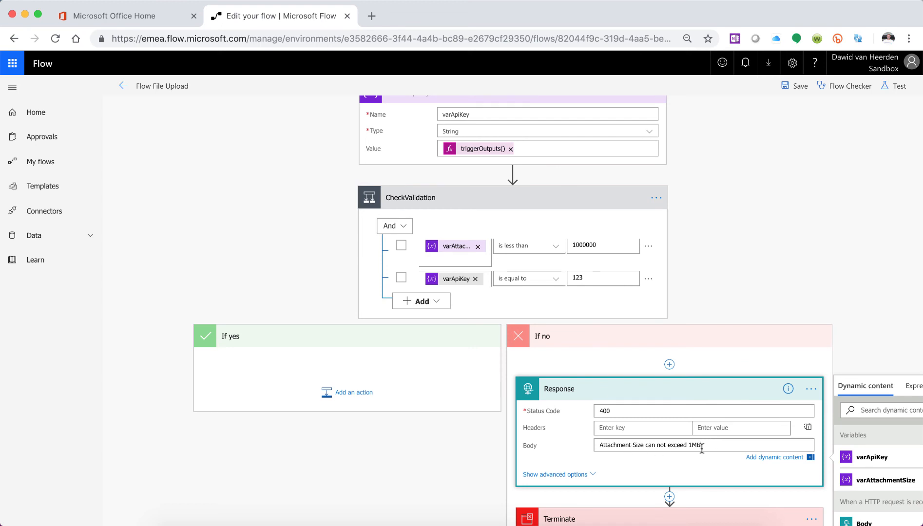
{"action": "type", "text": "and you need"}
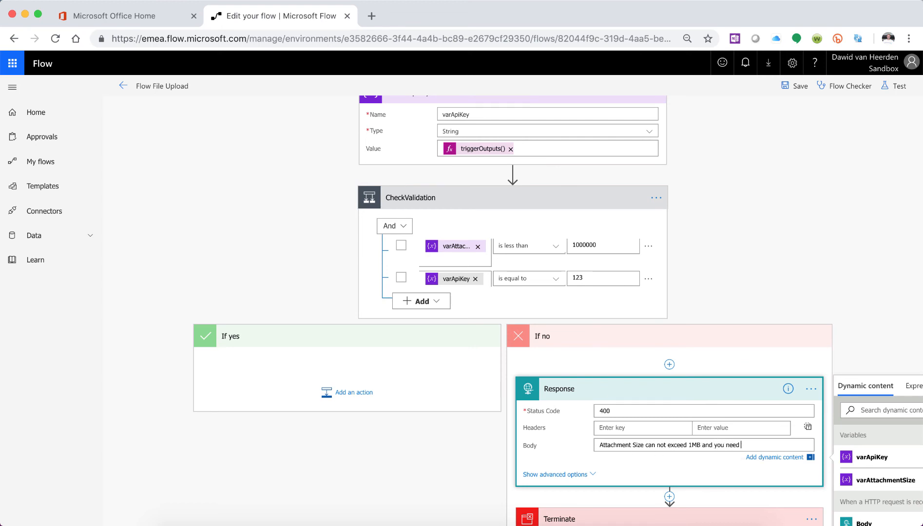
{"action": "type", "text": "to specify a correct api key"}
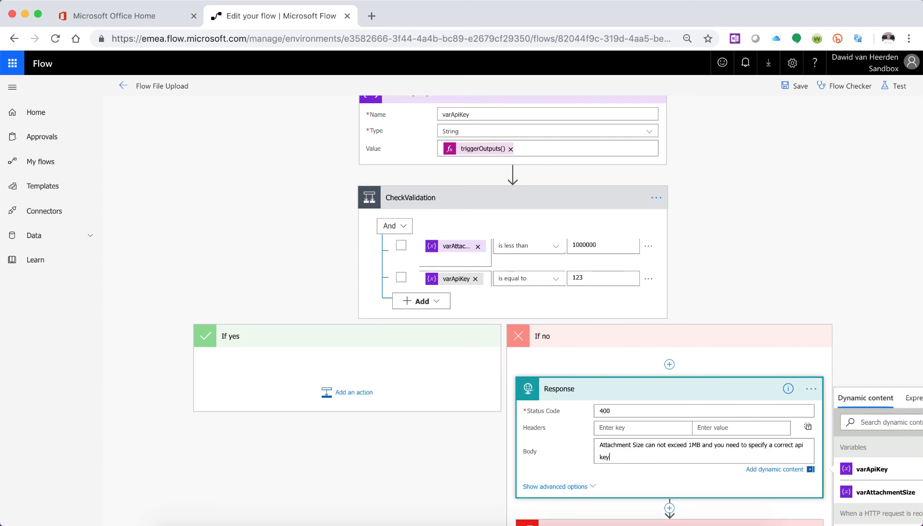
{"action": "mouse_move", "coordinate": [715, 468]}
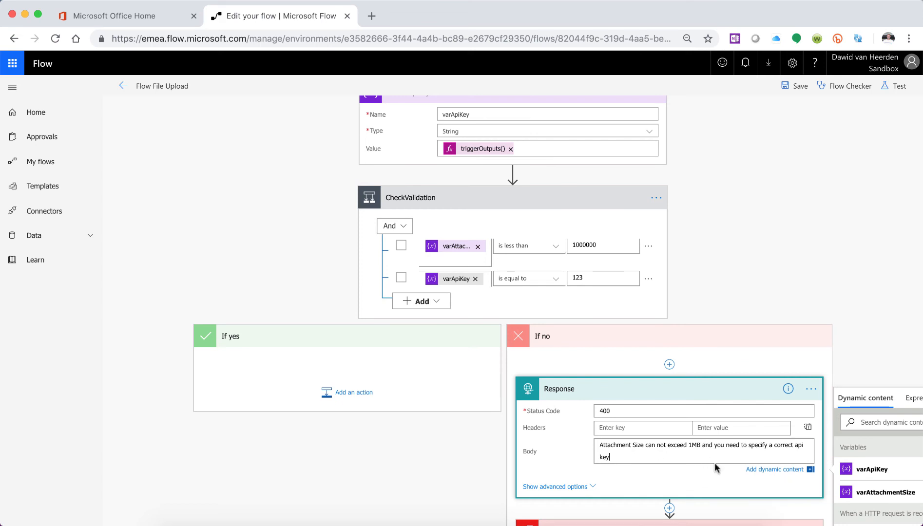
{"action": "scroll", "scroll_direction": "down", "scroll_amount": 3}
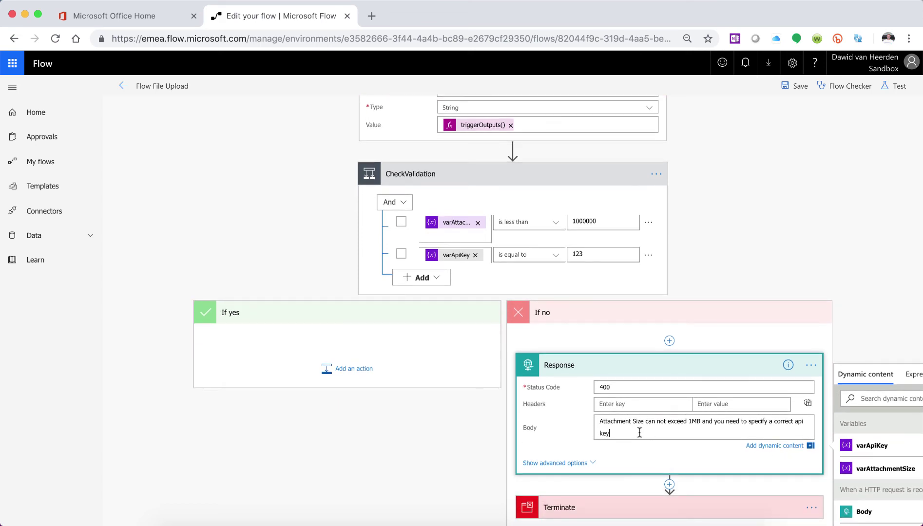
{"action": "left_click", "coordinate": [799, 86]}
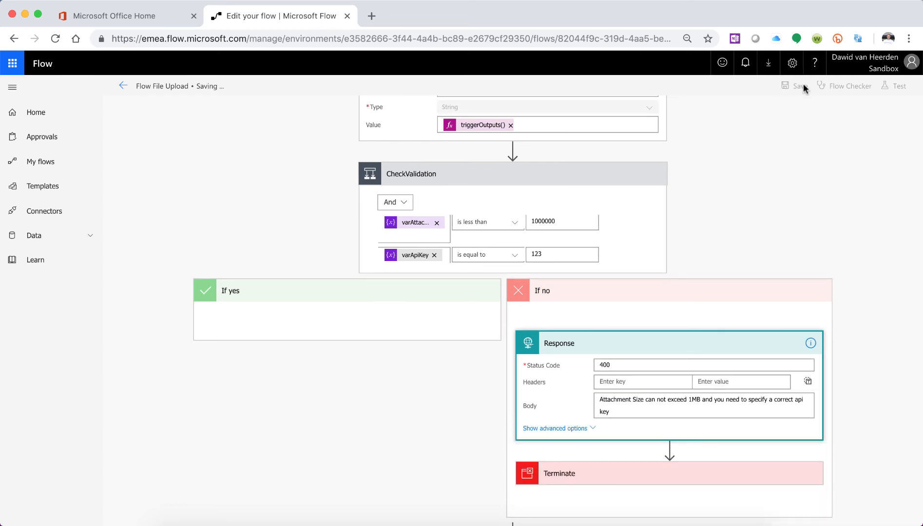
{"action": "mouse_move", "coordinate": [659, 407]}
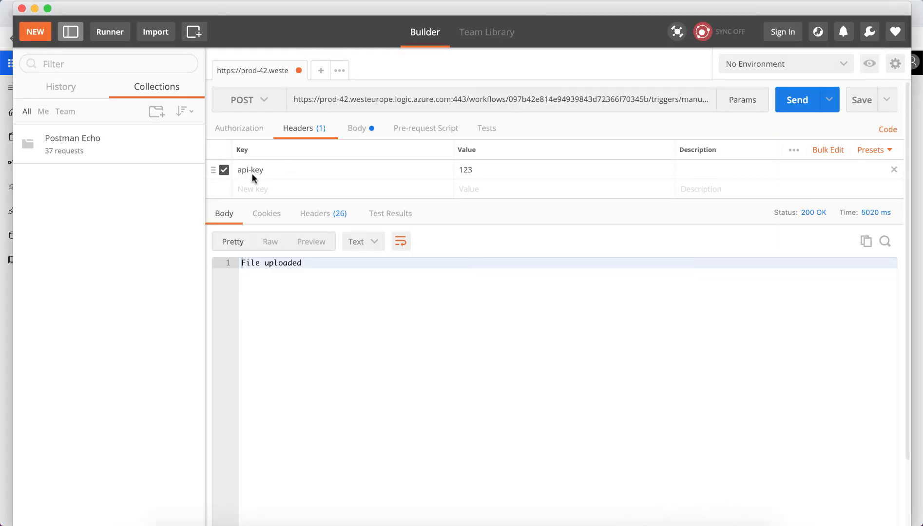
{"action": "left_click", "coordinate": [536, 169]}
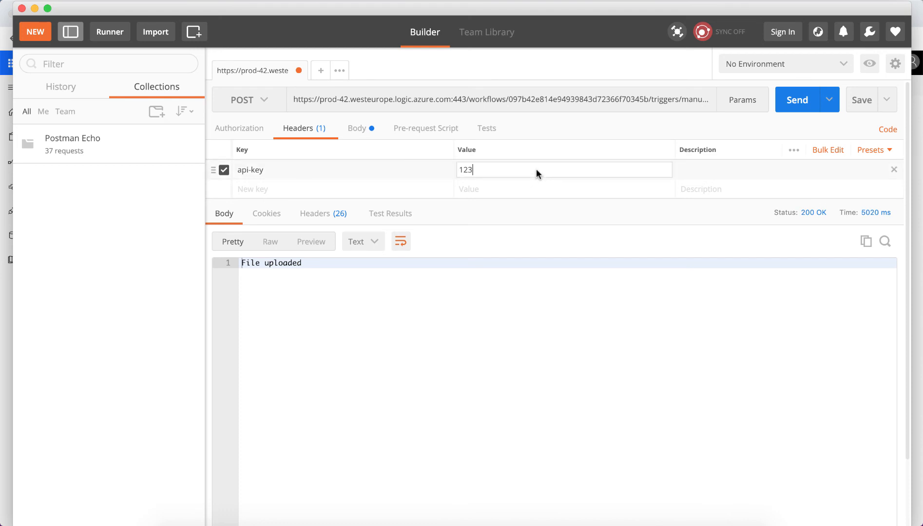
{"action": "type", "text": "4"}
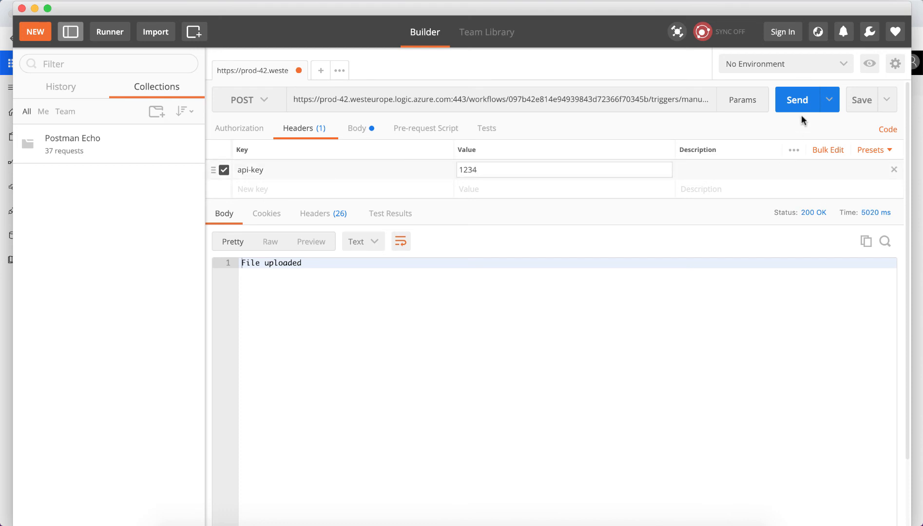
{"action": "left_click", "coordinate": [797, 99]}
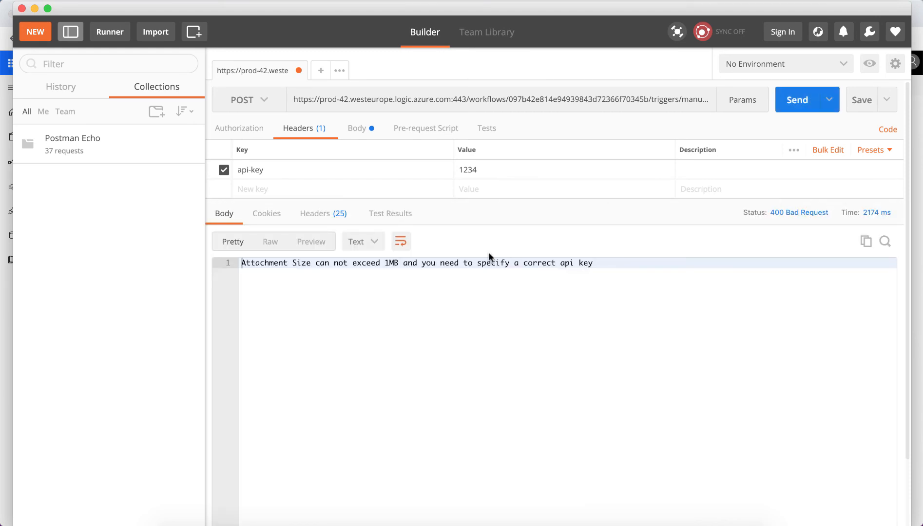
{"action": "mouse_move", "coordinate": [537, 280]}
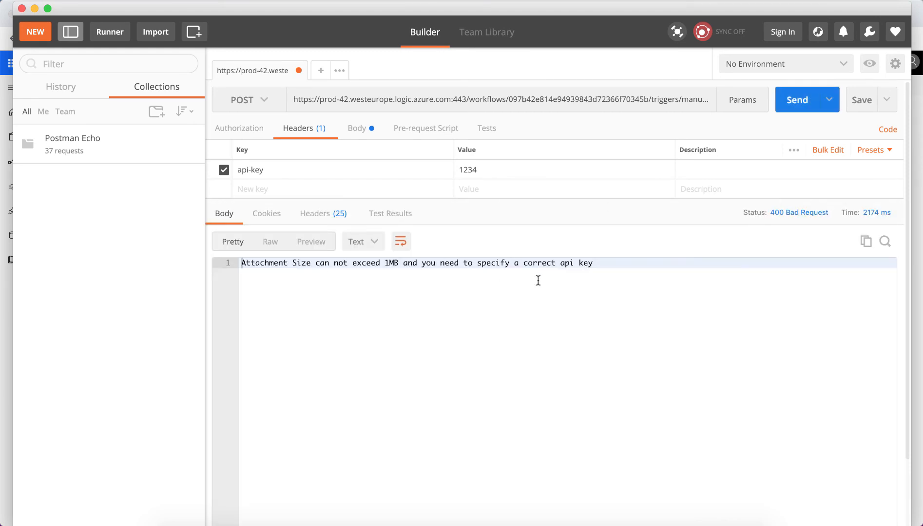
{"action": "mouse_move", "coordinate": [415, 281]}
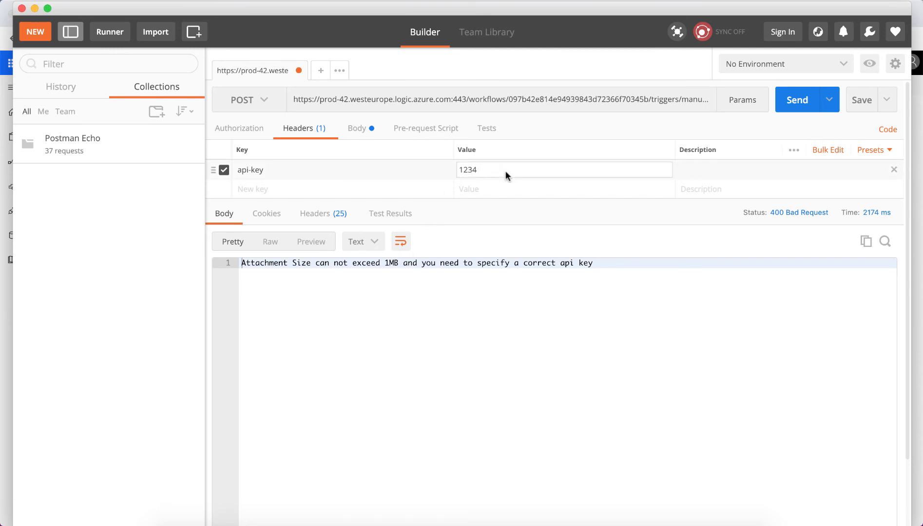
{"action": "left_click", "coordinate": [798, 99]}
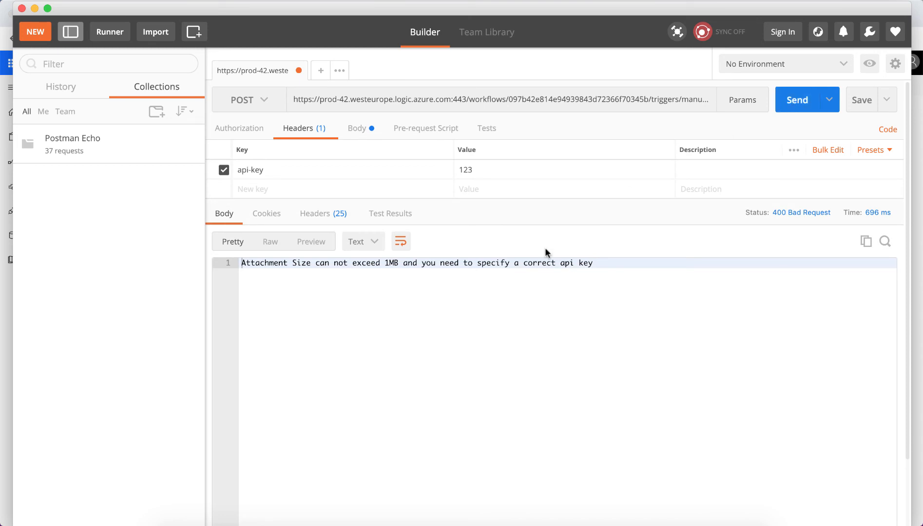
{"action": "mouse_move", "coordinate": [276, 523]}
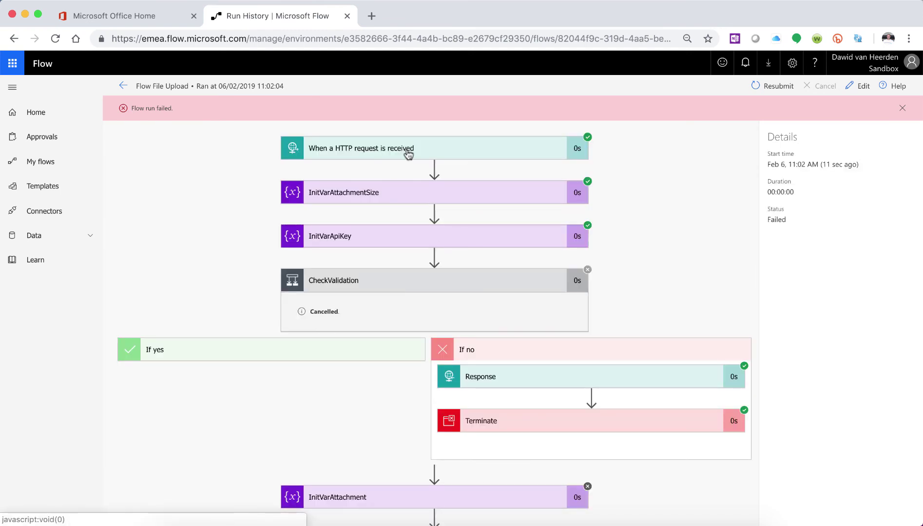
{"action": "left_click", "coordinate": [407, 148]}
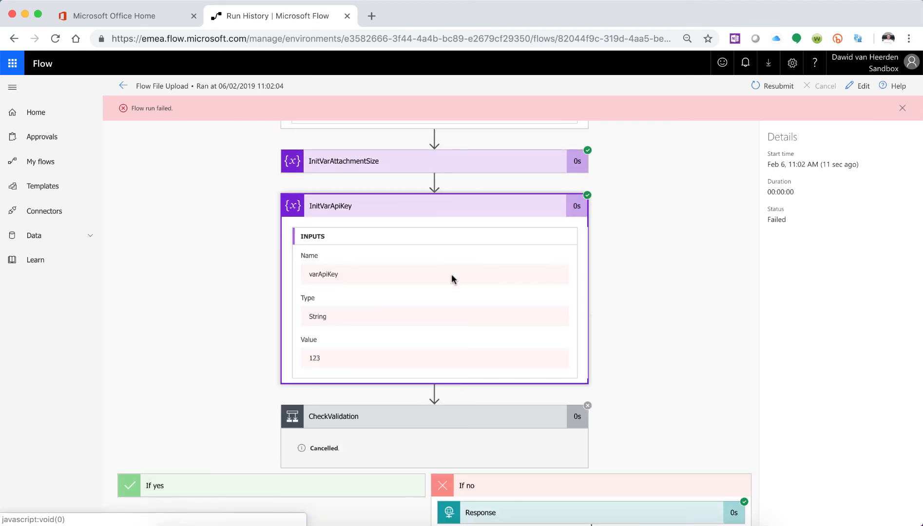
{"action": "scroll", "scroll_direction": "down", "scroll_amount": 3}
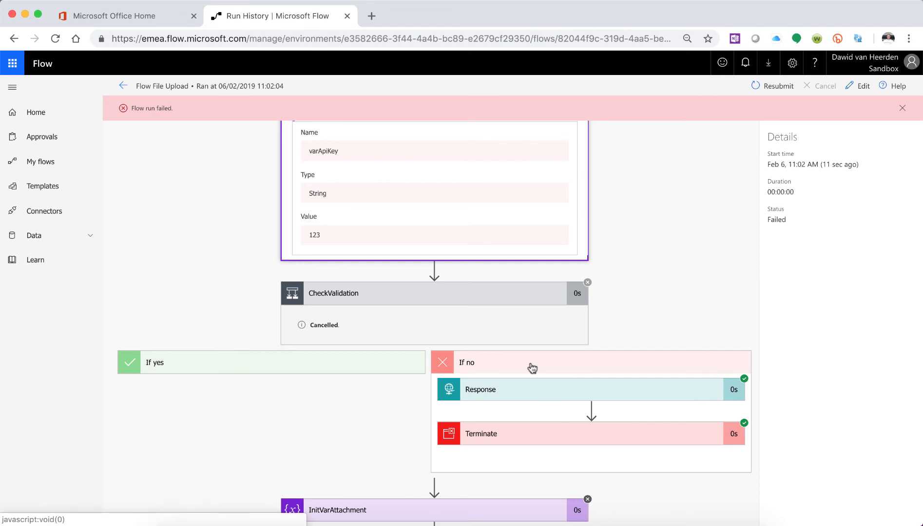
{"action": "mouse_move", "coordinate": [438, 295]}
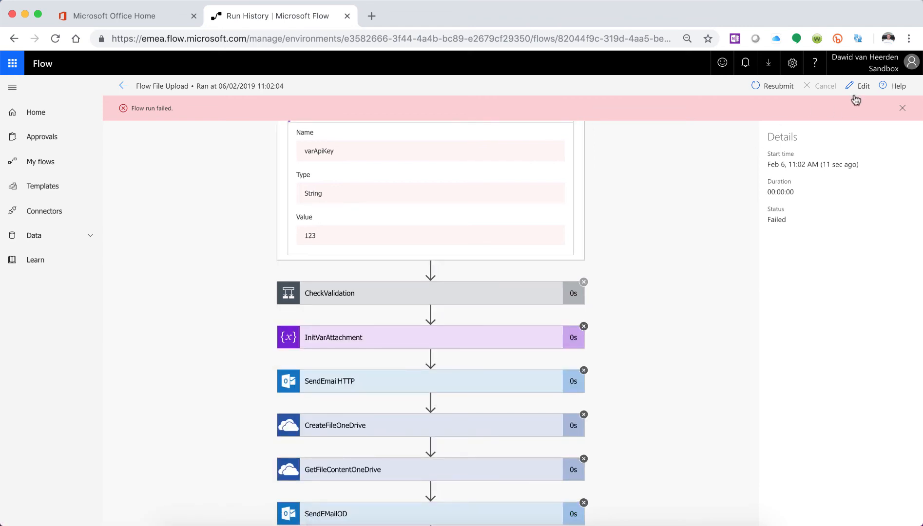
{"action": "left_click", "coordinate": [862, 86]}
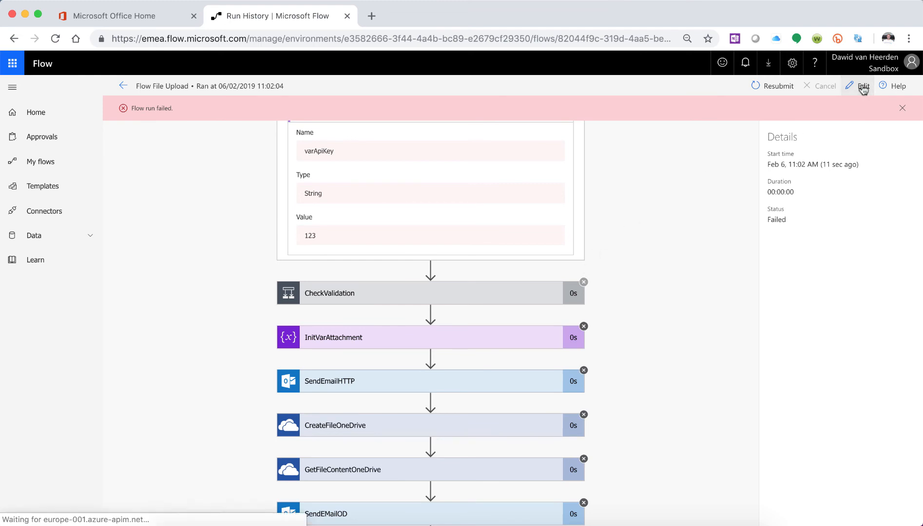
Review the varApiKey 'is equal to' comparison in the CheckValidation condition
{"action": "left_click", "coordinate": [862, 86]}
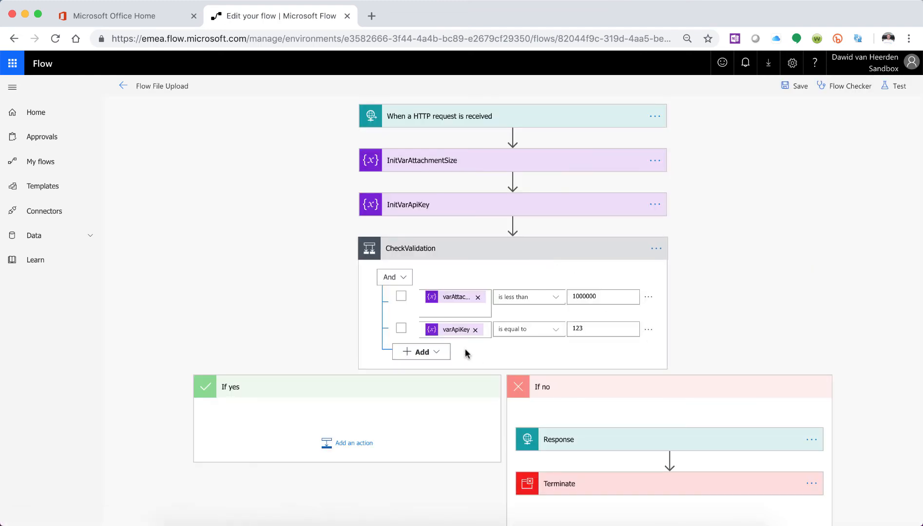
{"action": "mouse_move", "coordinate": [548, 335]}
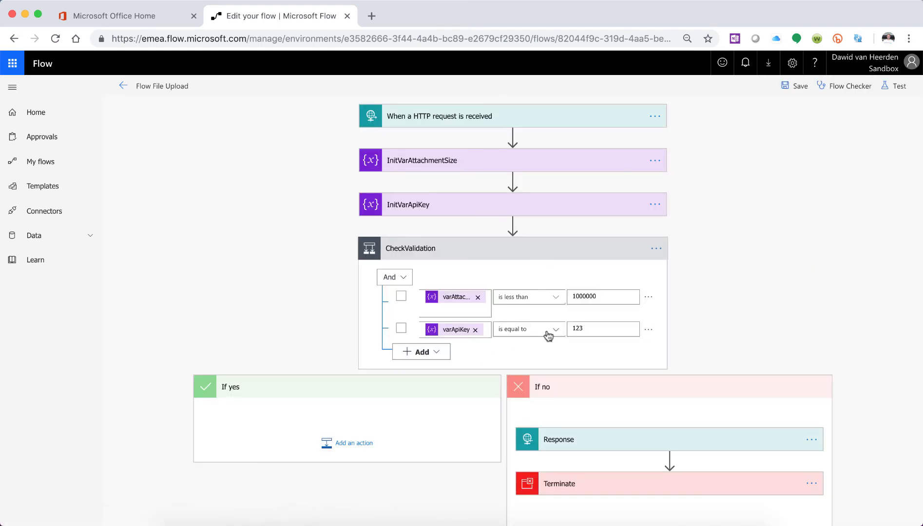
{"action": "left_click", "coordinate": [553, 328]}
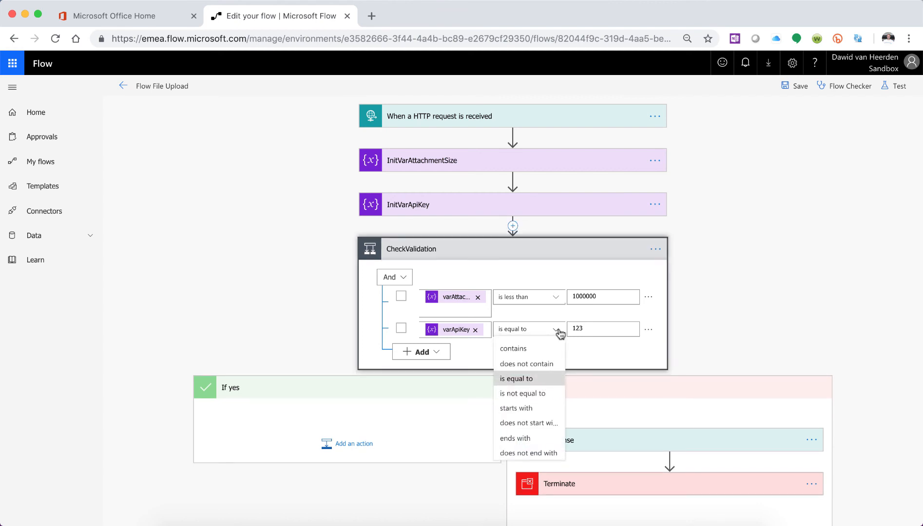
{"action": "mouse_move", "coordinate": [603, 354]}
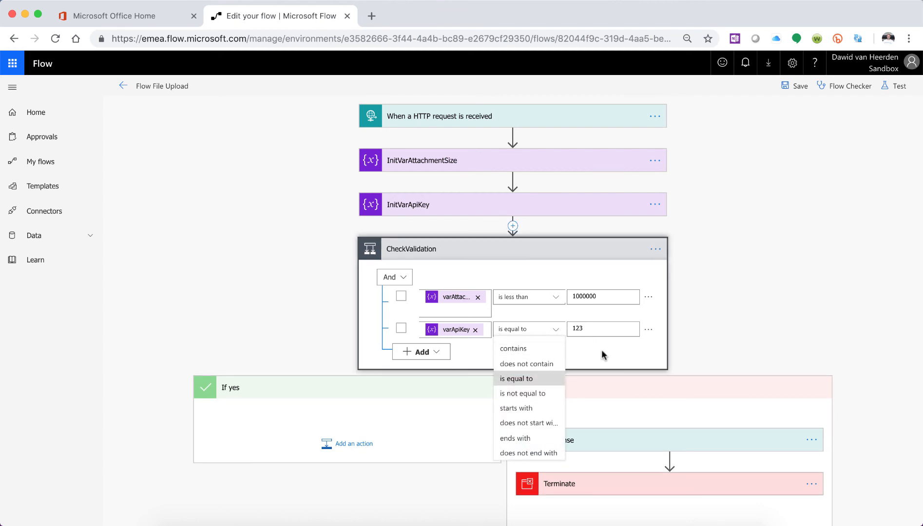
{"action": "left_click", "coordinate": [601, 330]}
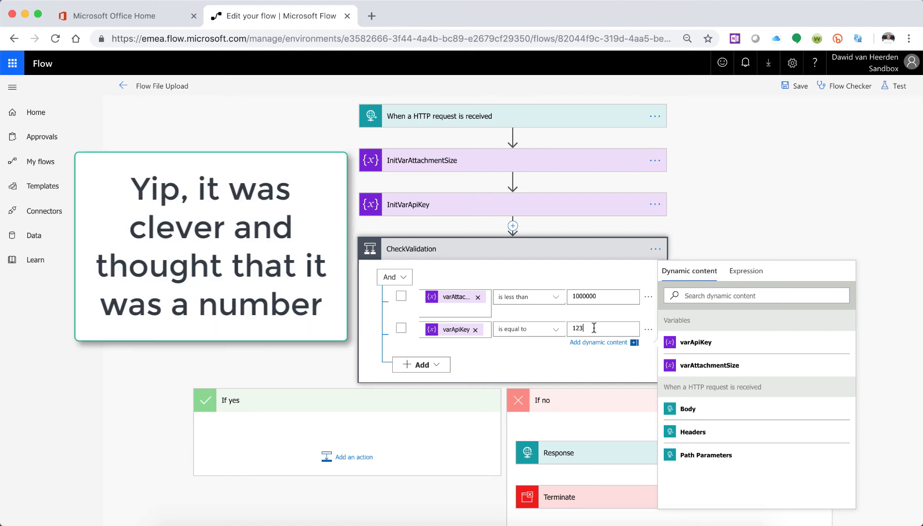
{"action": "mouse_move", "coordinate": [676, 12]}
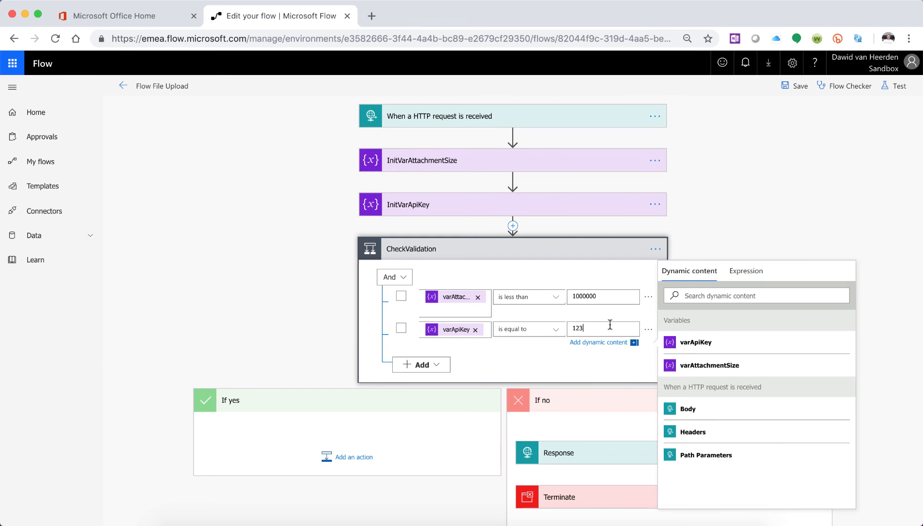
{"action": "mouse_move", "coordinate": [135, 95]}
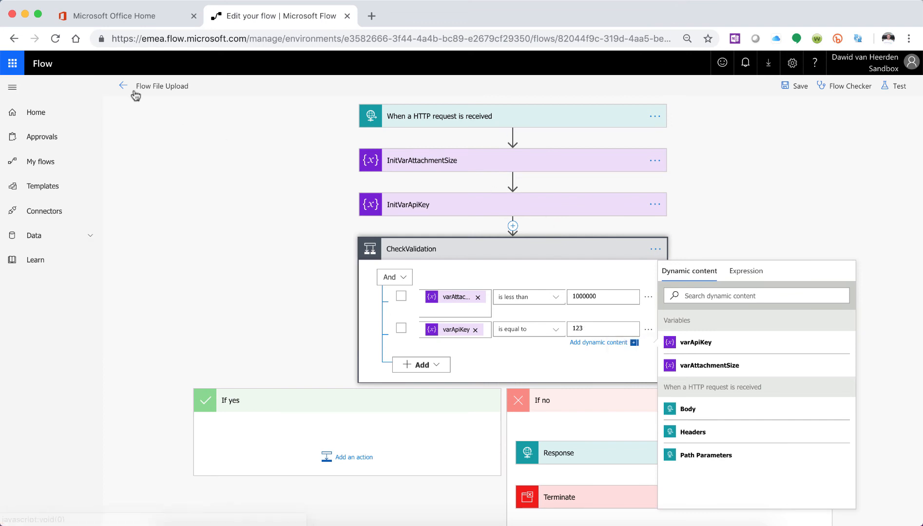
{"action": "left_click", "coordinate": [123, 86]}
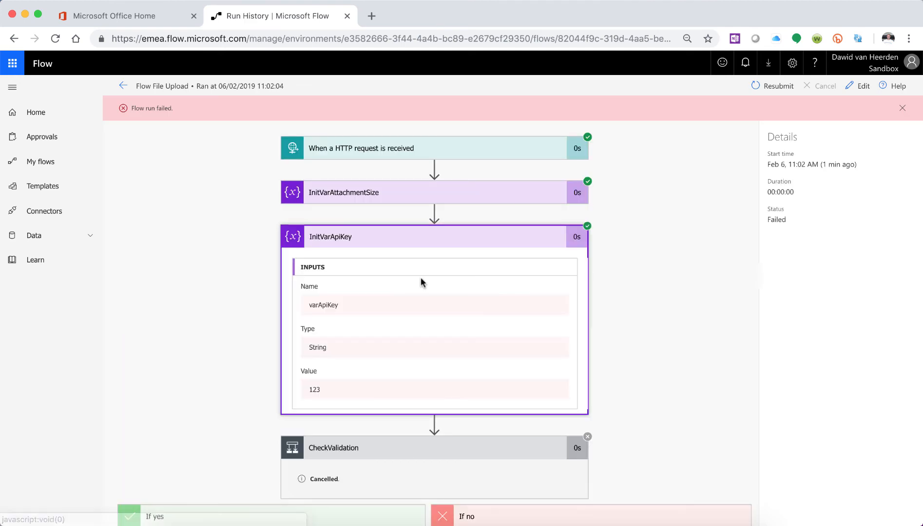
{"action": "left_click", "coordinate": [856, 86]}
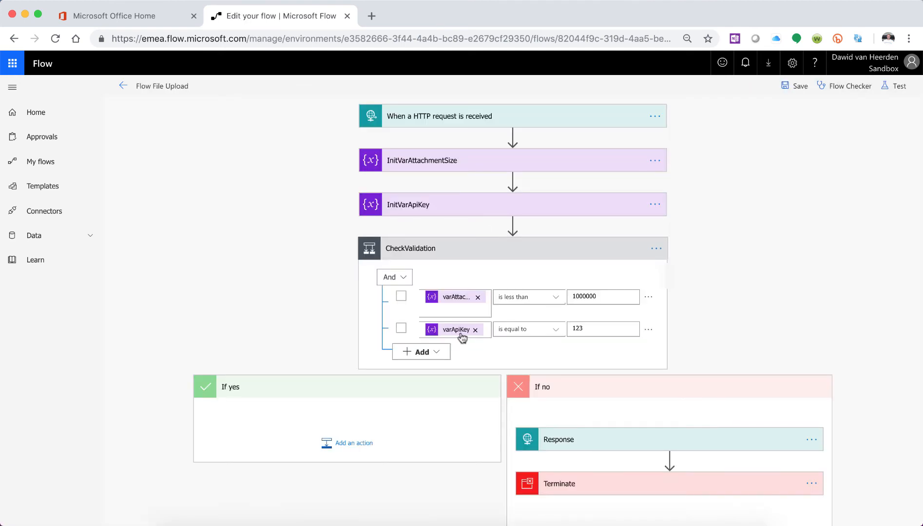
{"action": "left_click", "coordinate": [601, 329]}
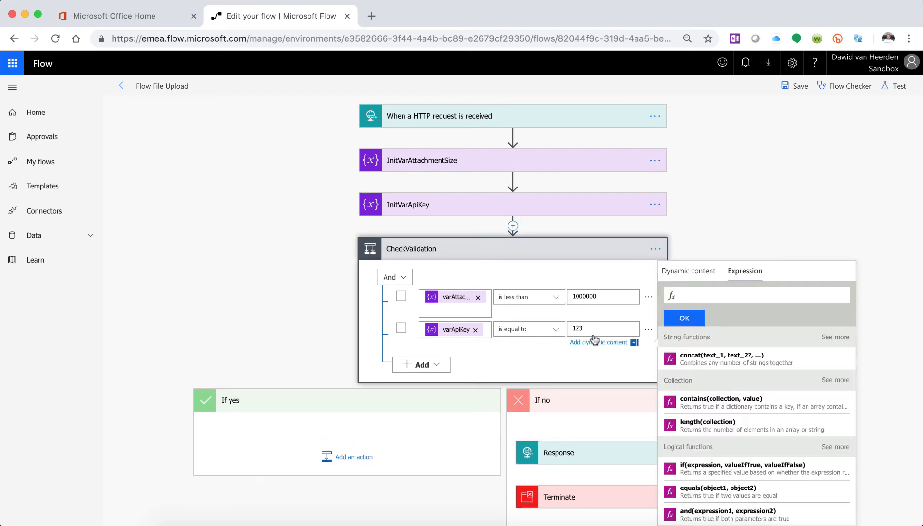
{"action": "type", "text": "t"}
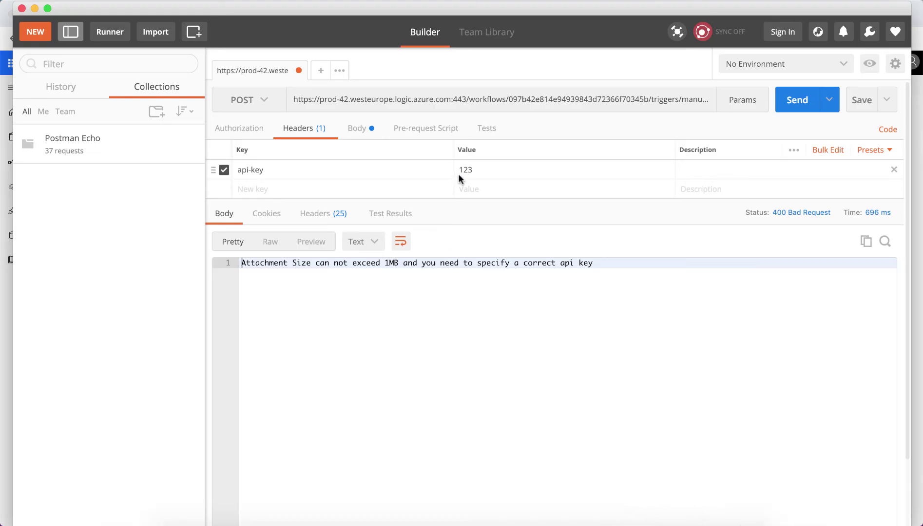
{"action": "left_click", "coordinate": [797, 99]}
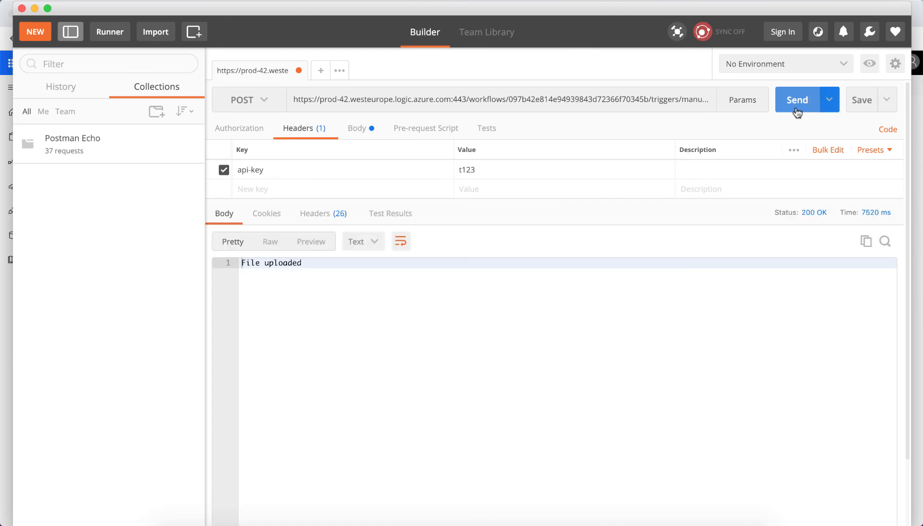
{"action": "mouse_move", "coordinate": [531, 268]}
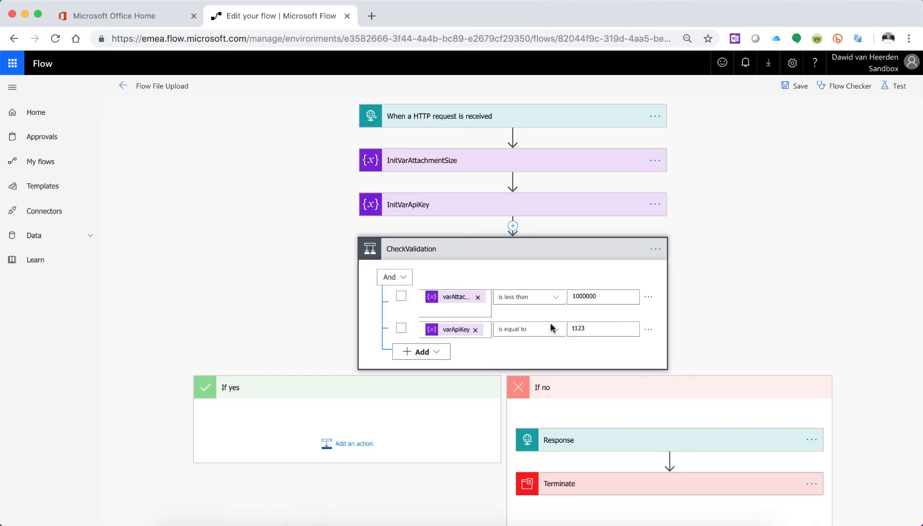
{"action": "mouse_move", "coordinate": [476, 214]}
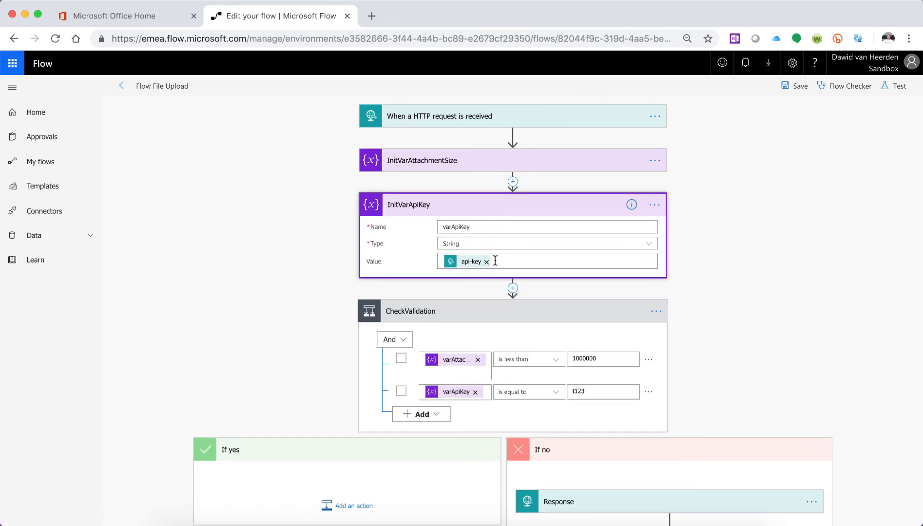
{"action": "mouse_move", "coordinate": [510, 274]}
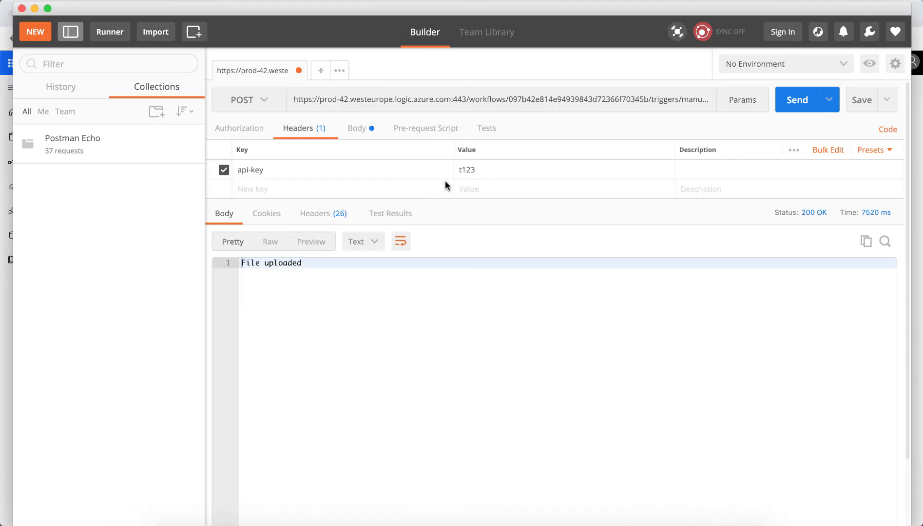
{"action": "mouse_move", "coordinate": [471, 176]}
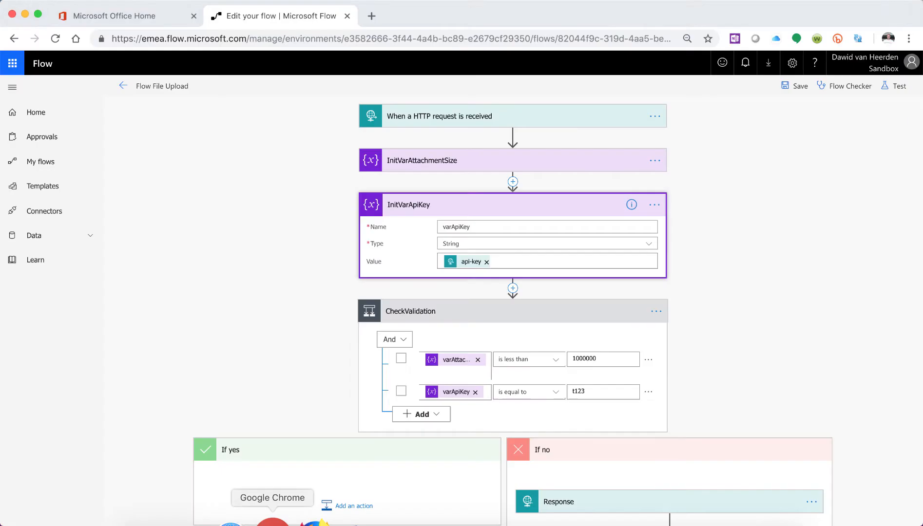
Scroll through the flow editor to the InitVarApiKey step and the file steps below CheckValidation
{"action": "scroll", "scroll_direction": "down", "scroll_amount": 3}
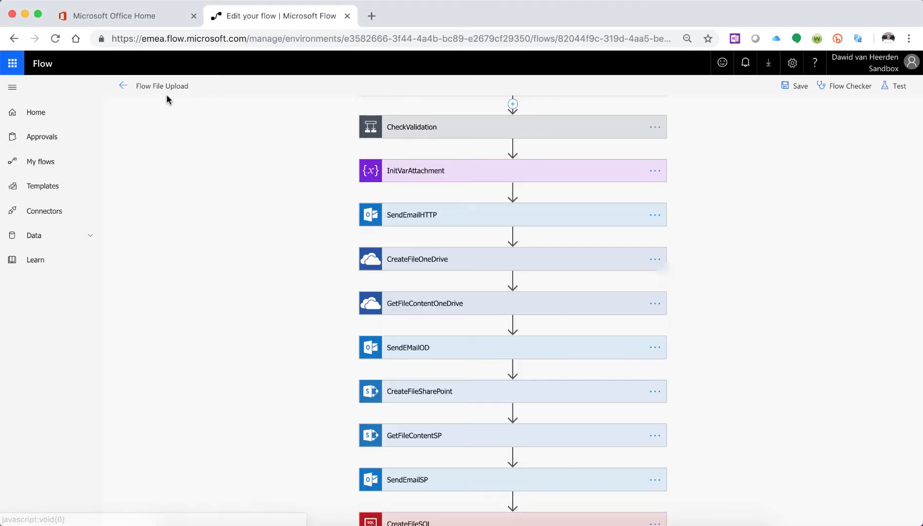
Review the latest run's history, scrolling through its succeeded actions and the true CheckValidation result
{"action": "left_click", "coordinate": [123, 86]}
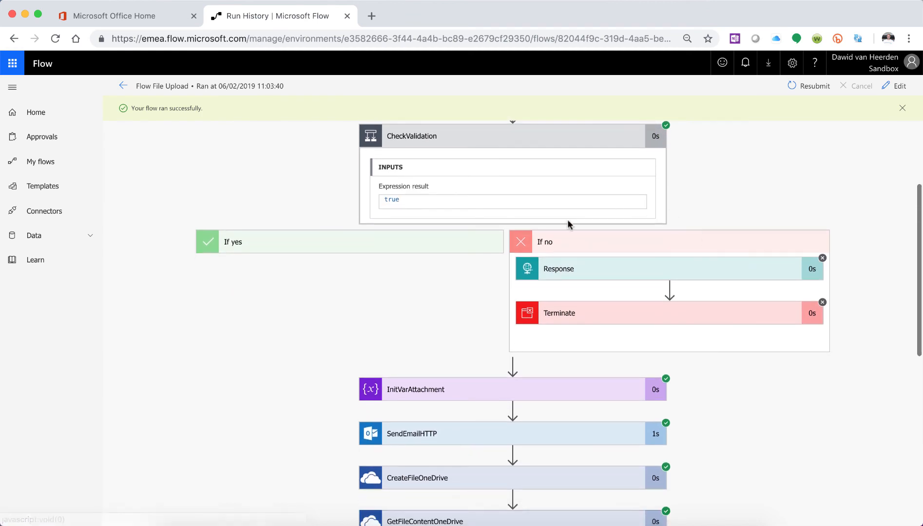
{"action": "scroll", "scroll_direction": "down", "scroll_amount": 3}
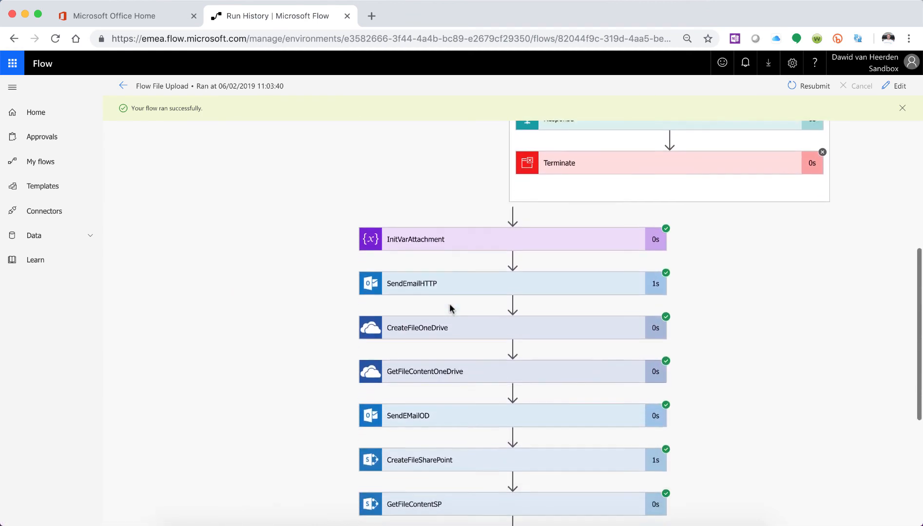
{"action": "scroll", "scroll_direction": "up", "scroll_amount": 3}
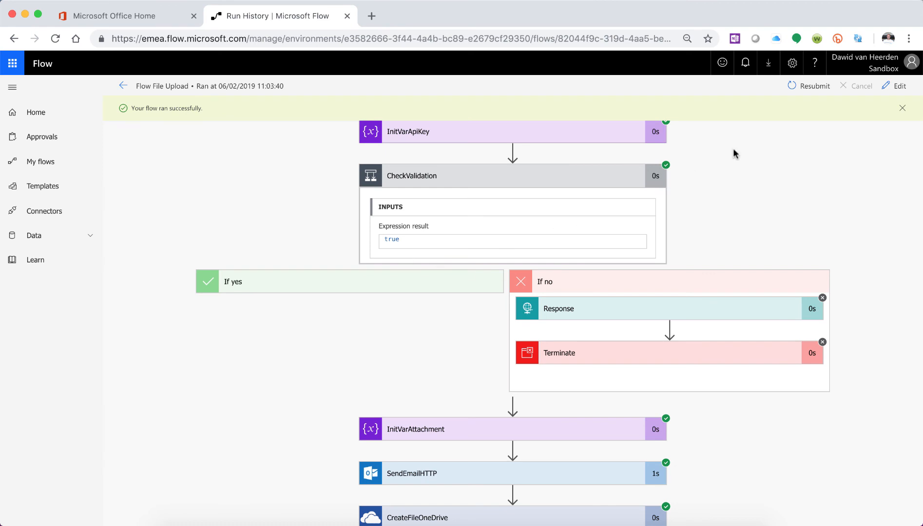
{"action": "mouse_move", "coordinate": [648, 111]}
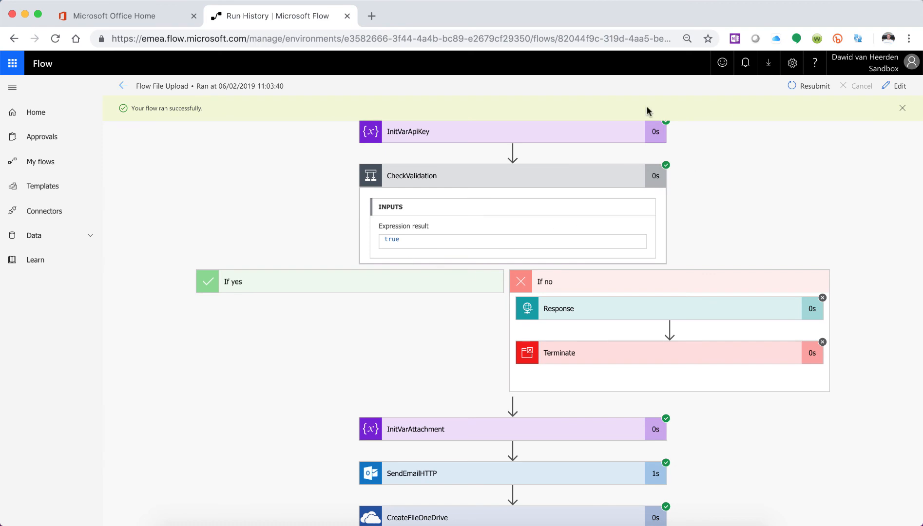
{"action": "scroll", "scroll_direction": "up", "scroll_amount": 3}
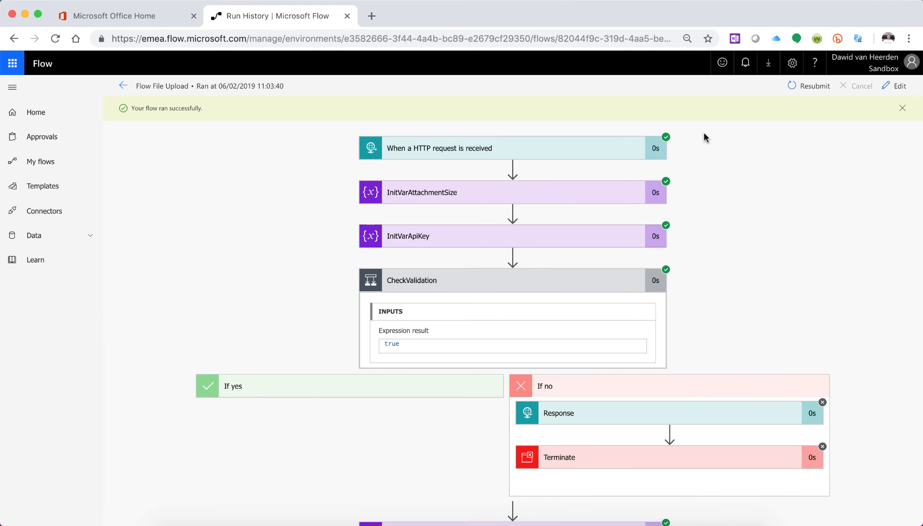
{"action": "mouse_move", "coordinate": [440, 140]}
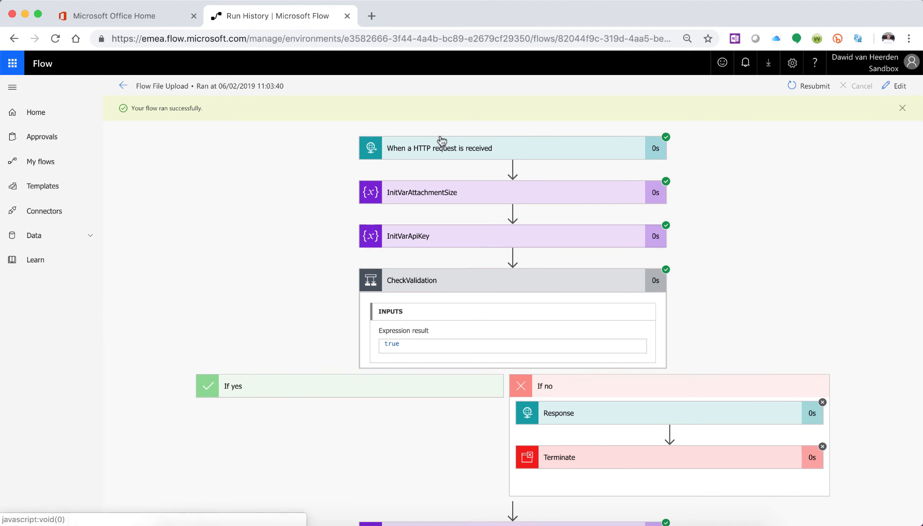
{"action": "mouse_move", "coordinate": [846, 108]}
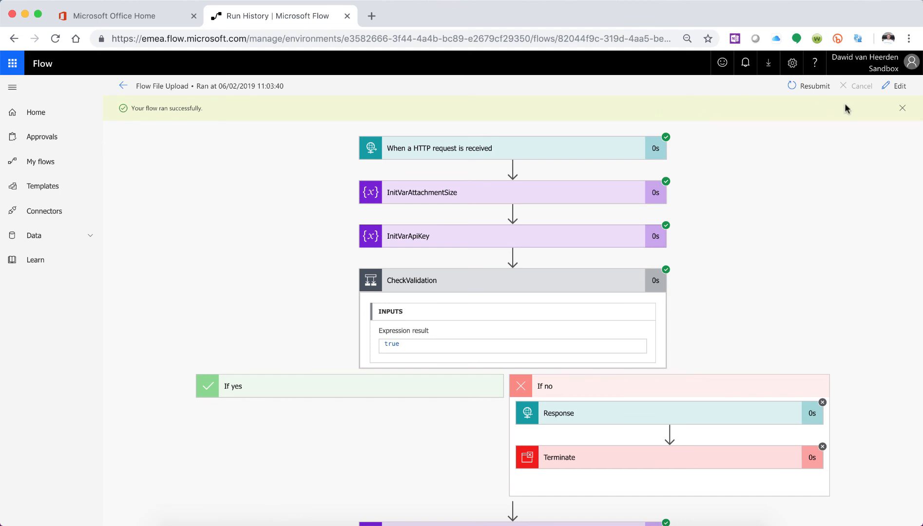
Re-enter the editor, find Peek code disabled on CheckValidation, and move down to InitVarAttachment
{"action": "left_click", "coordinate": [898, 86]}
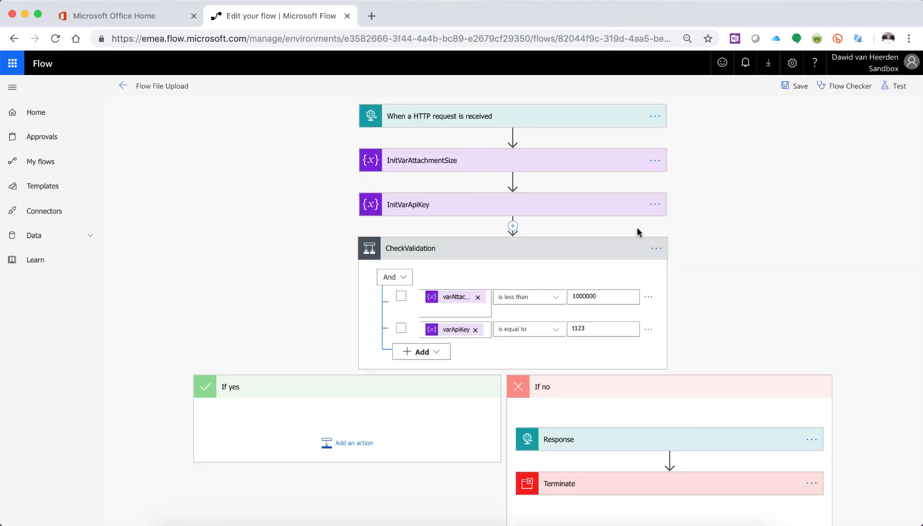
{"action": "scroll", "scroll_direction": "down", "scroll_amount": 3}
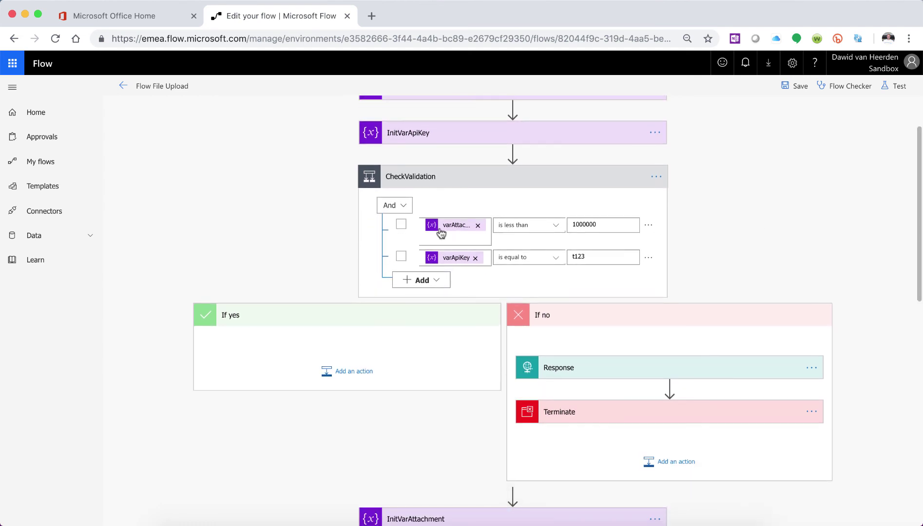
{"action": "mouse_move", "coordinate": [655, 176]}
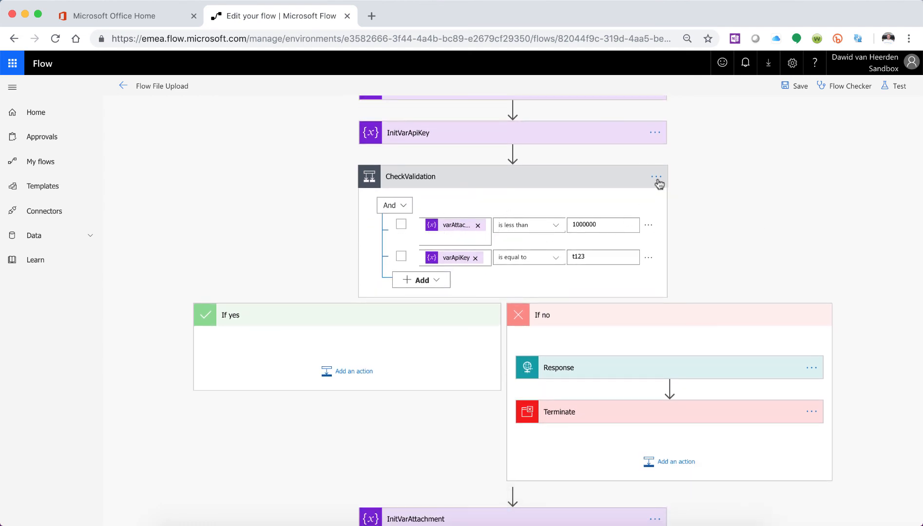
{"action": "left_click", "coordinate": [655, 178]}
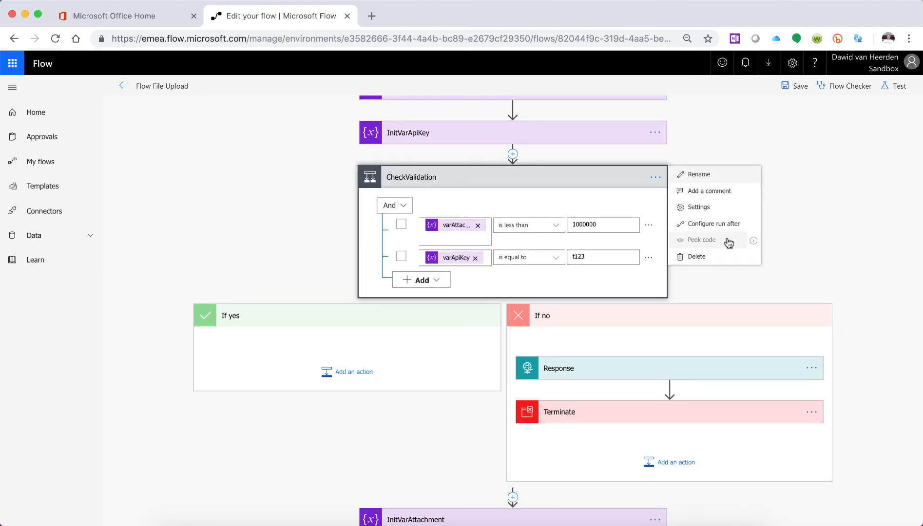
{"action": "mouse_move", "coordinate": [710, 243]}
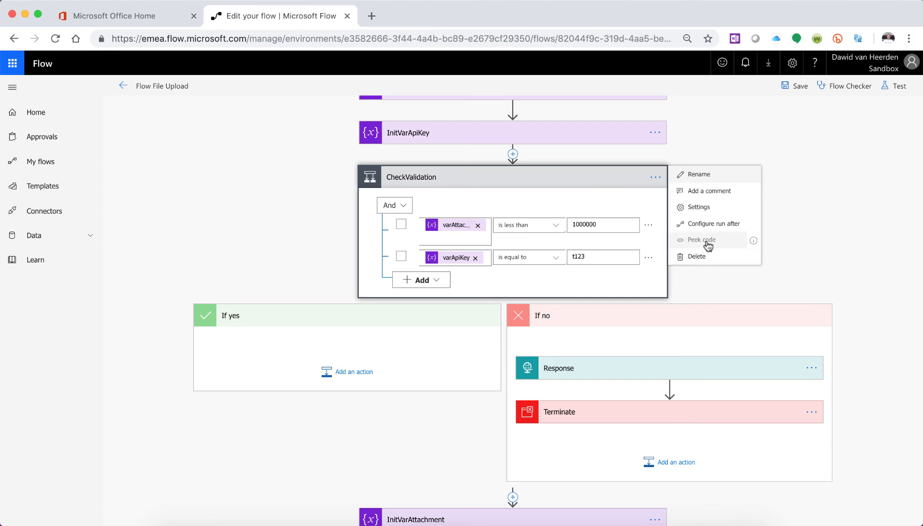
{"action": "mouse_move", "coordinate": [753, 245]}
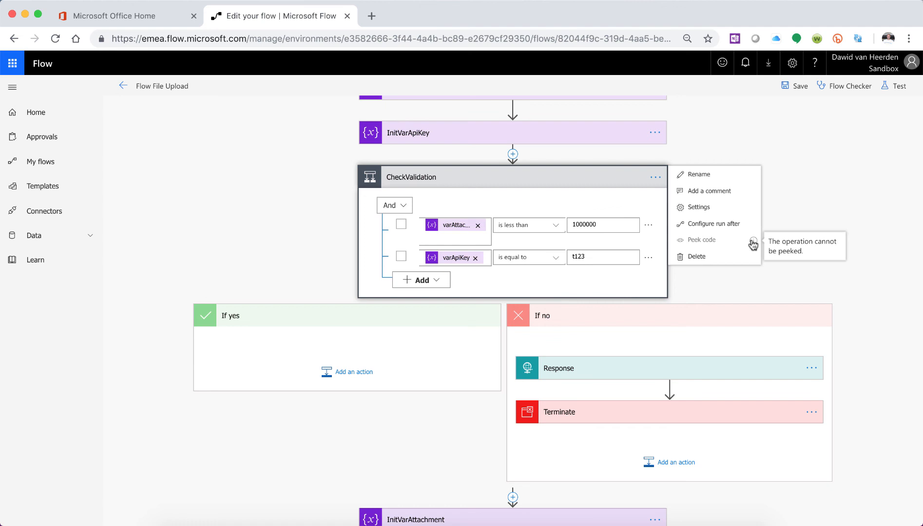
{"action": "scroll", "scroll_direction": "down", "scroll_amount": 3}
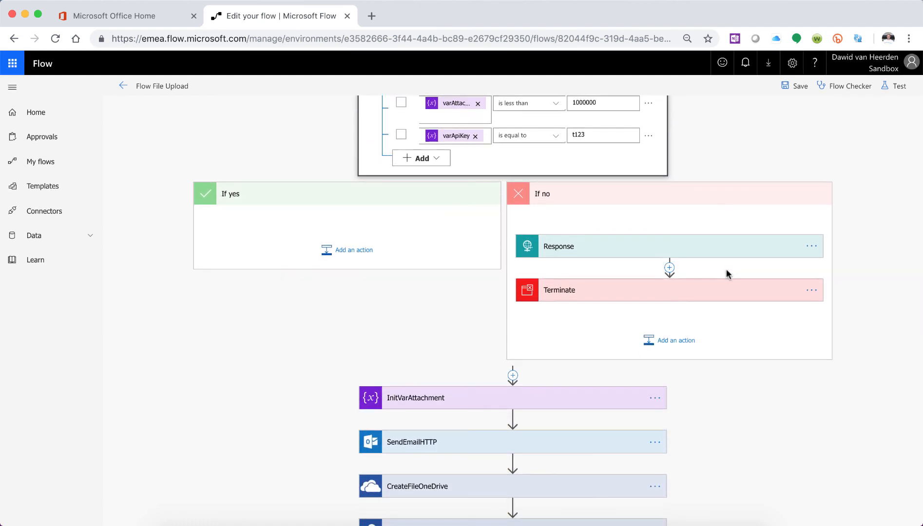
{"action": "scroll", "scroll_direction": "down", "scroll_amount": 3}
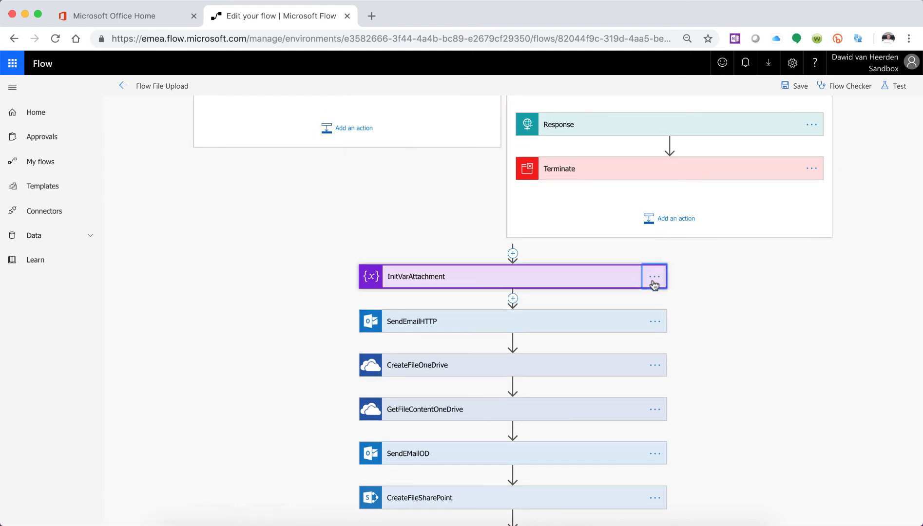
{"action": "left_click", "coordinate": [654, 277]}
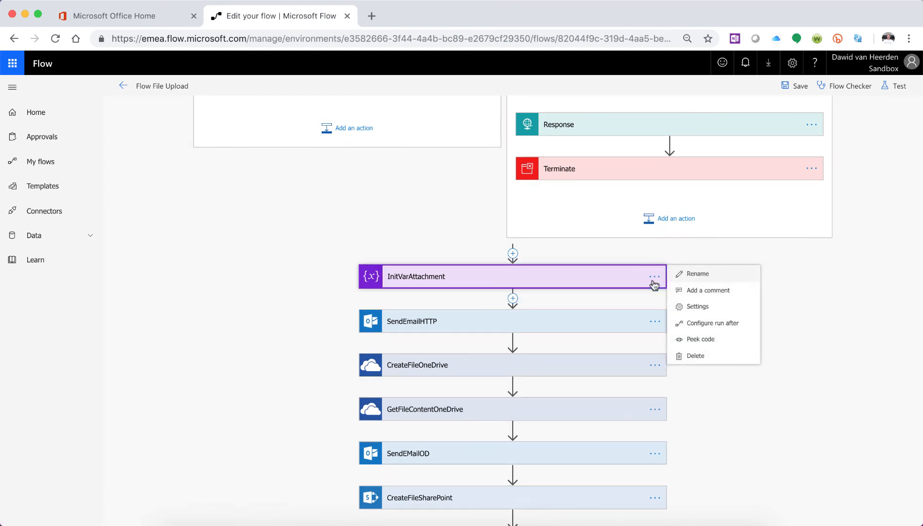
{"action": "left_click", "coordinate": [701, 339]}
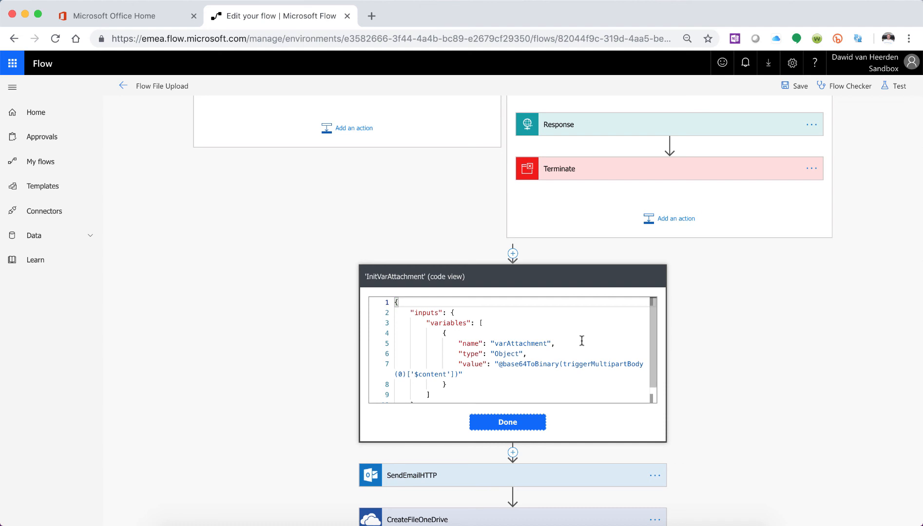
{"action": "scroll", "scroll_direction": "down", "scroll_amount": 3}
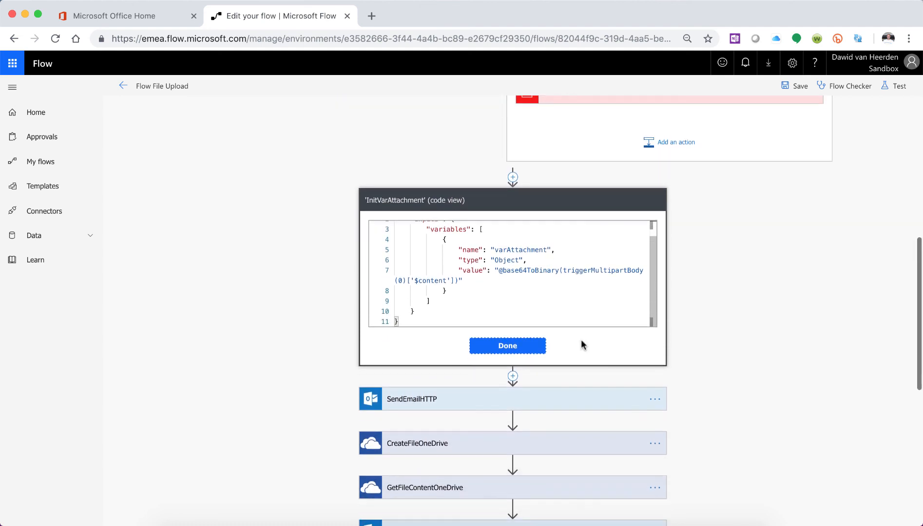
{"action": "scroll", "scroll_direction": "up", "scroll_amount": 3}
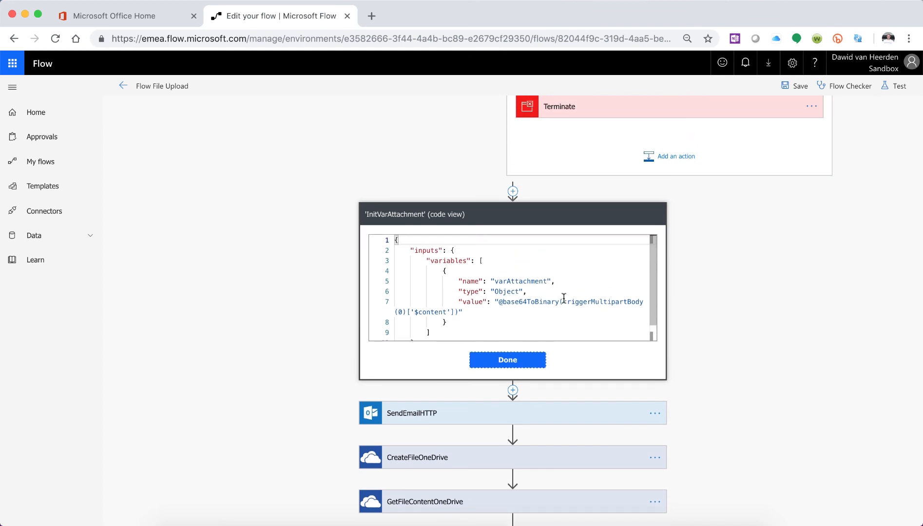
{"action": "scroll", "scroll_direction": "down", "scroll_amount": 3}
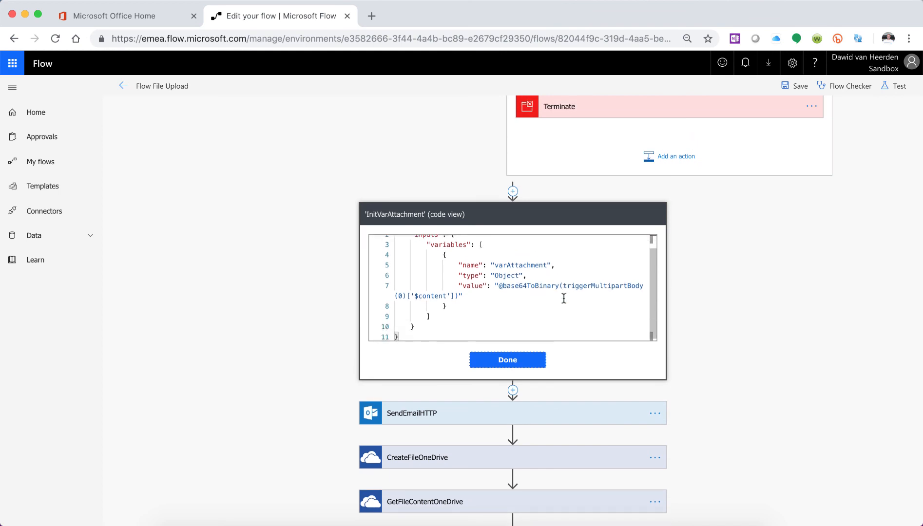
{"action": "mouse_move", "coordinate": [558, 310]}
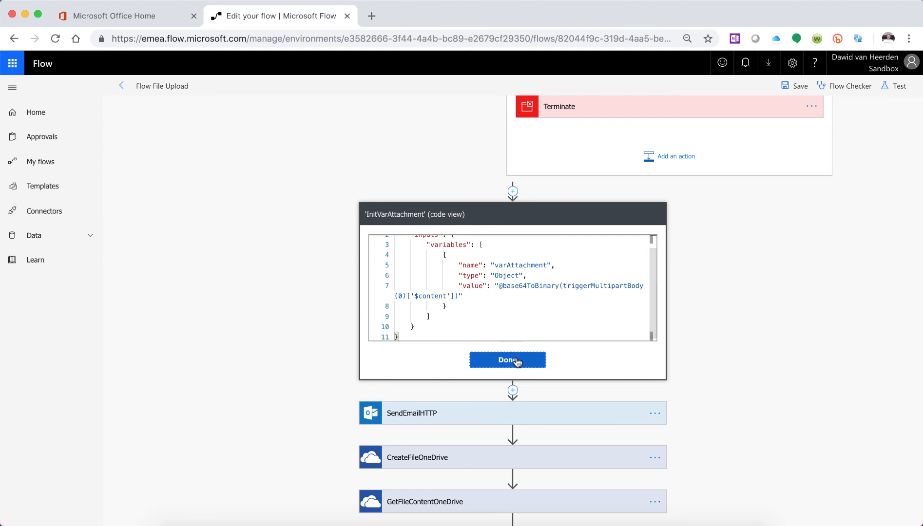
Change InitVarAttachment's value to base64ToBinary of the trigger's multipart content and save the flow
{"action": "left_click", "coordinate": [507, 359]}
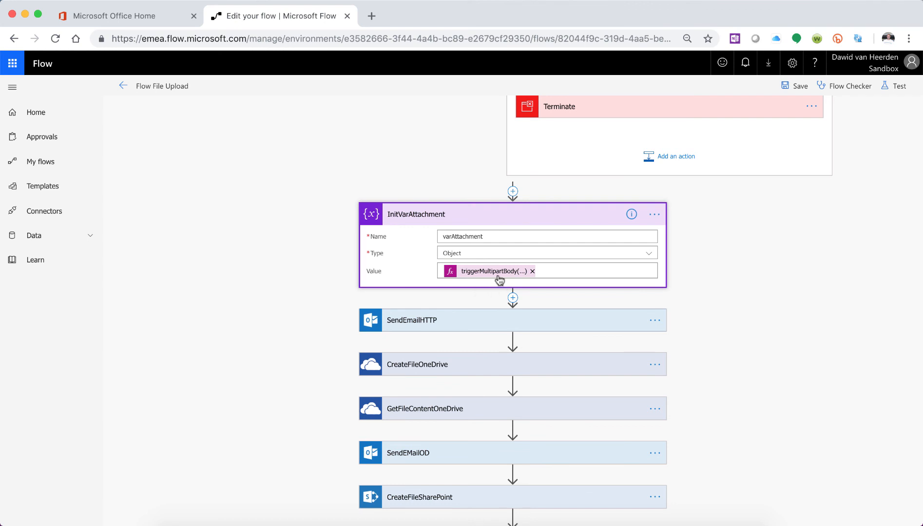
{"action": "mouse_move", "coordinate": [486, 278]}
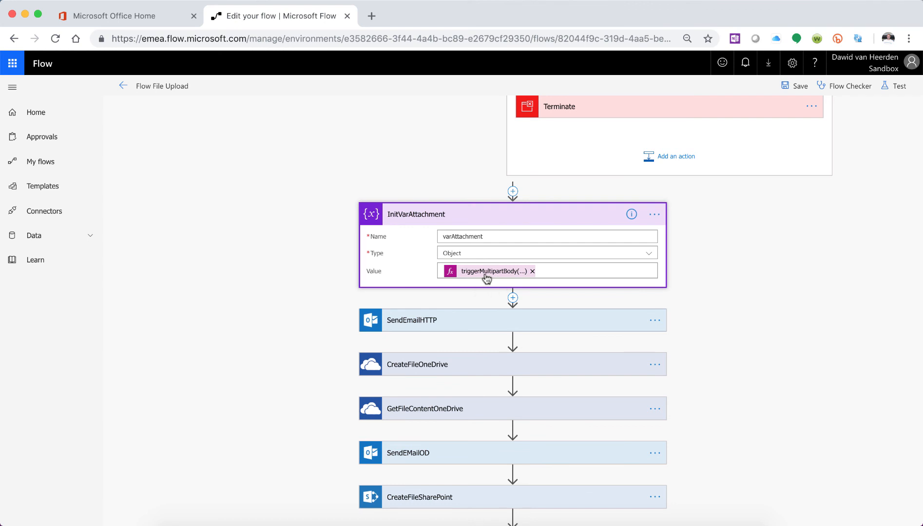
{"action": "left_click", "coordinate": [493, 271]}
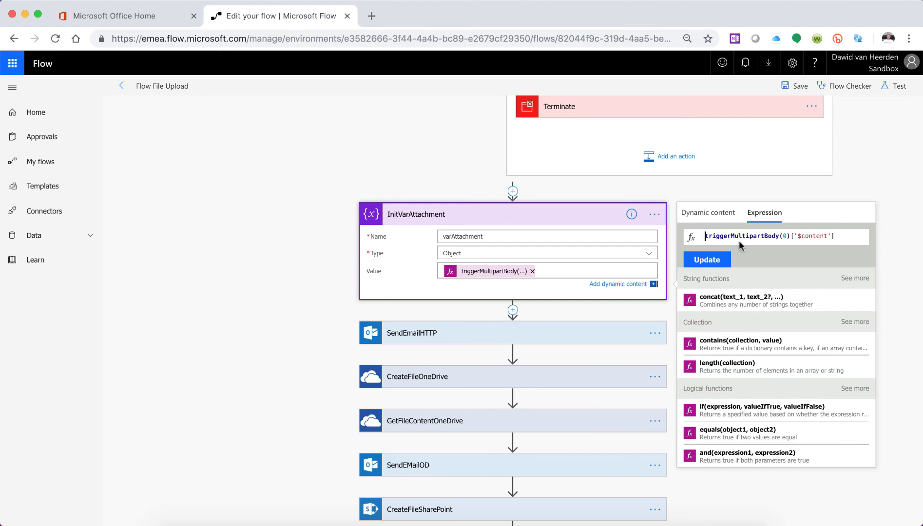
{"action": "mouse_move", "coordinate": [767, 249]}
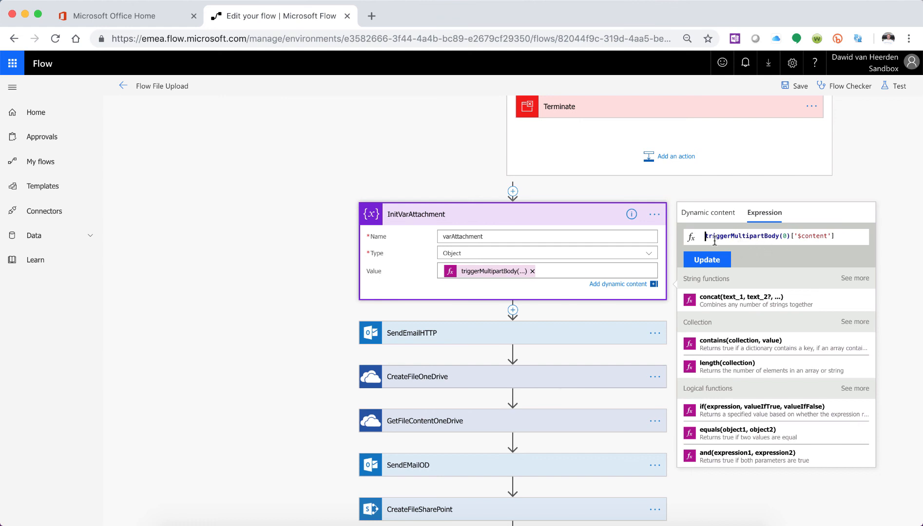
{"action": "type", "text": "base64ToBin"}
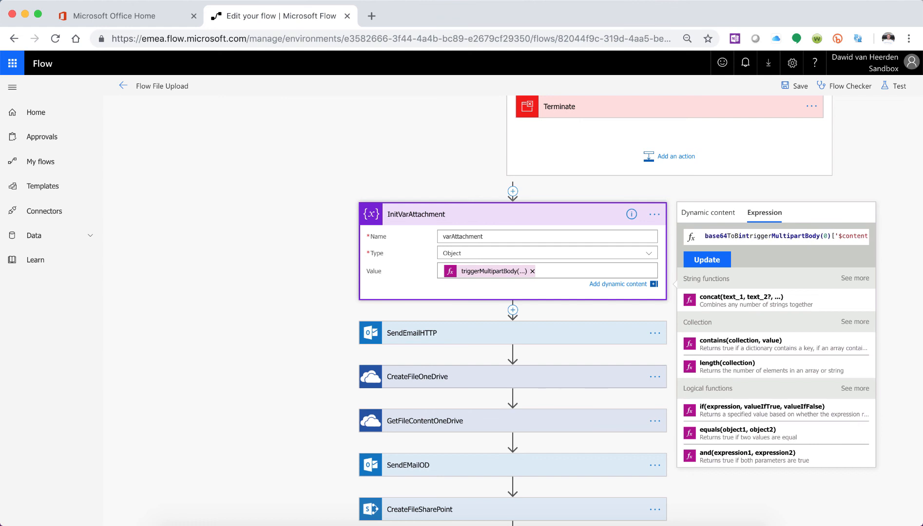
{"action": "mouse_move", "coordinate": [736, 236]}
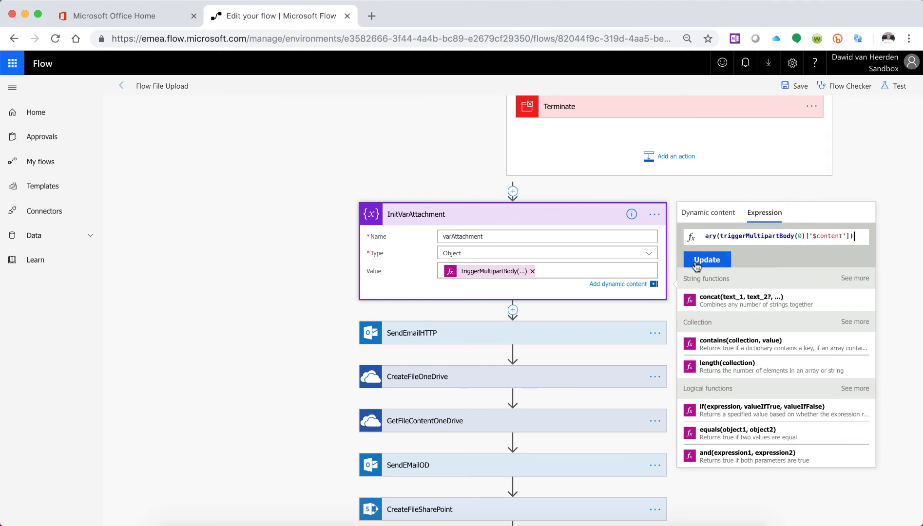
{"action": "left_click", "coordinate": [706, 260]}
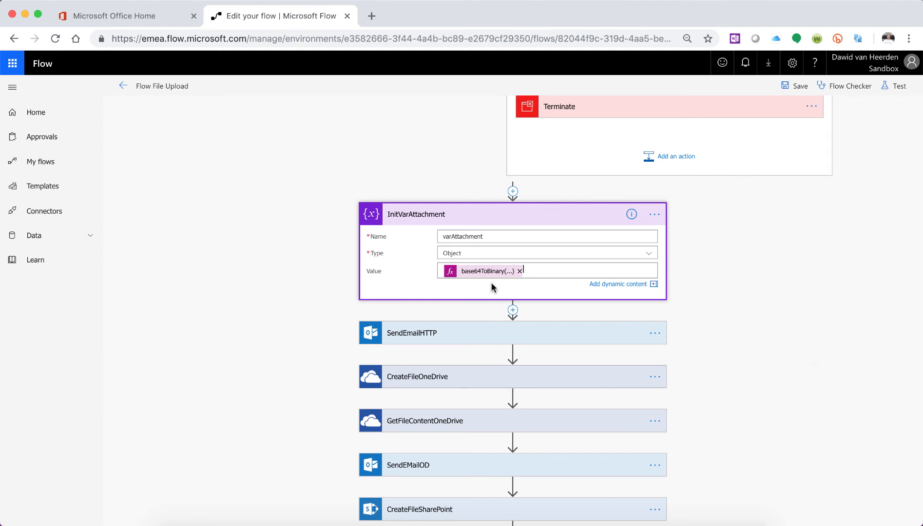
{"action": "mouse_move", "coordinate": [487, 277]}
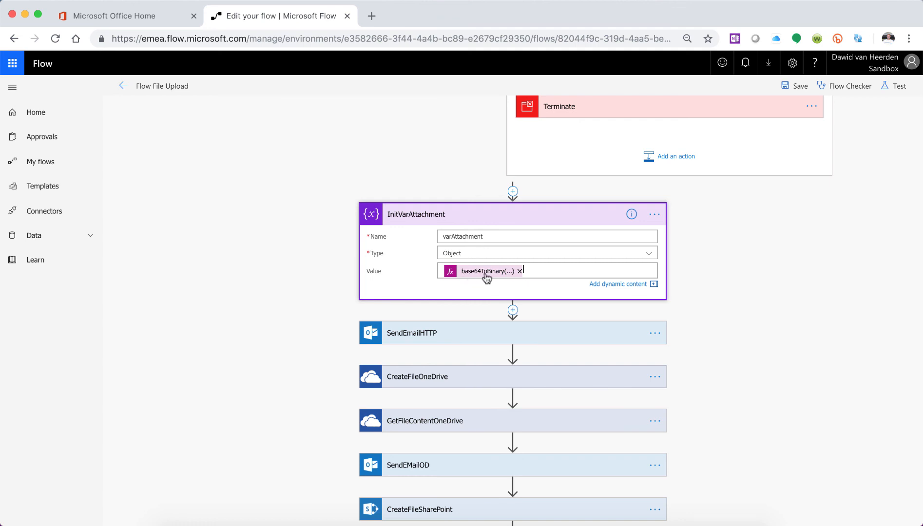
{"action": "left_click", "coordinate": [795, 86]}
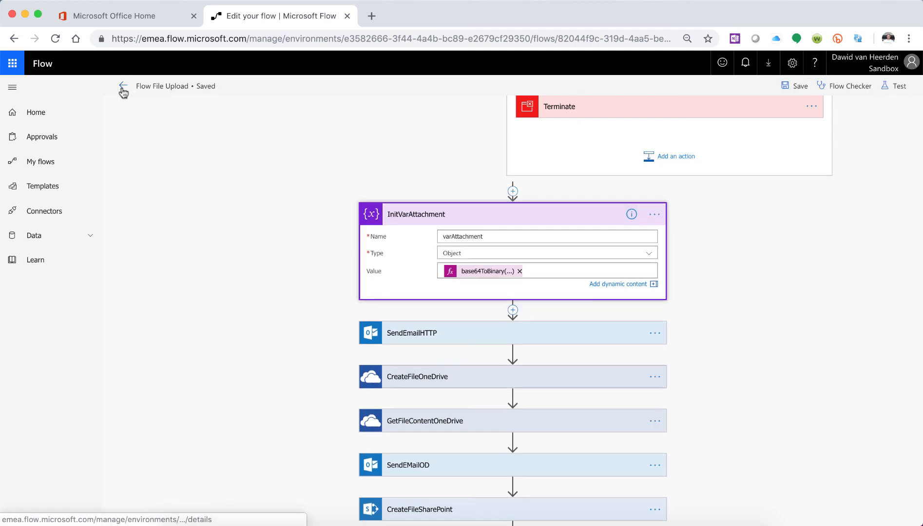
Via a past run, reopen the editor and expand InitVarAttachment, whose value shows only triggerMultipartBody(...)
{"action": "left_click", "coordinate": [123, 85]}
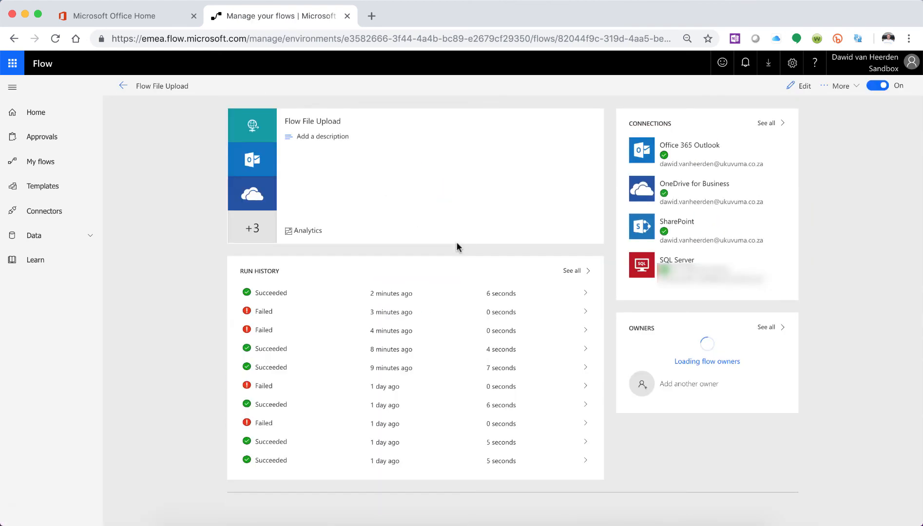
{"action": "left_click", "coordinate": [391, 293]}
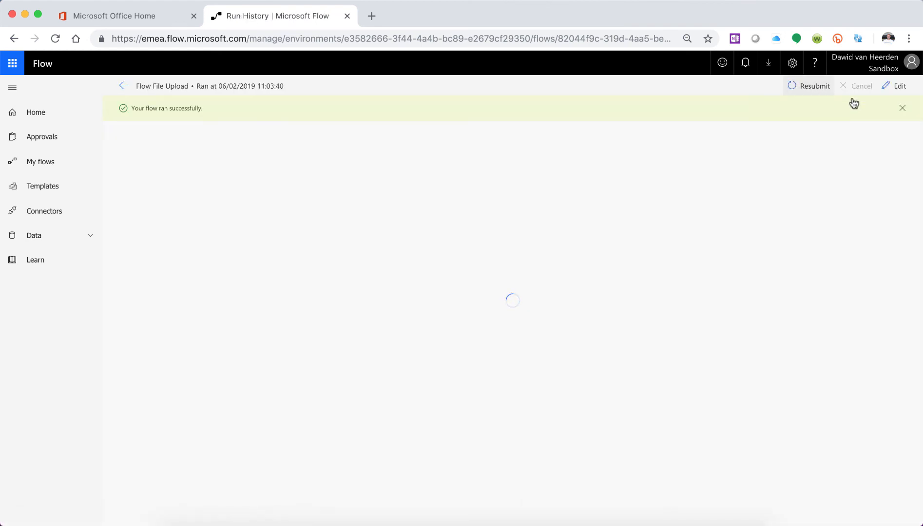
{"action": "left_click", "coordinate": [899, 86]}
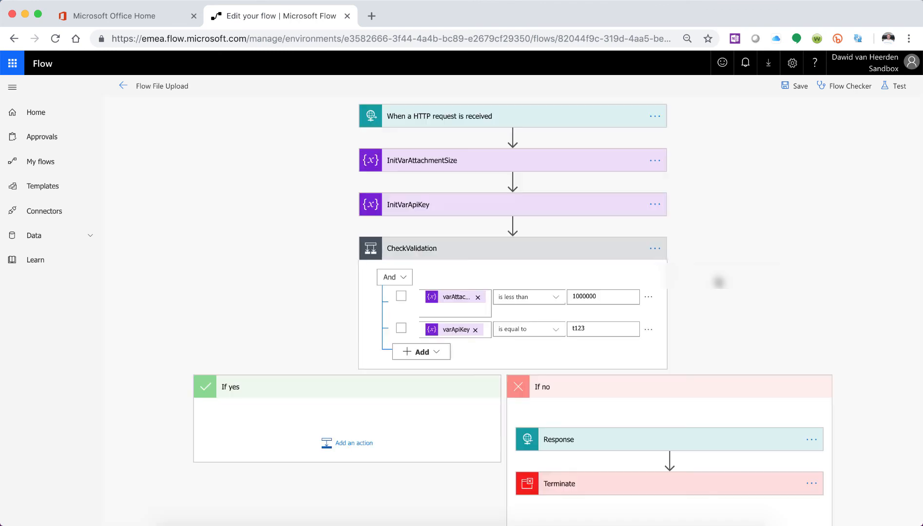
{"action": "scroll", "scroll_direction": "down", "scroll_amount": 3}
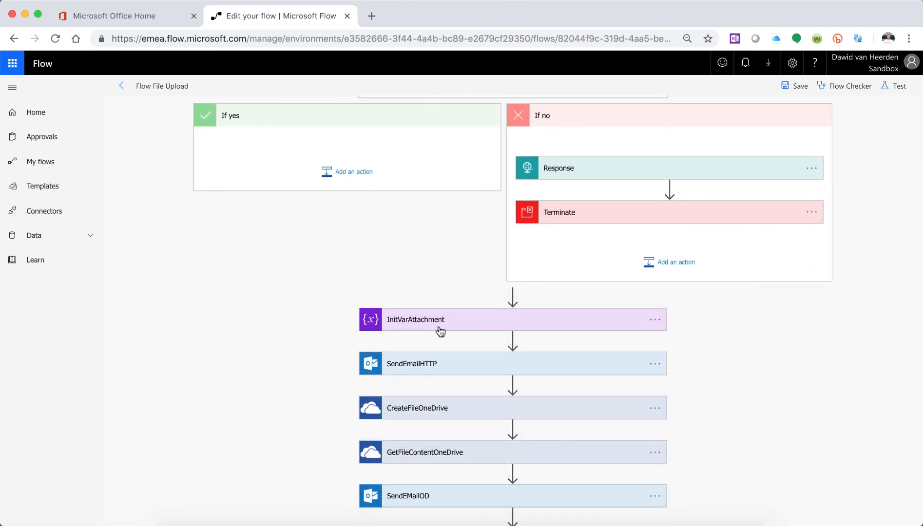
{"action": "left_click", "coordinate": [415, 319]}
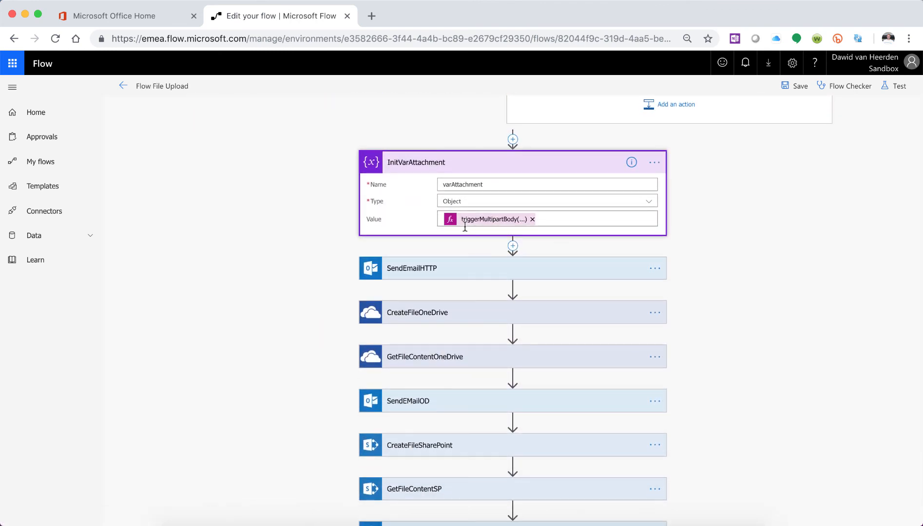
{"action": "mouse_move", "coordinate": [476, 227]}
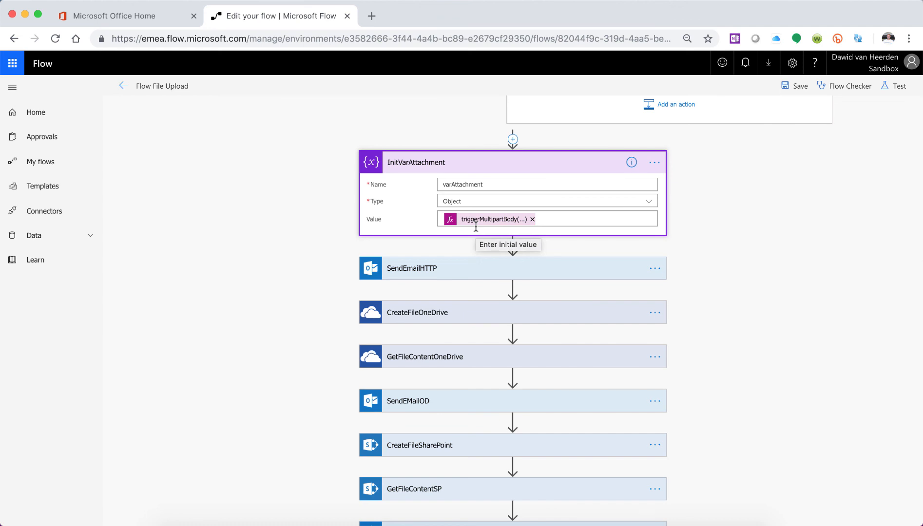
{"action": "mouse_move", "coordinate": [490, 219]}
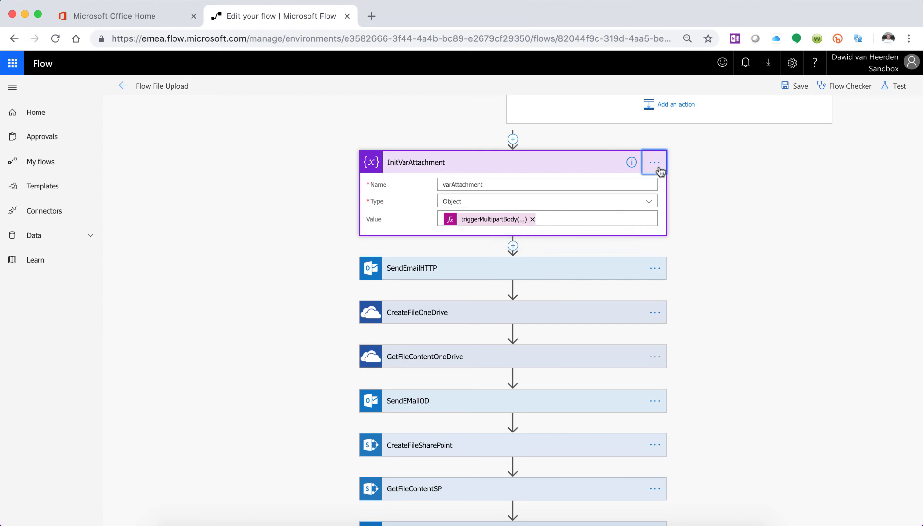
Peek InitVarAttachment's code to reveal the hidden base64ToBinary expression in its value
{"action": "left_click", "coordinate": [654, 163]}
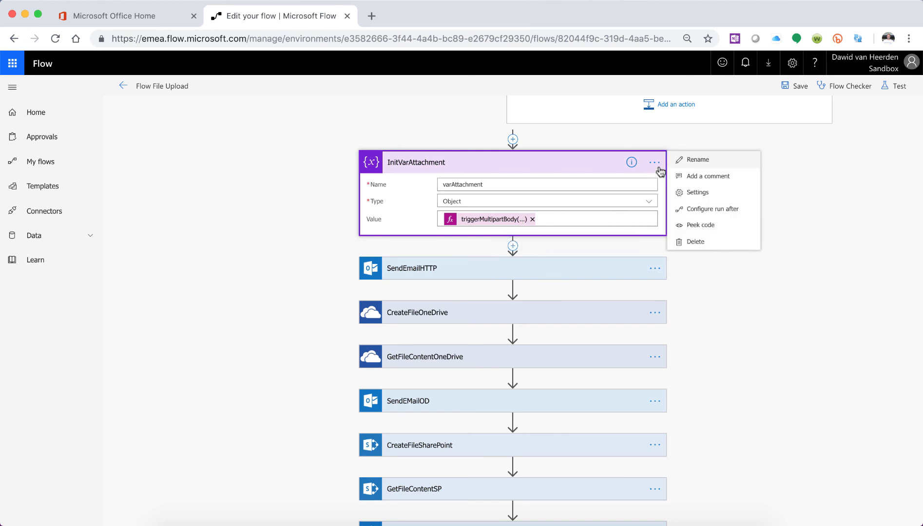
{"action": "mouse_move", "coordinate": [700, 225]}
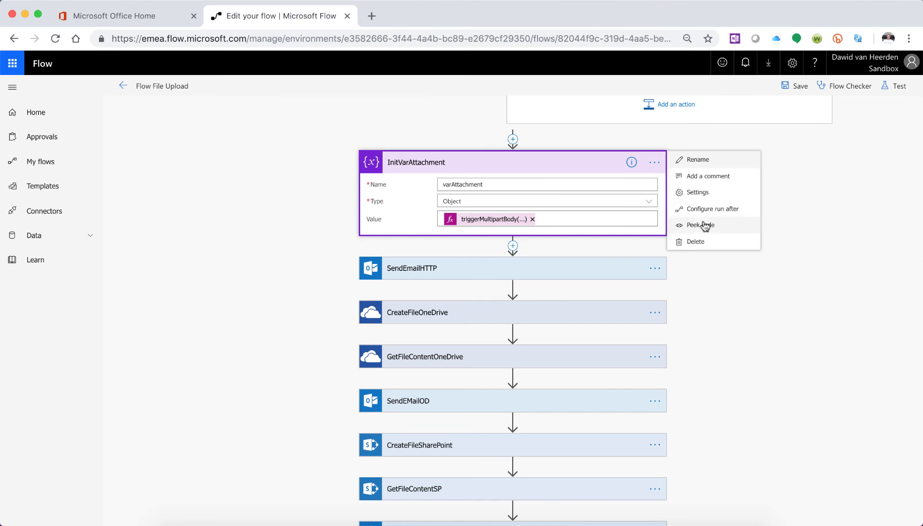
{"action": "left_click", "coordinate": [700, 226]}
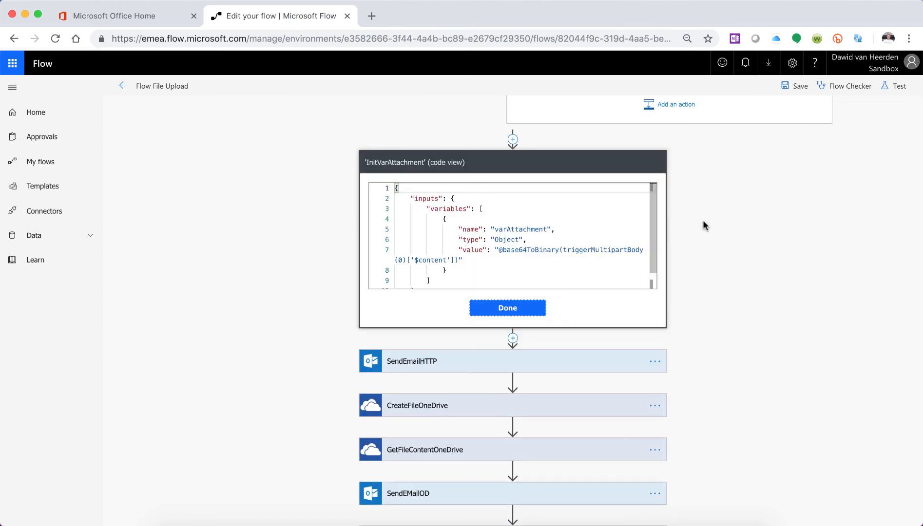
{"action": "mouse_move", "coordinate": [579, 235]}
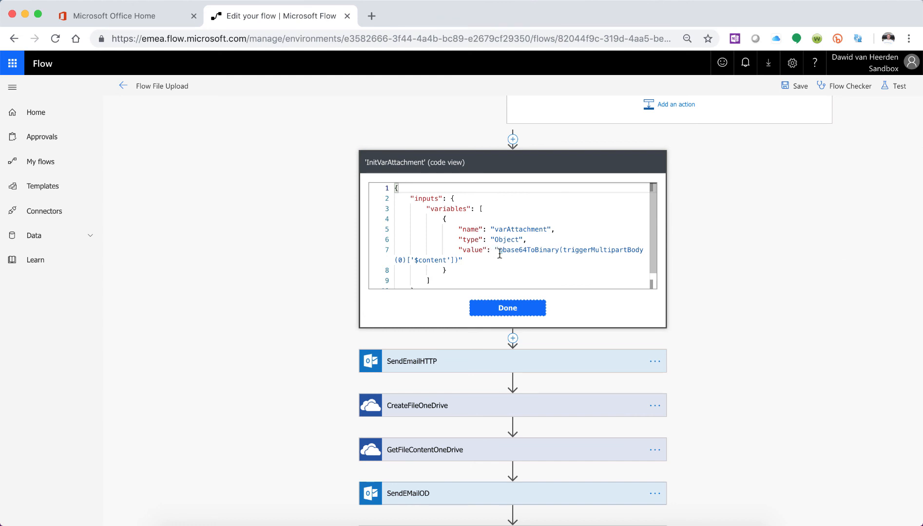
{"action": "mouse_move", "coordinate": [497, 252]}
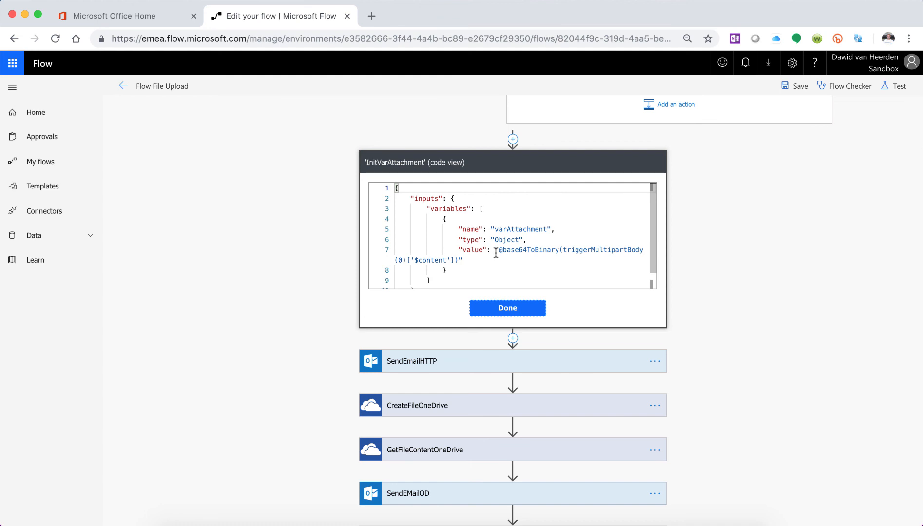
{"action": "mouse_move", "coordinate": [509, 254]}
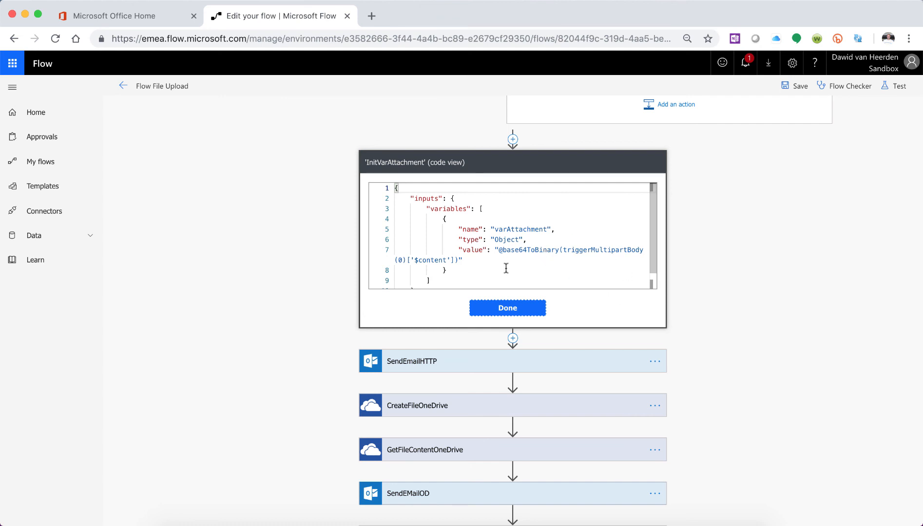
{"action": "mouse_move", "coordinate": [521, 315]}
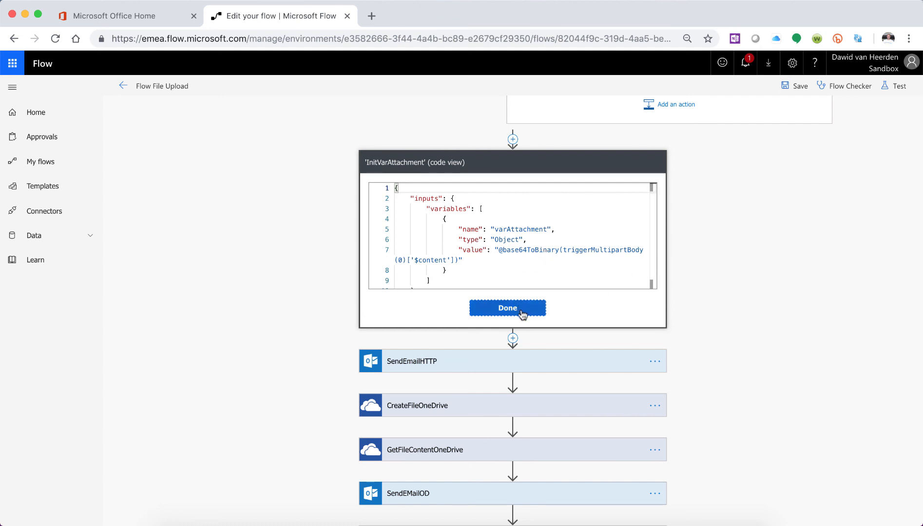
{"action": "left_click", "coordinate": [507, 308]}
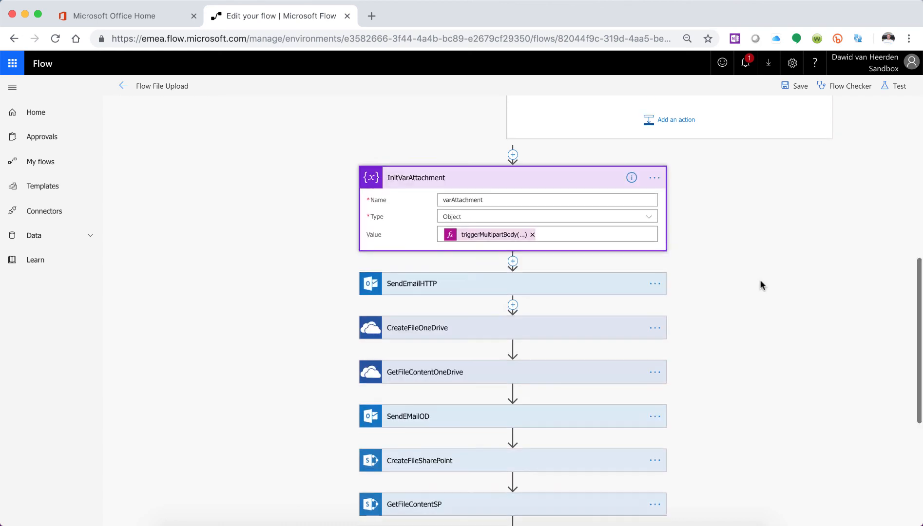
{"action": "scroll", "scroll_direction": "up", "scroll_amount": 3}
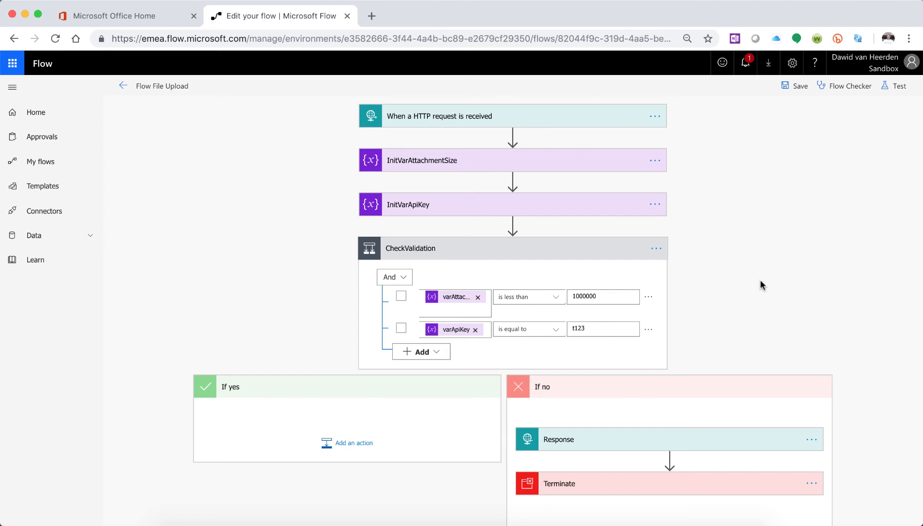
{"action": "mouse_move", "coordinate": [547, 310]}
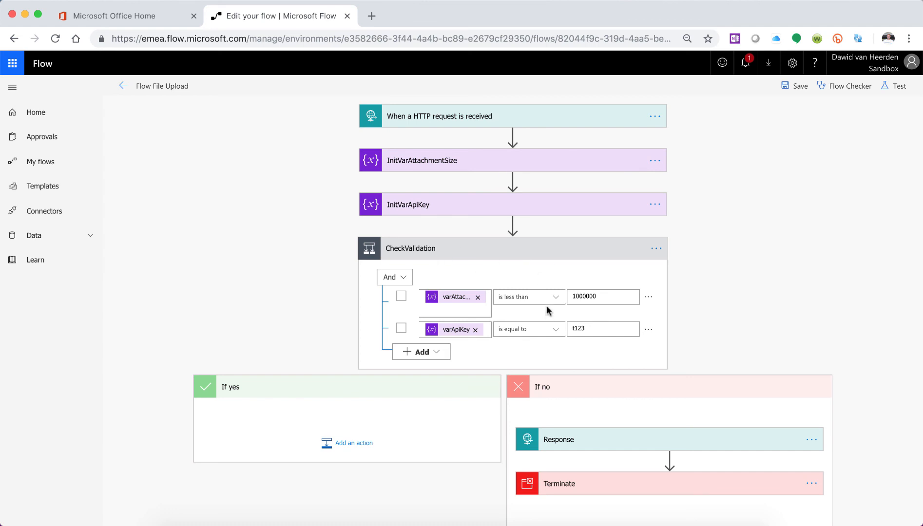
{"action": "mouse_move", "coordinate": [550, 272]}
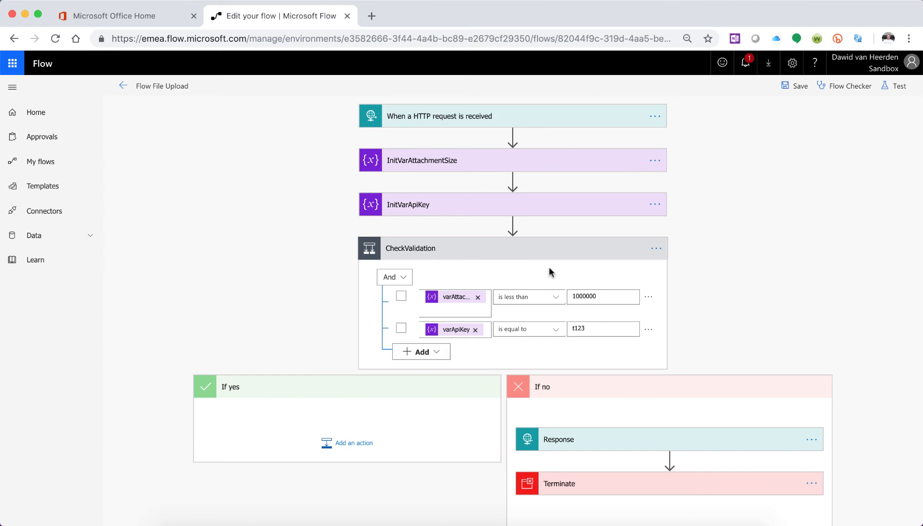